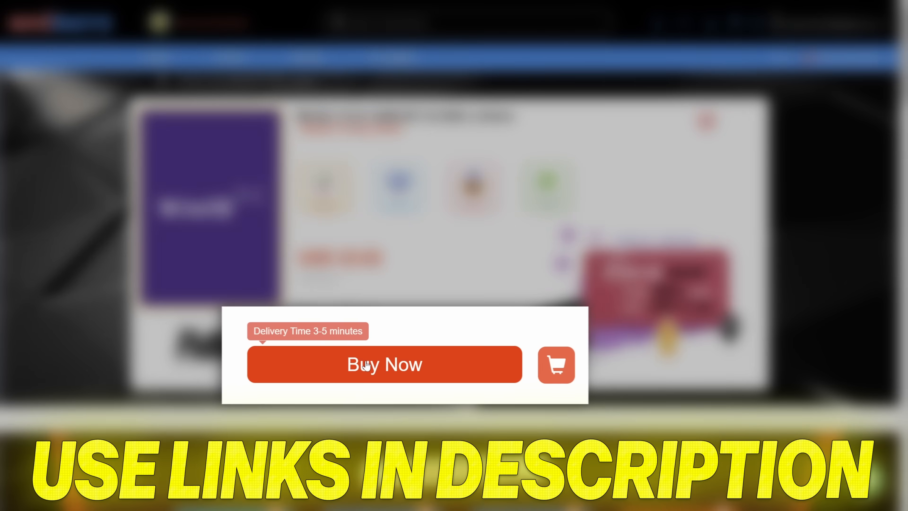
Step: Apply promotion code PAN20 to the Windows 10 Pro key order, total USD 17.19, and begin changing the product key in Activation
left_click(384, 364)
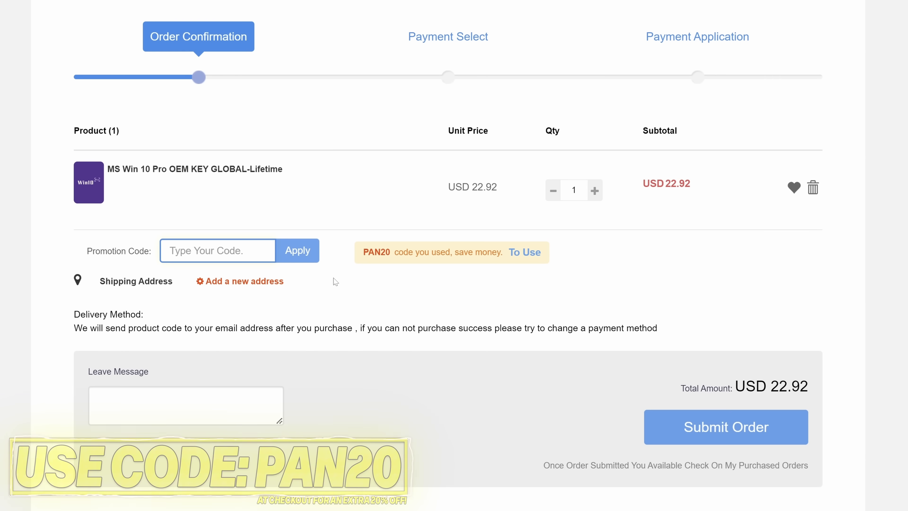
type("PAN20")
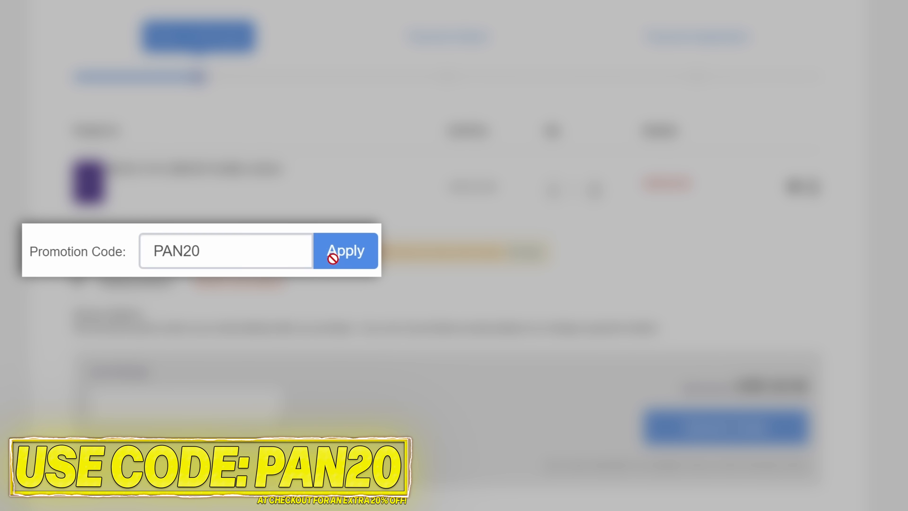
left_click(345, 250)
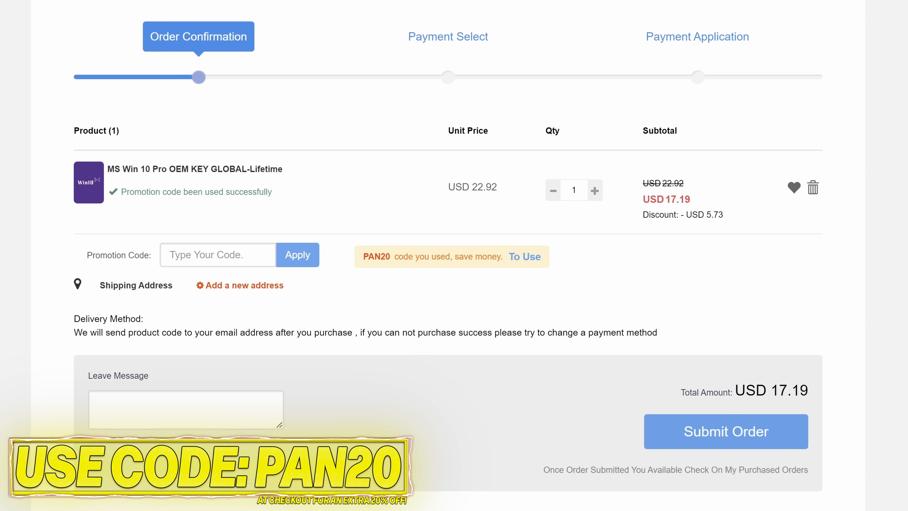
left_click(725, 431)
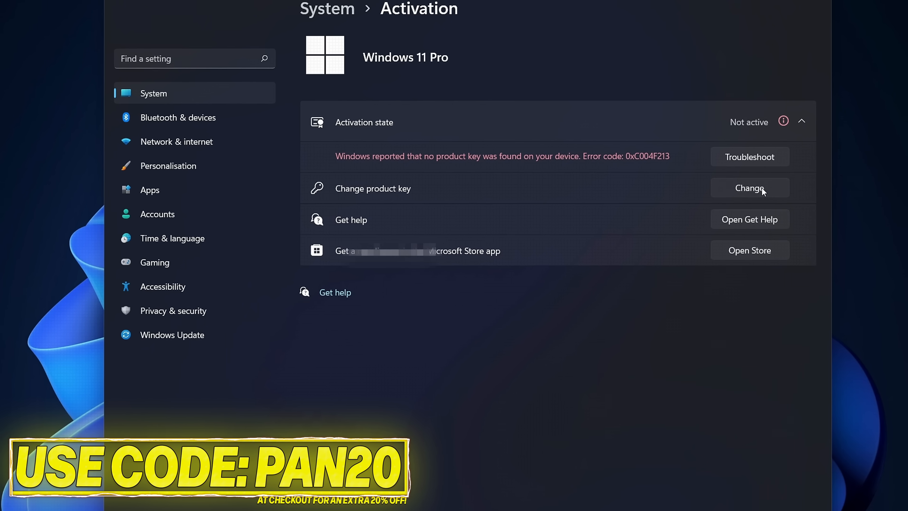
left_click(749, 188)
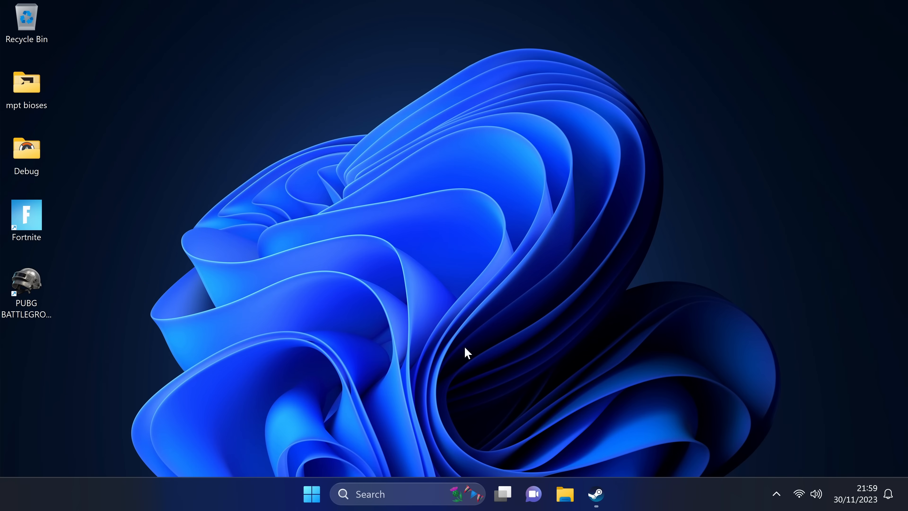
Step: Empty the user's %temp% folder, deleting every item including the protected ones
left_click(311, 494)
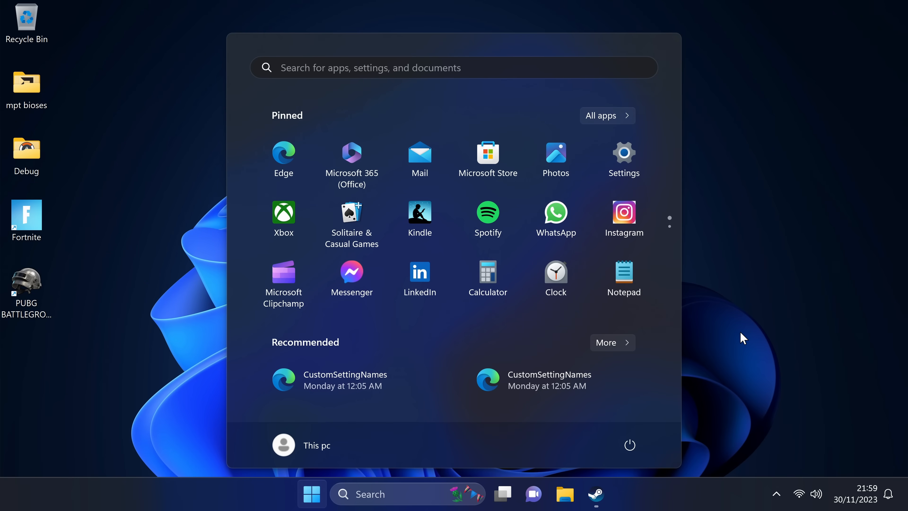
type("%temp")
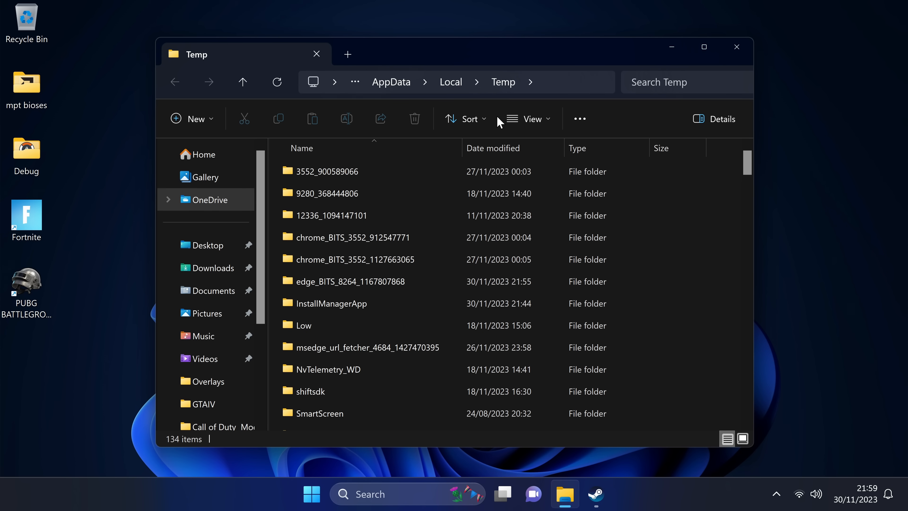
left_click(333, 171)
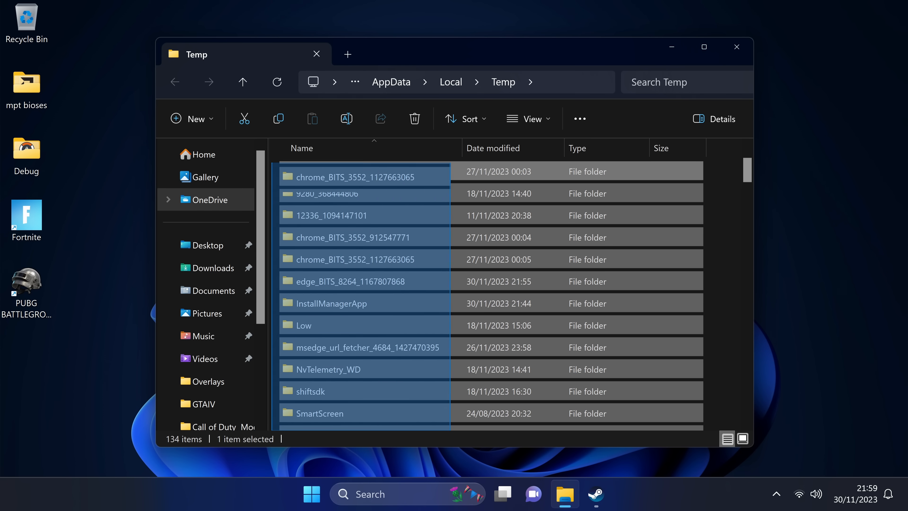
scroll("down", 3)
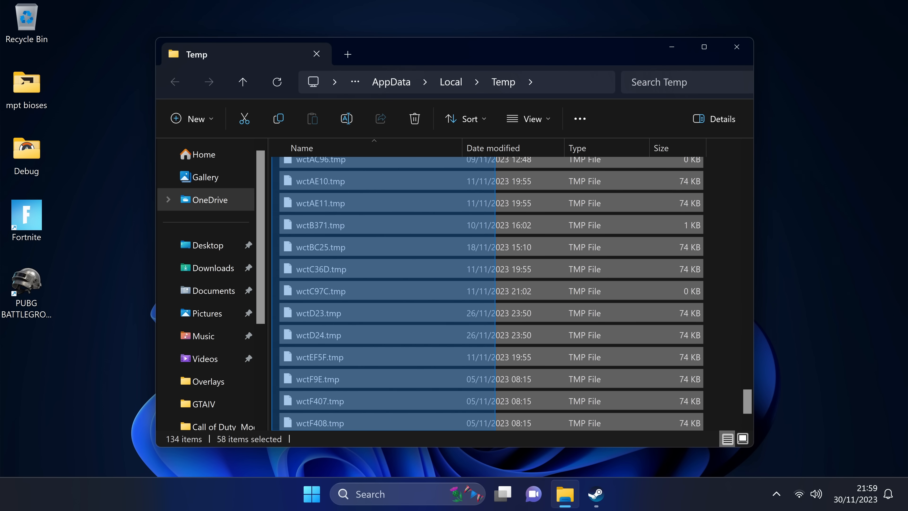
key("ctrl+a")
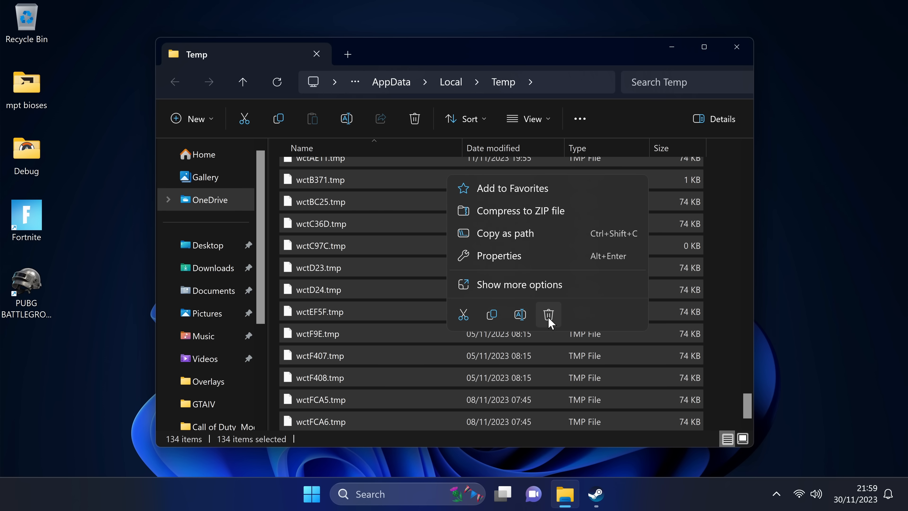
left_click(548, 314)
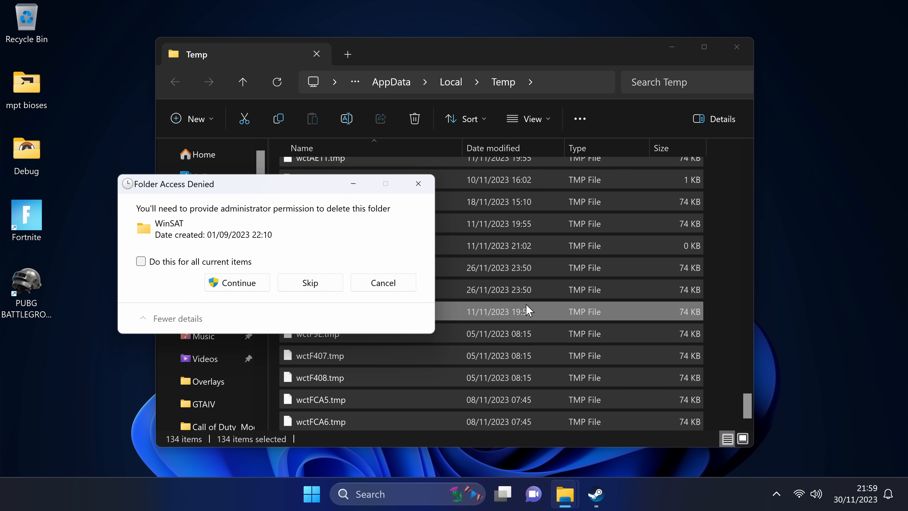
left_click(141, 261)
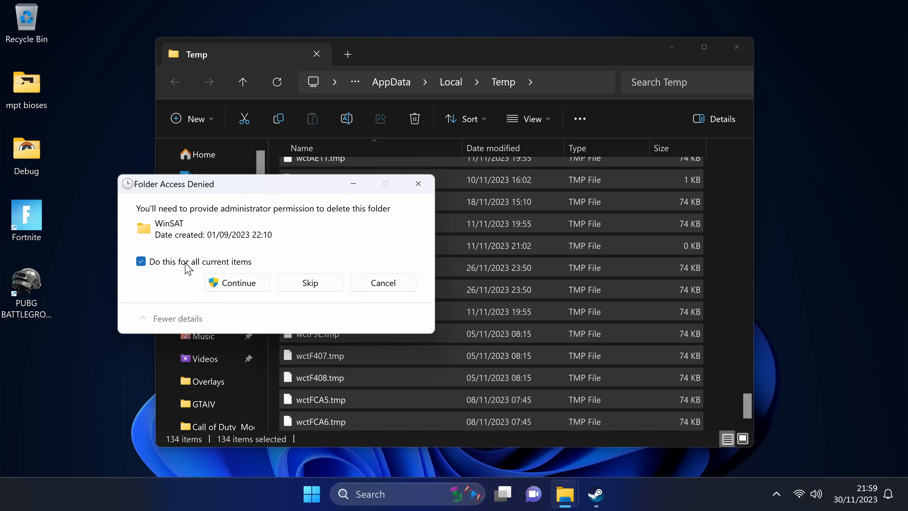
left_click(237, 283)
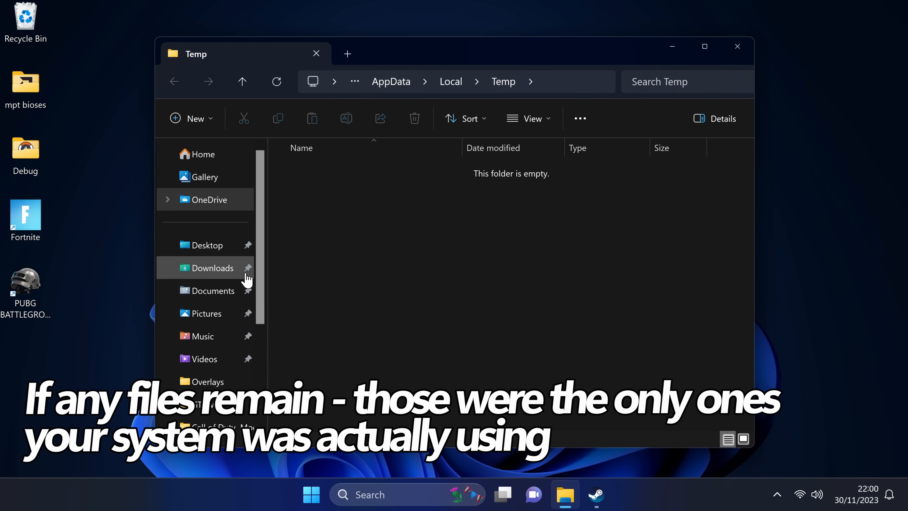
Step: Reach the Windows Temp folder on C: via Run, granting permanent access at the permission prompt
left_click(311, 493)
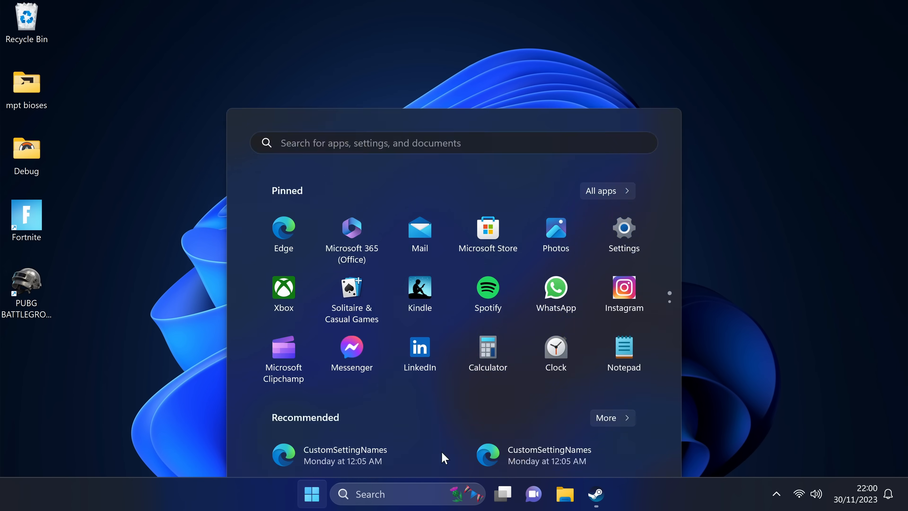
type("run")
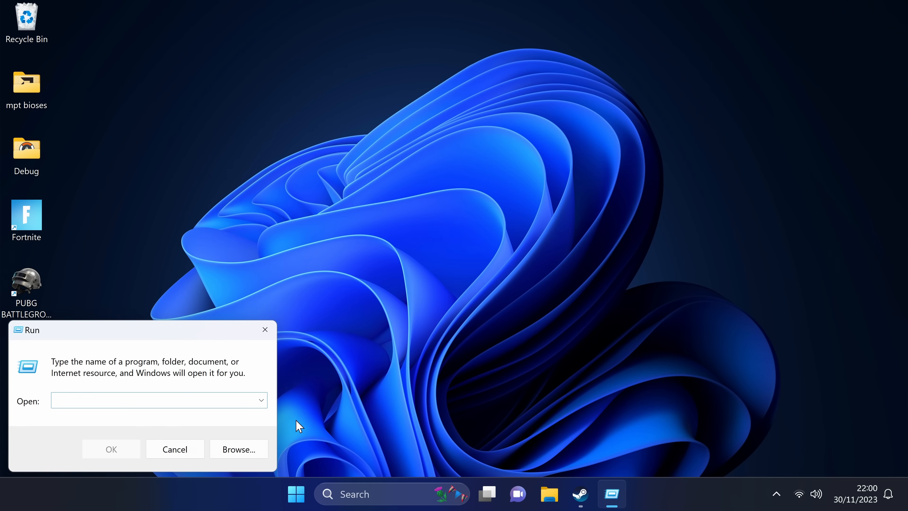
type("tem")
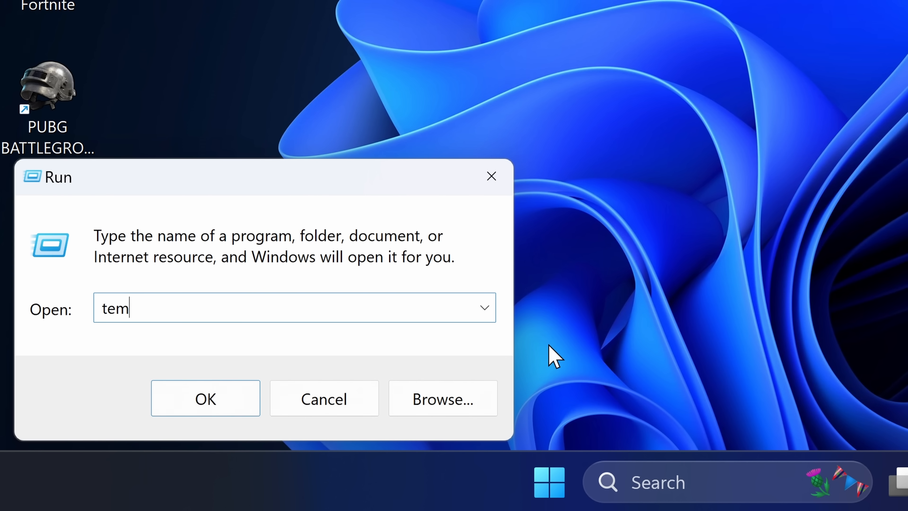
left_click(204, 398)
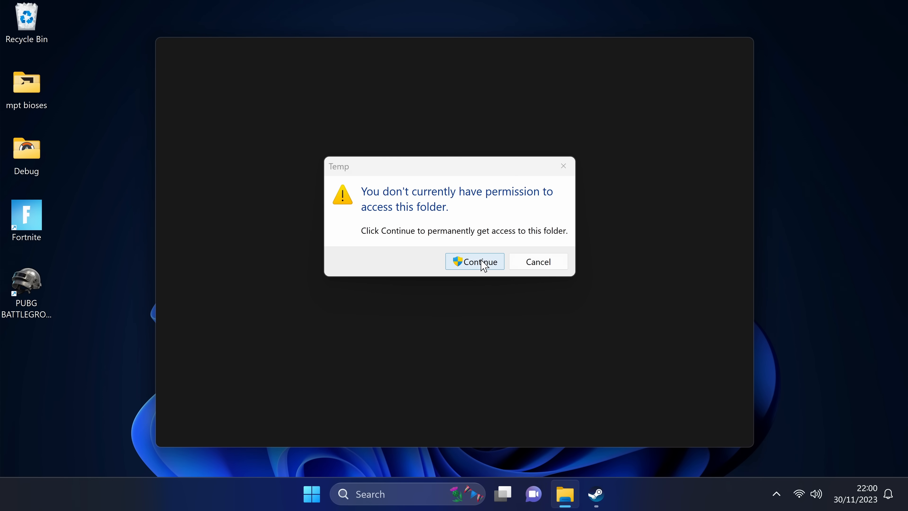
left_click(474, 261)
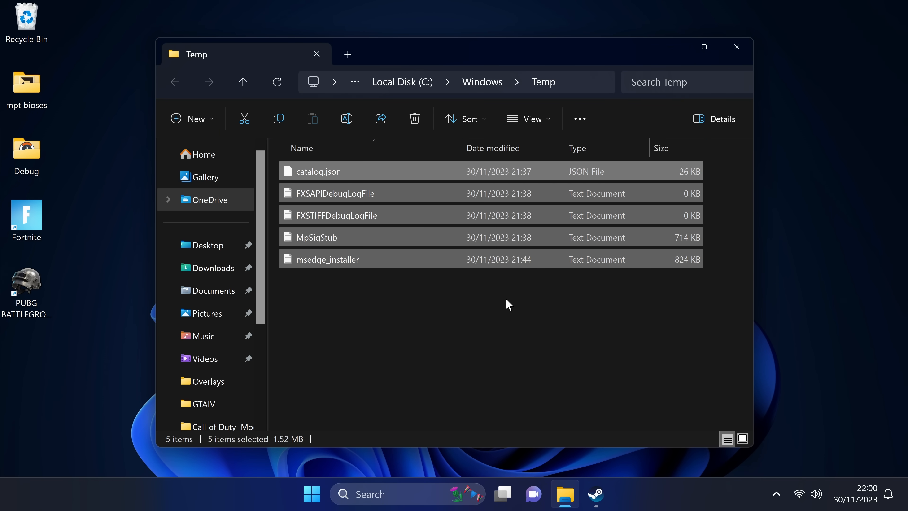
mouse_move(409, 277)
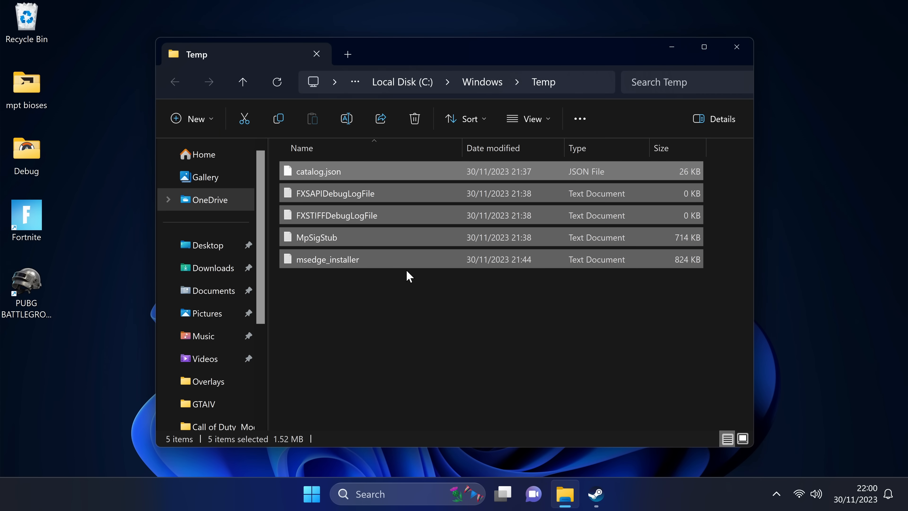
Step: Delete the five selected files from the Windows Temp folder and close the window
right_click(408, 276)
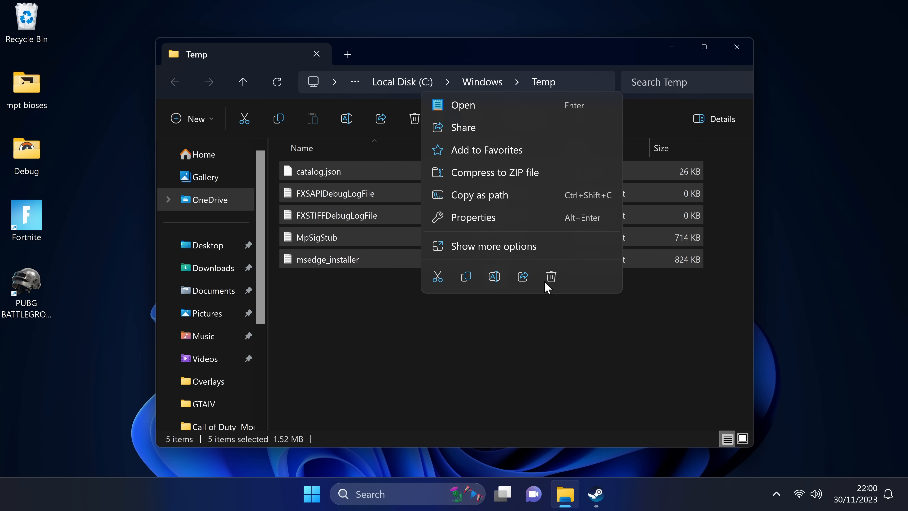
left_click(550, 276)
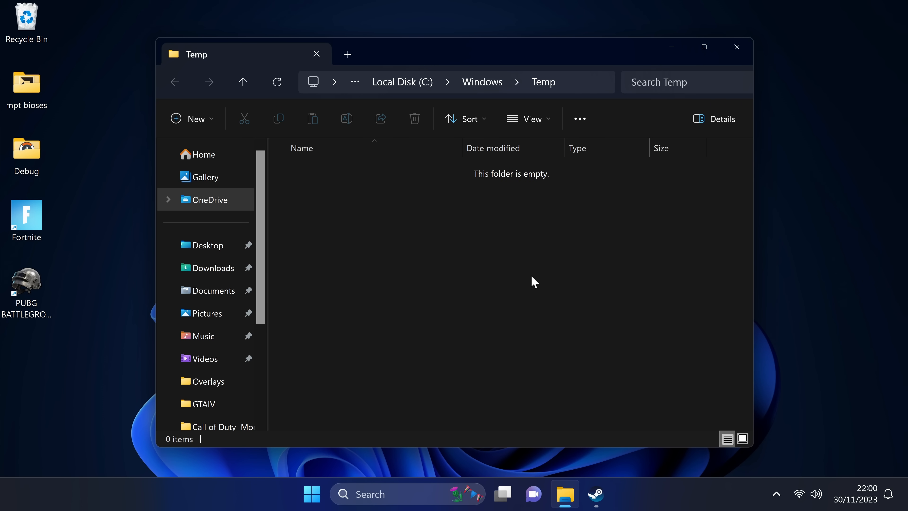
left_click(737, 46)
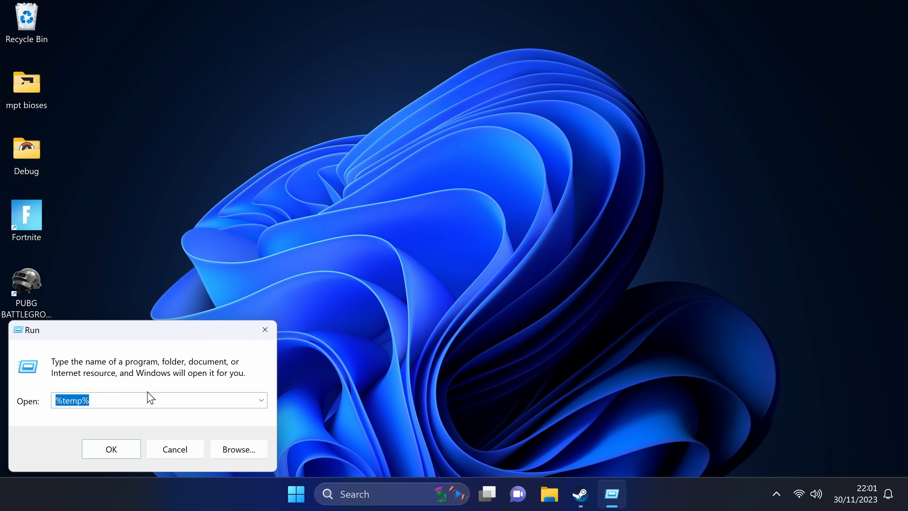
Step: Clear the Windows Prefetch folder, skipping the files still in use for all current items
type("prefetch")
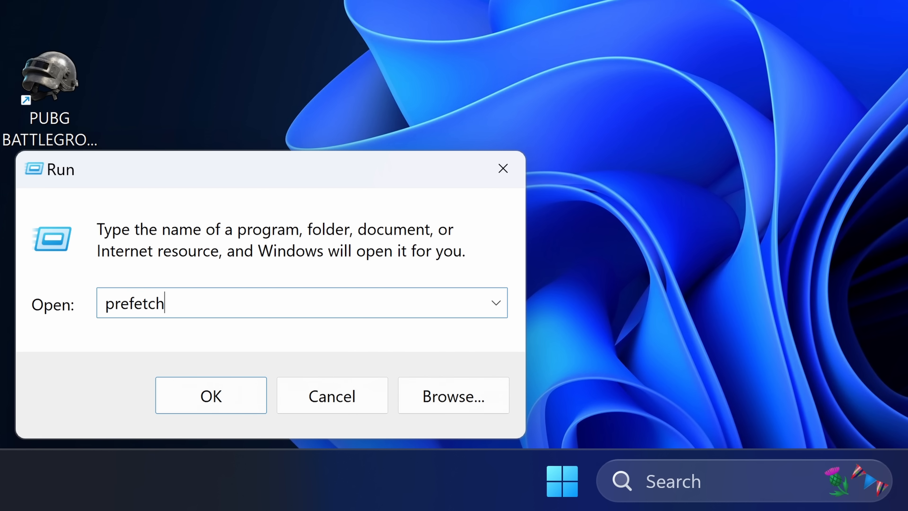
left_click(210, 394)
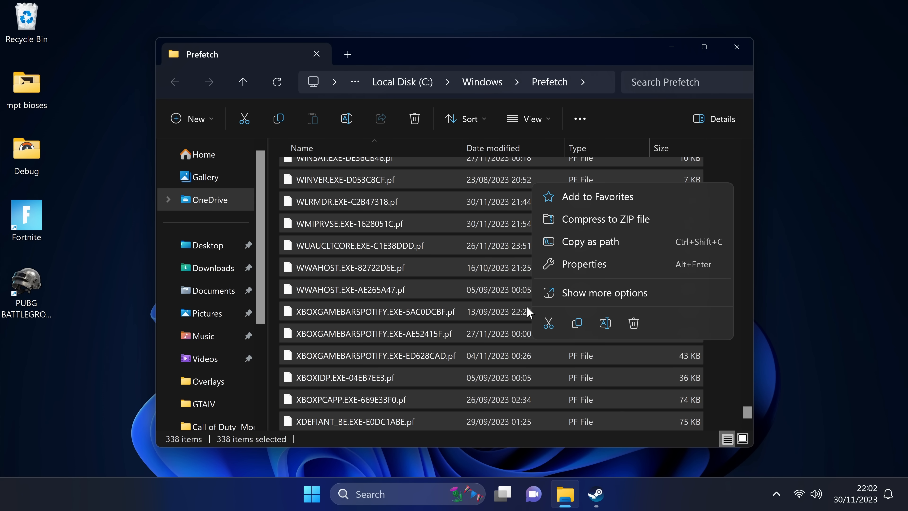
left_click(633, 323)
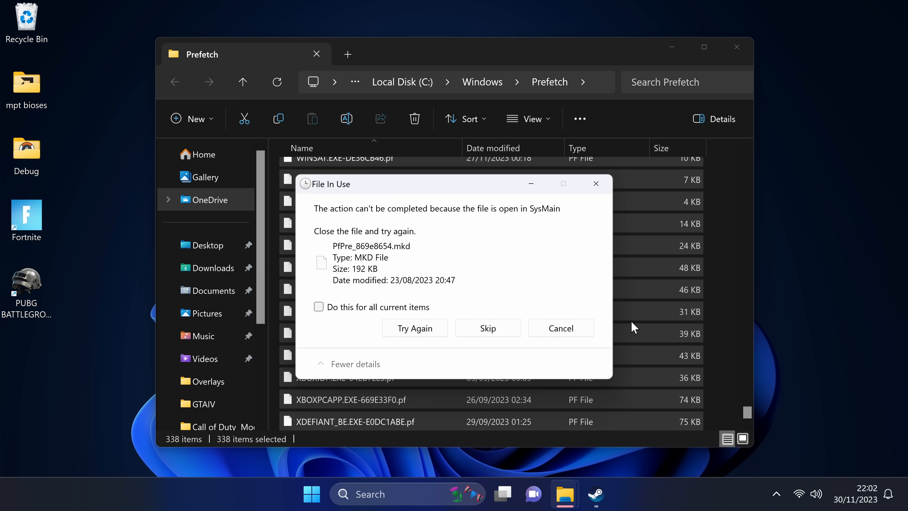
left_click(488, 328)
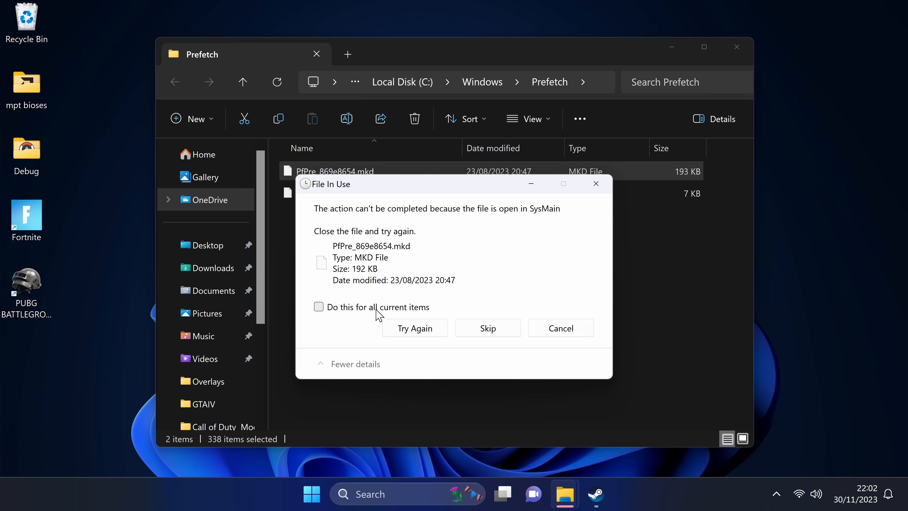
left_click(318, 306)
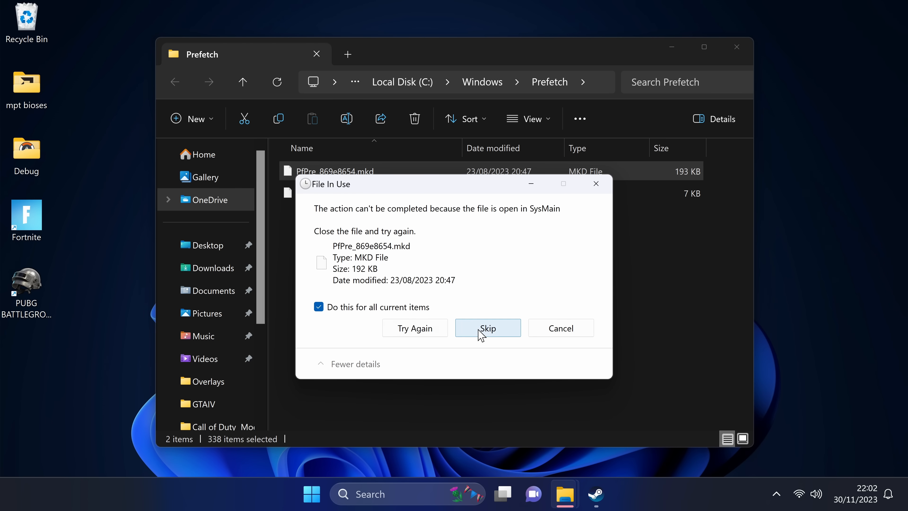
left_click(487, 328)
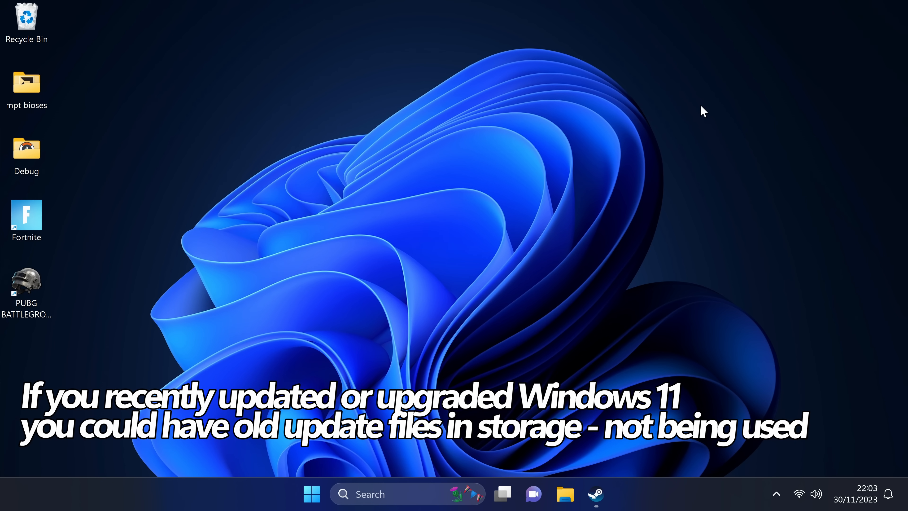
mouse_move(695, 224)
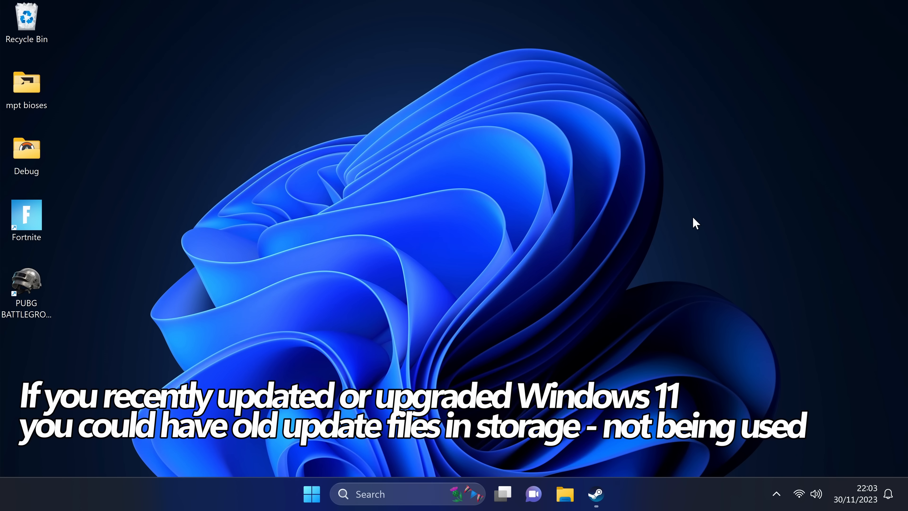
mouse_move(754, 250)
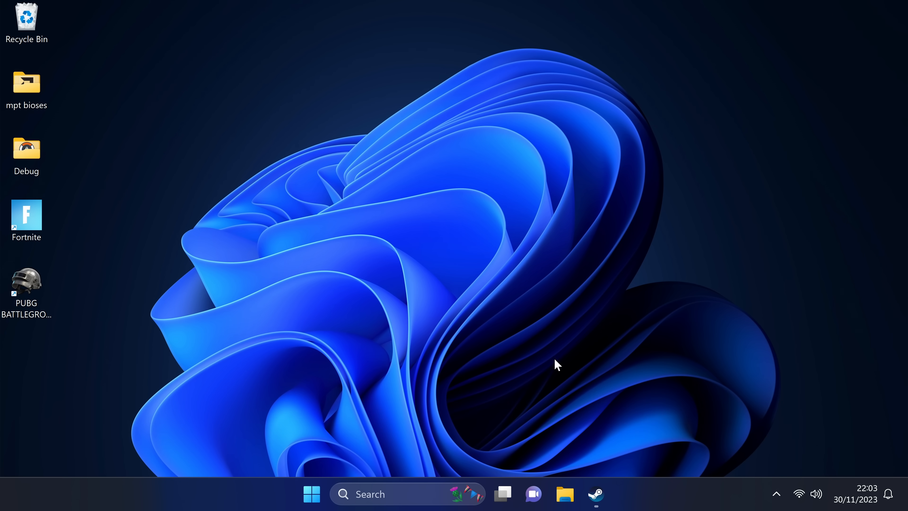
Step: Browse to C:\Windows\SoftwareDistribution\Download, select all 22 items, then close File Explorer
left_click(563, 493)
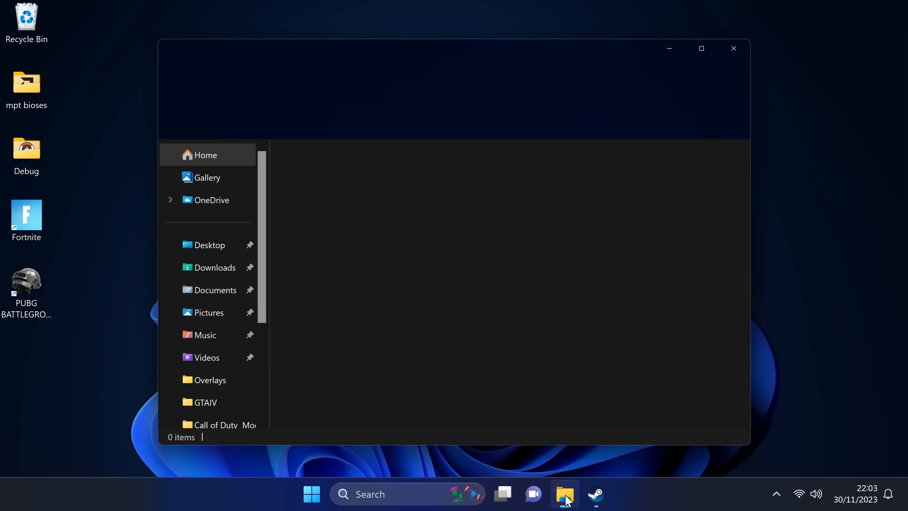
left_click(564, 493)
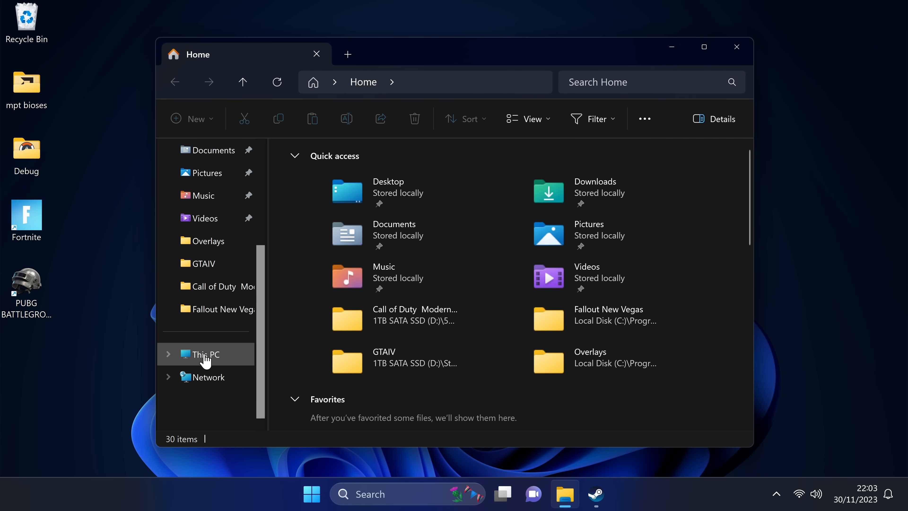
left_click(205, 354)
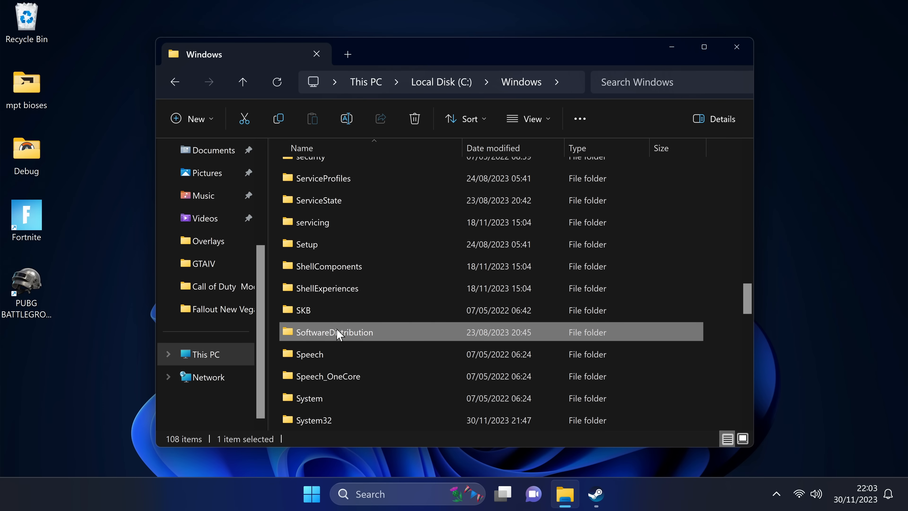
double_click(334, 332)
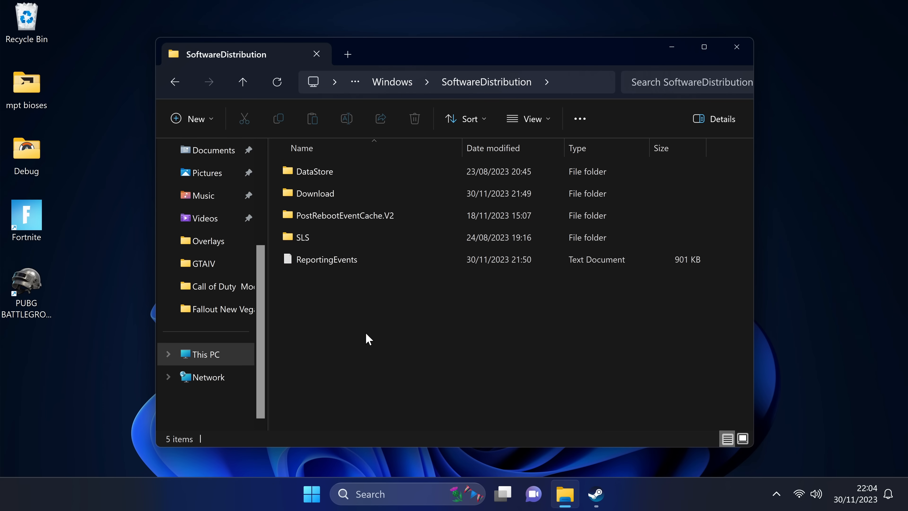
double_click(314, 193)
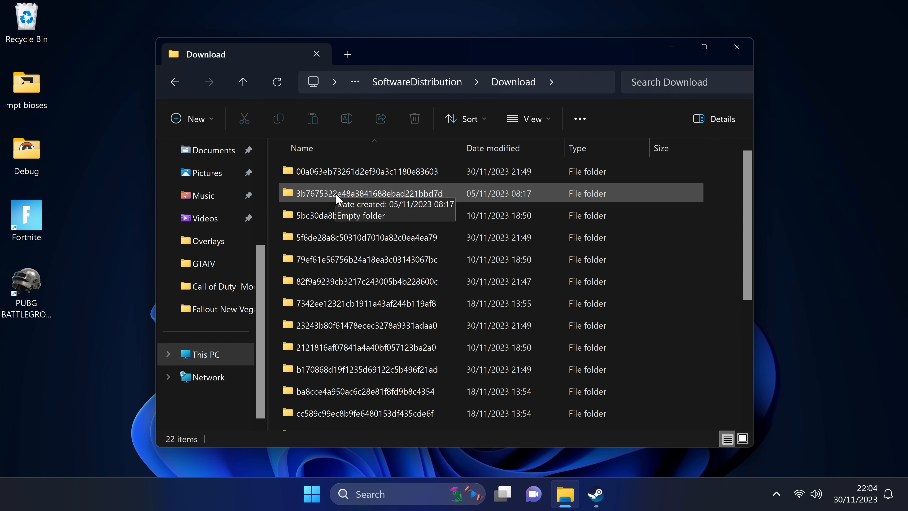
mouse_move(322, 189)
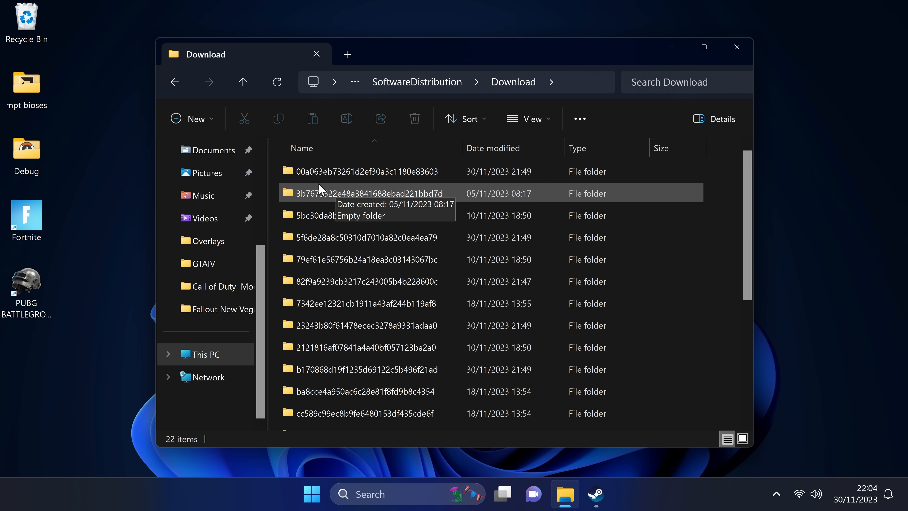
key("ctrl+a")
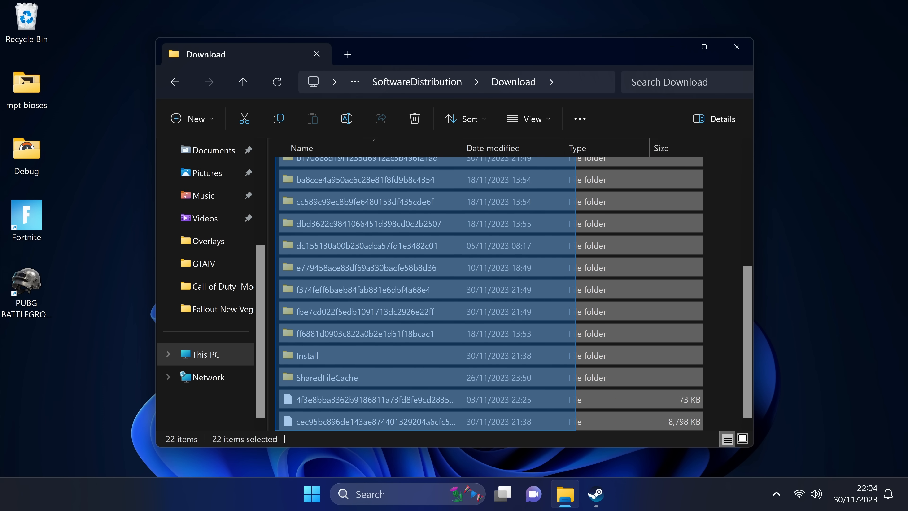
left_click(414, 119)
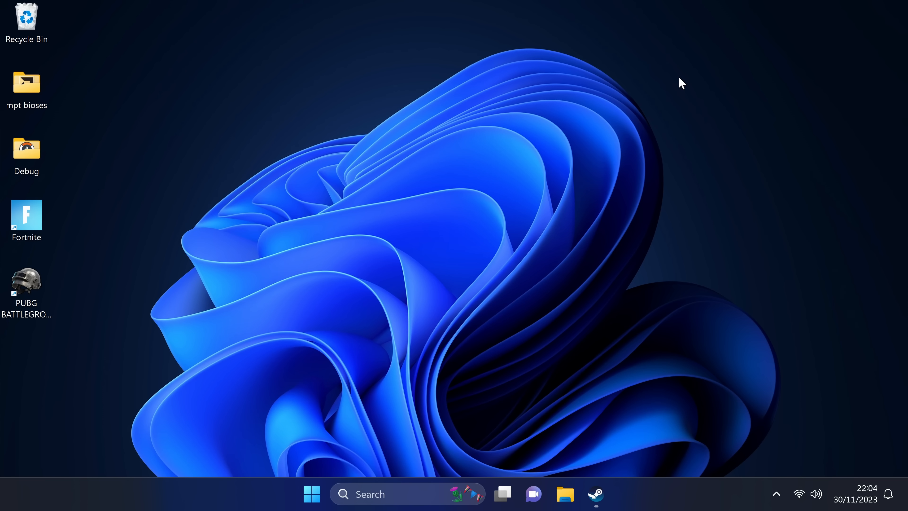
mouse_move(503, 240)
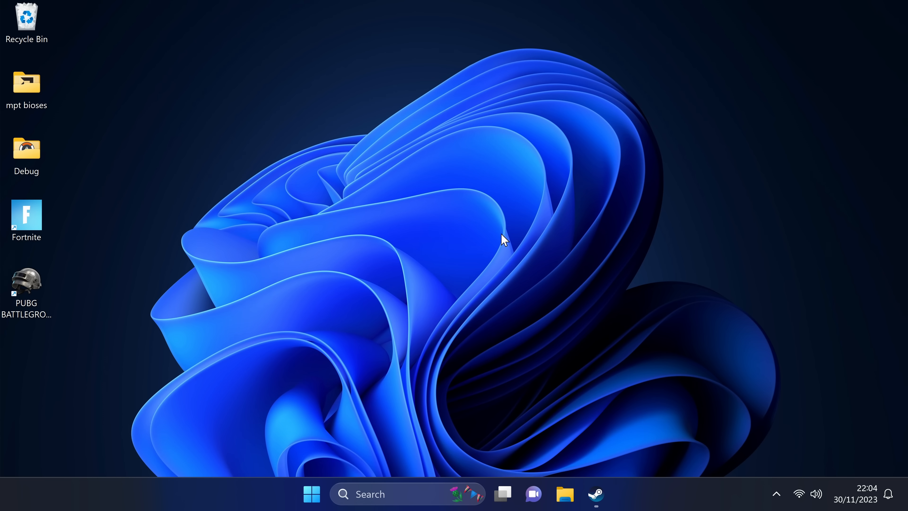
mouse_move(564, 494)
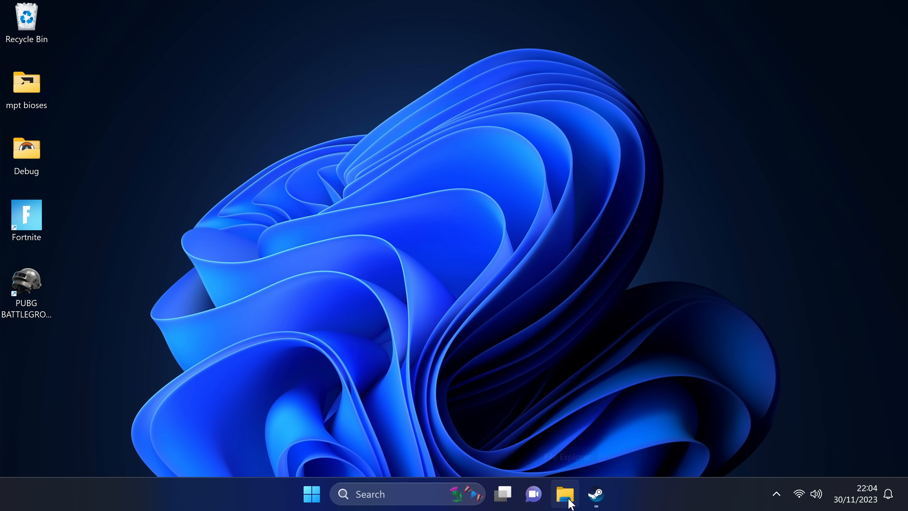
Step: Clear the File Explorer history from Folder Options under Privacy on the General tab
left_click(565, 494)
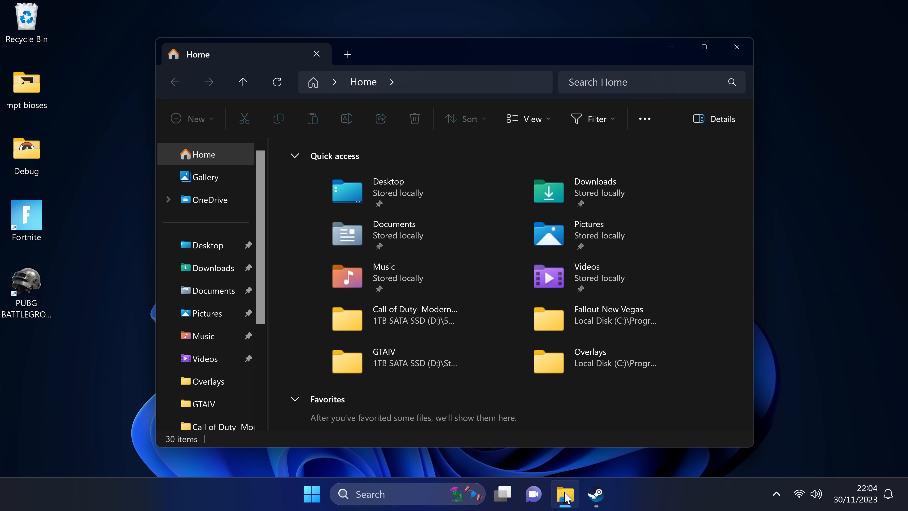
mouse_move(515, 151)
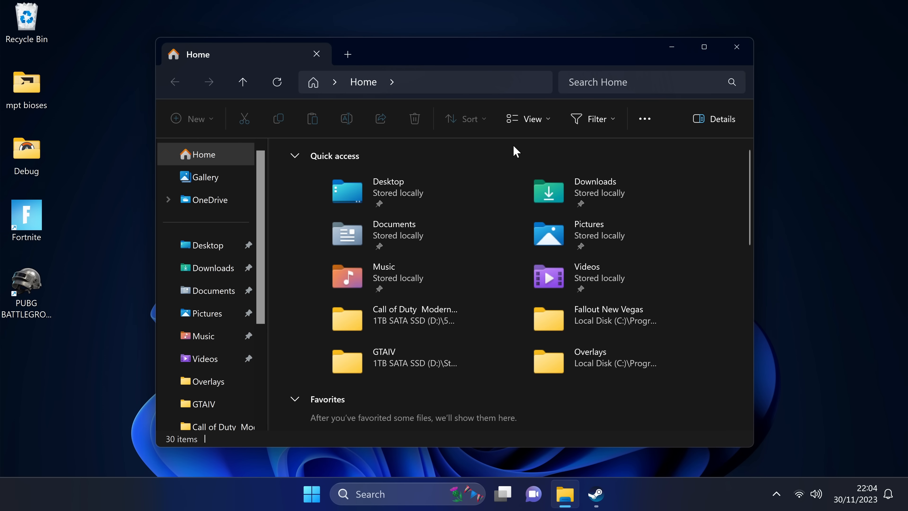
mouse_move(644, 118)
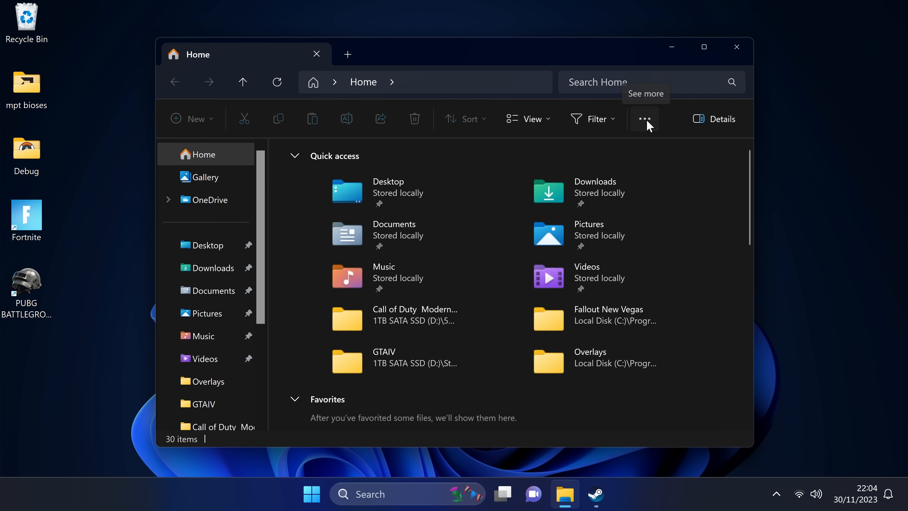
left_click(645, 119)
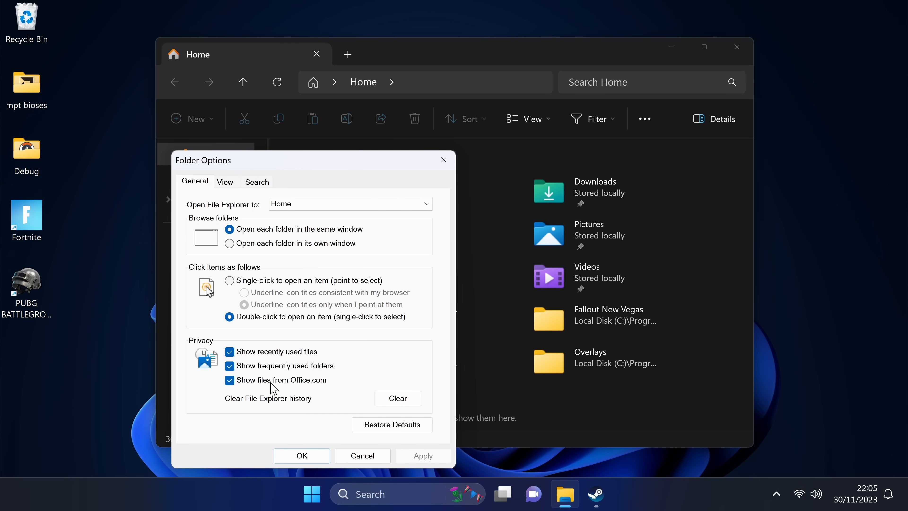
mouse_move(375, 394)
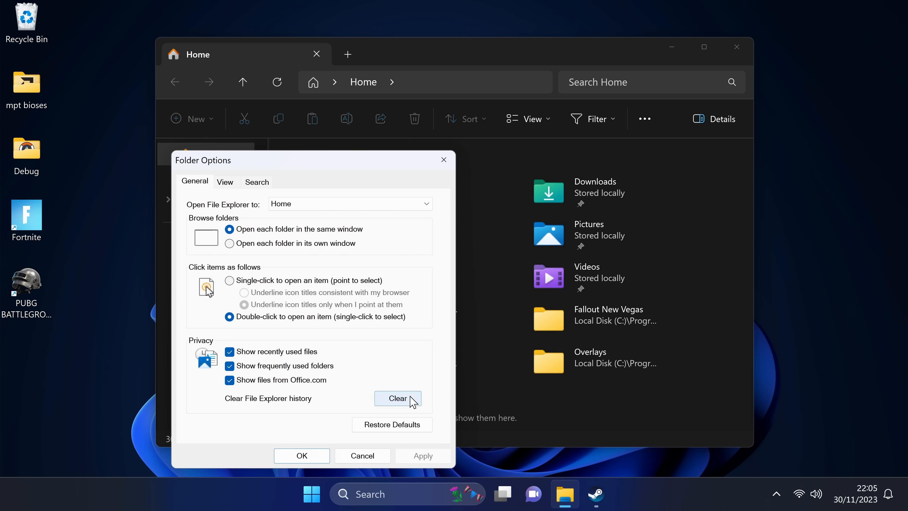
left_click(397, 398)
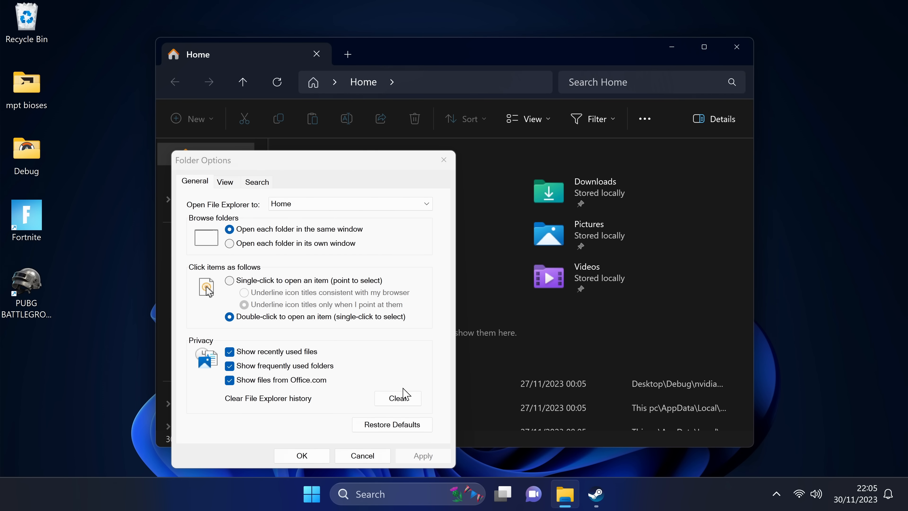
mouse_move(409, 377)
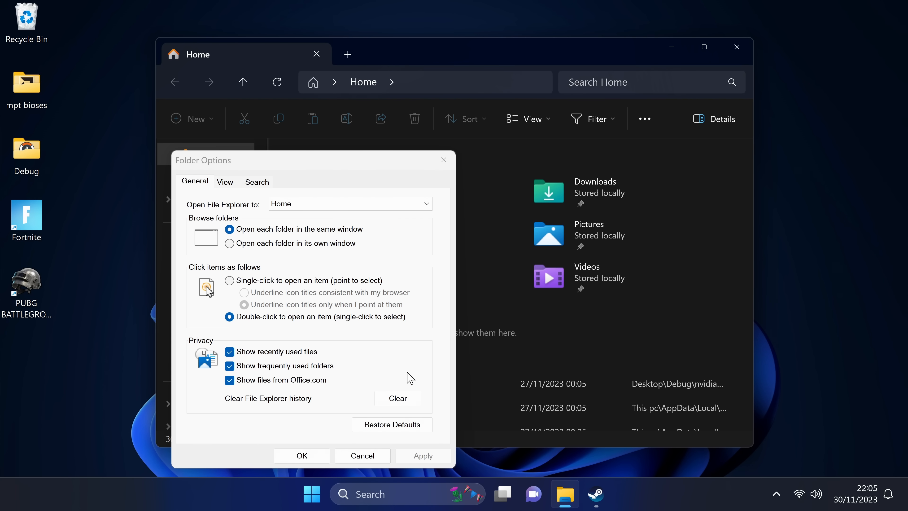
Step: Show hidden files, folders and drives, stop hiding extensions for known file types, and confirm
left_click(225, 181)
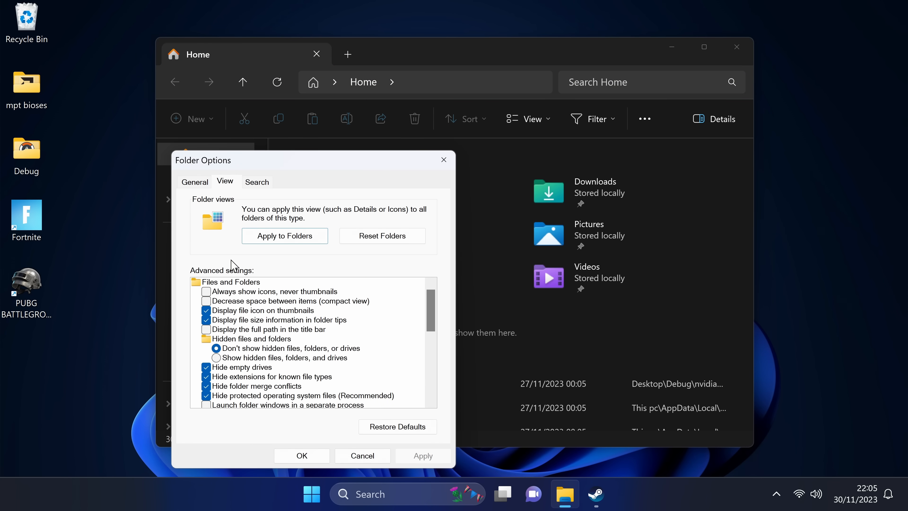
mouse_move(289, 361)
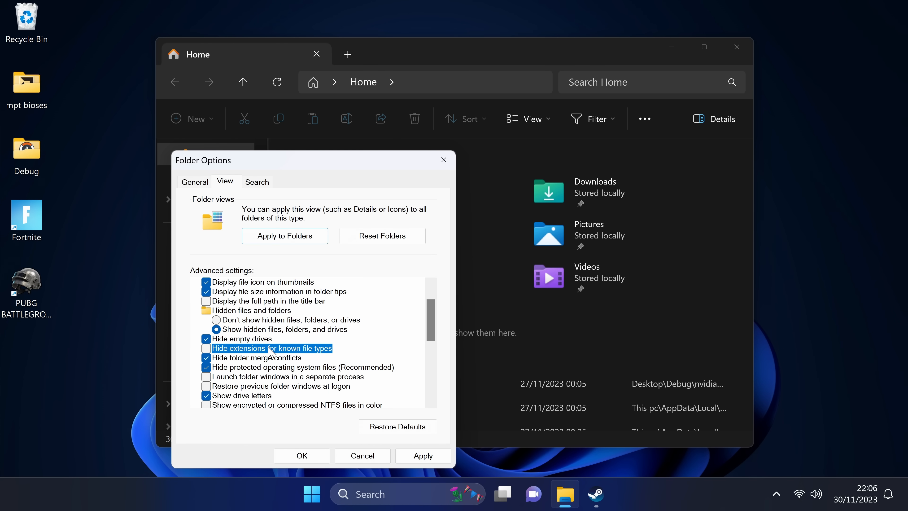
mouse_move(307, 346)
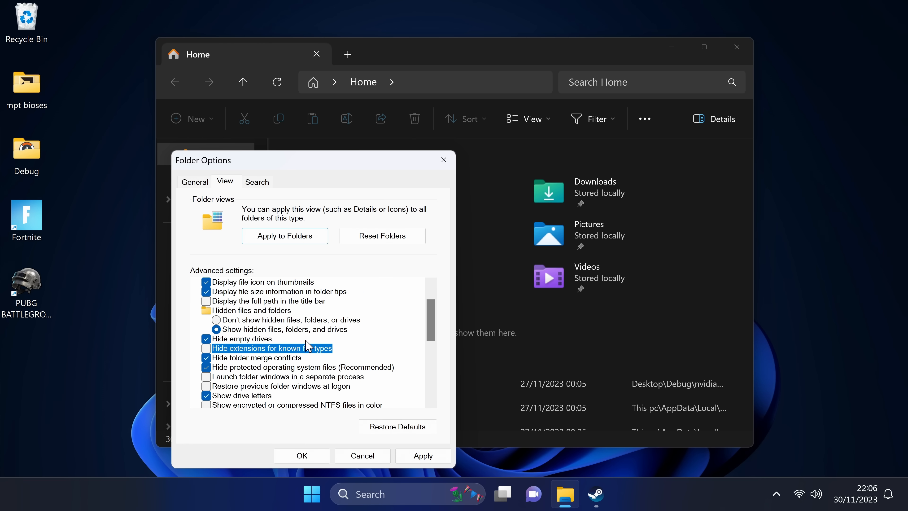
left_click(206, 348)
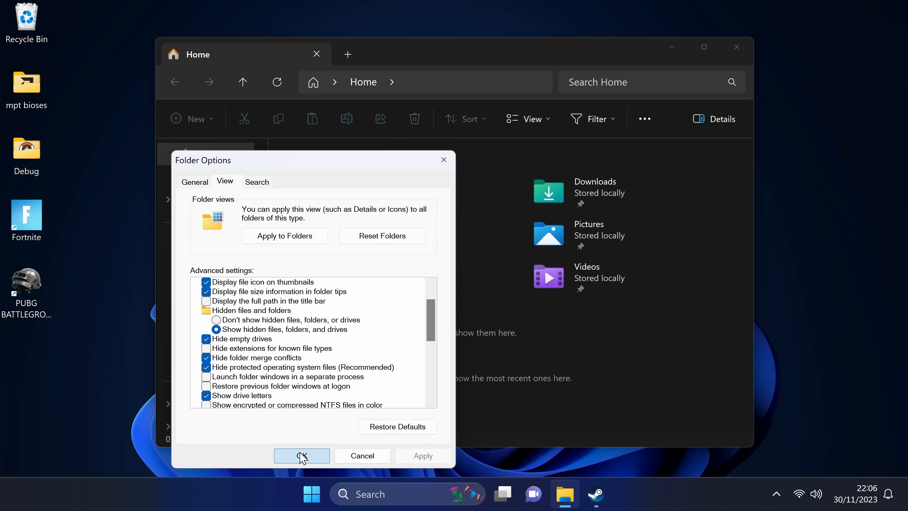
left_click(301, 456)
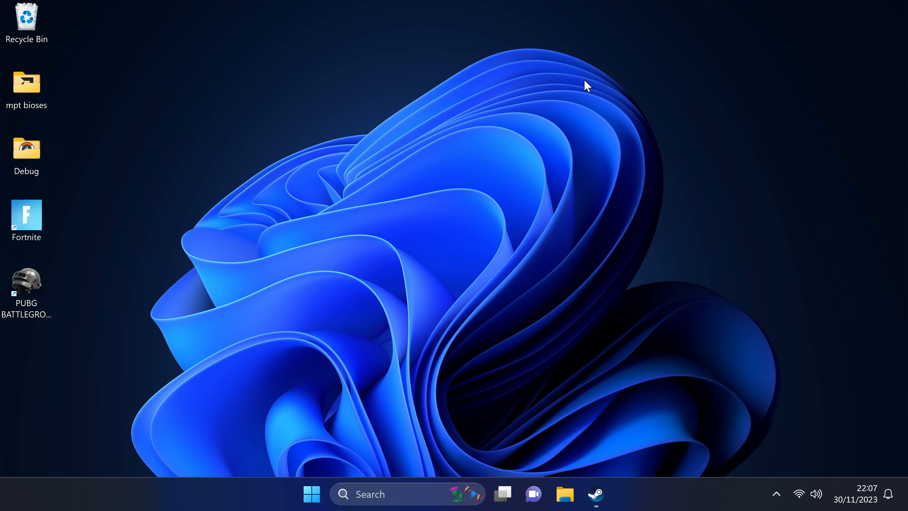
Step: Launch Disk Cleanup and scan drive C:, listing up to 523 MB of freeable files
left_click(311, 494)
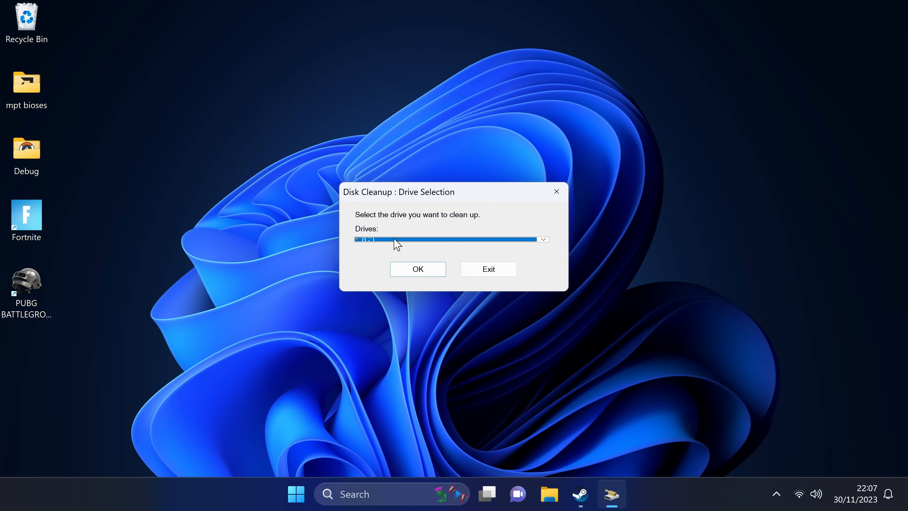
left_click(542, 239)
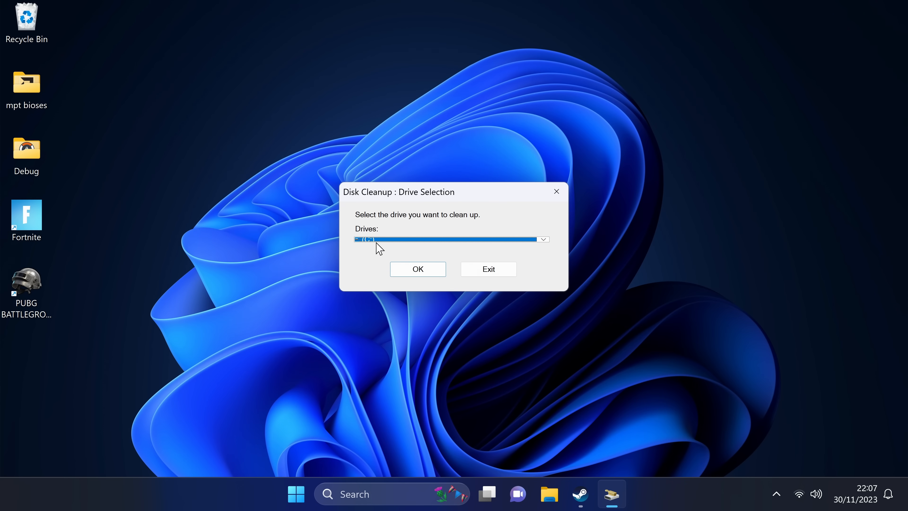
left_click(417, 268)
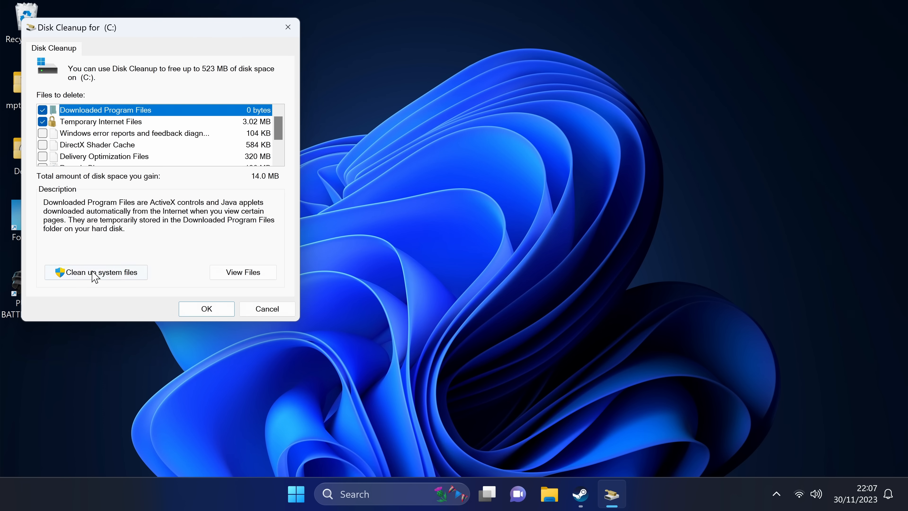
Step: Rescan drive C: in Disk Cleanup including system files
left_click(95, 272)
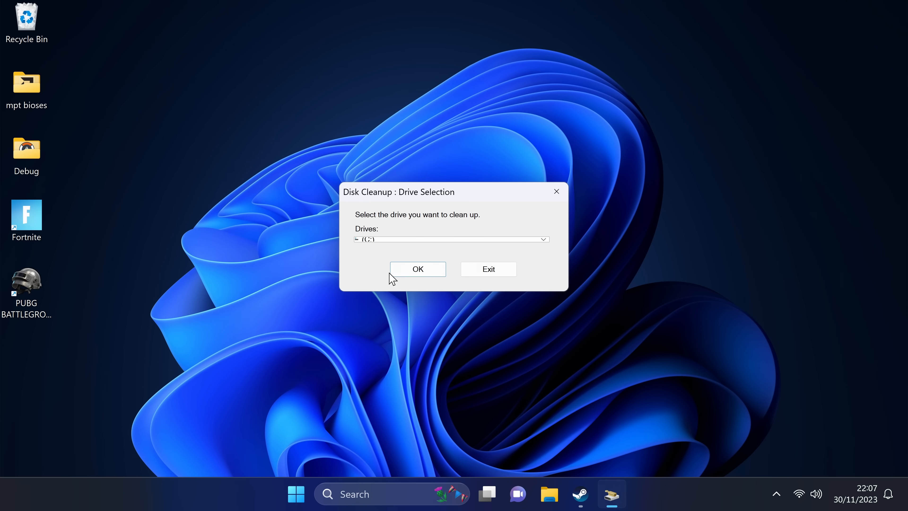
left_click(417, 268)
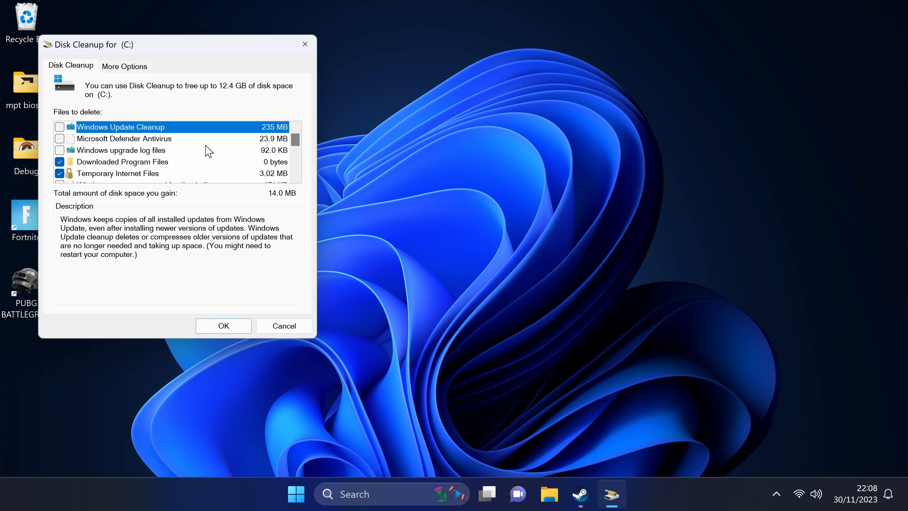
scroll("down", 3)
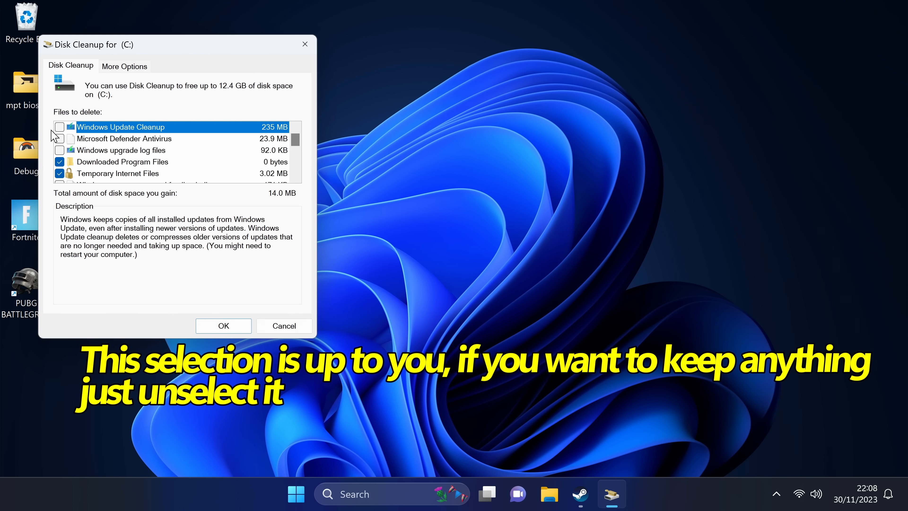
mouse_move(62, 132)
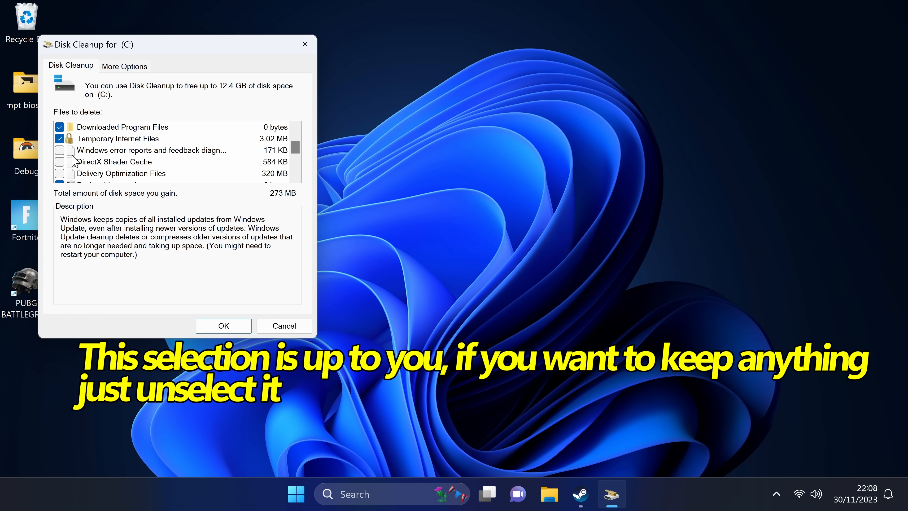
Step: Tick Windows error reports, review Previous Windows installation(s), and permanently delete the chosen files
left_click(60, 150)
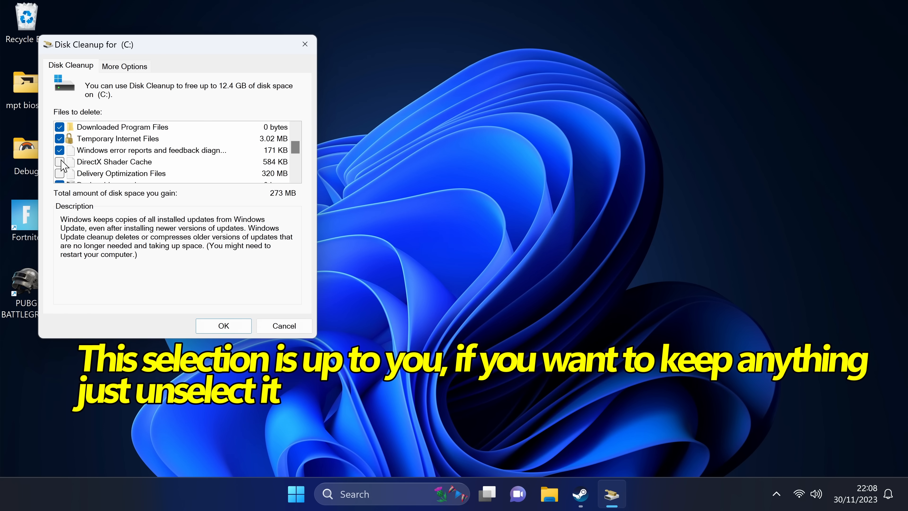
scroll("down", 3)
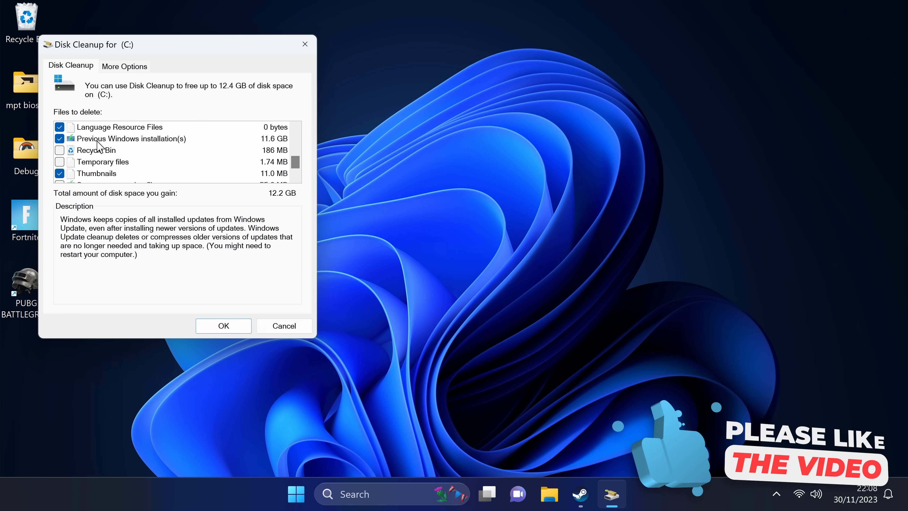
mouse_move(126, 143)
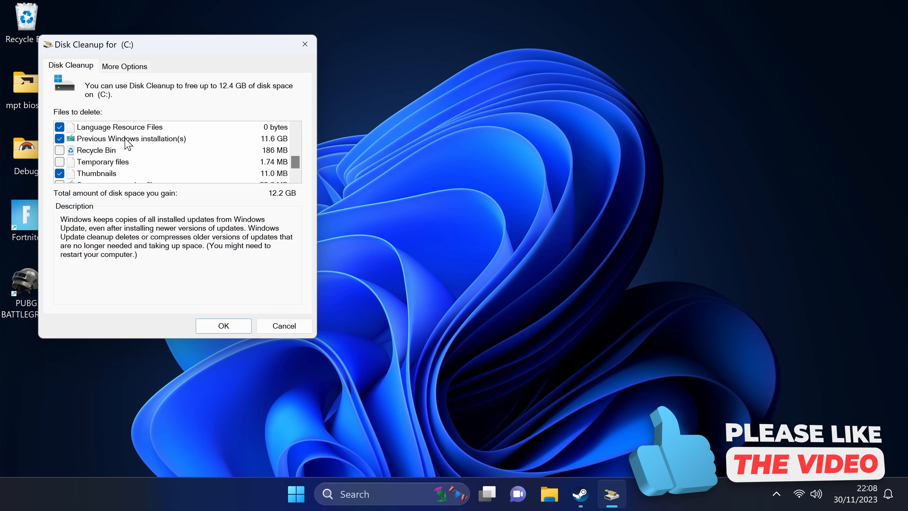
left_click(131, 139)
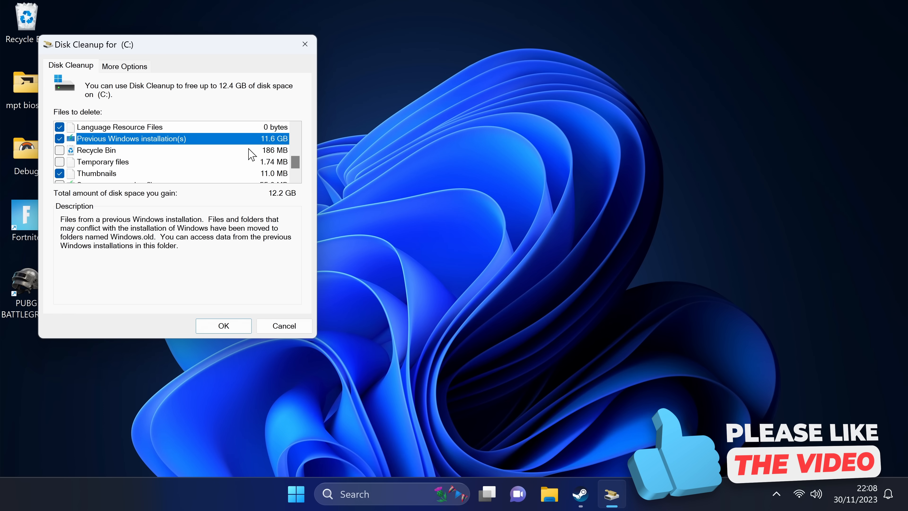
mouse_move(91, 175)
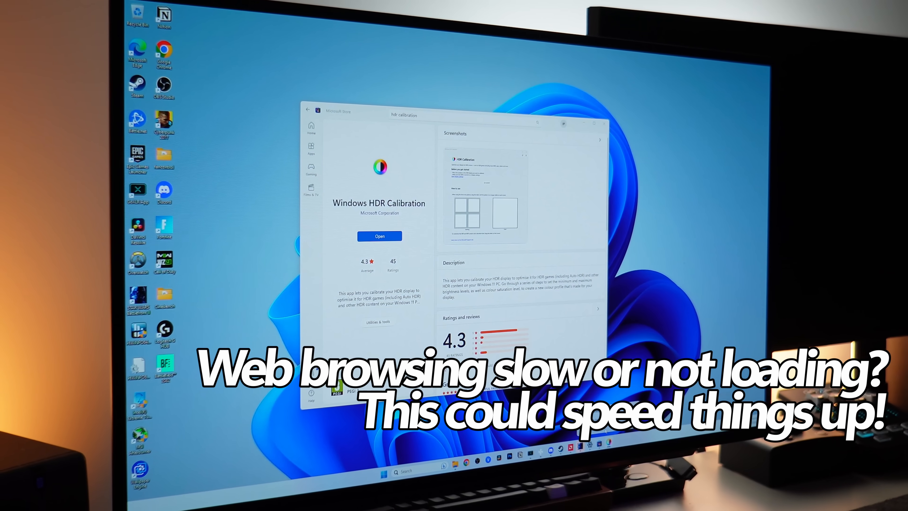
left_click(379, 236)
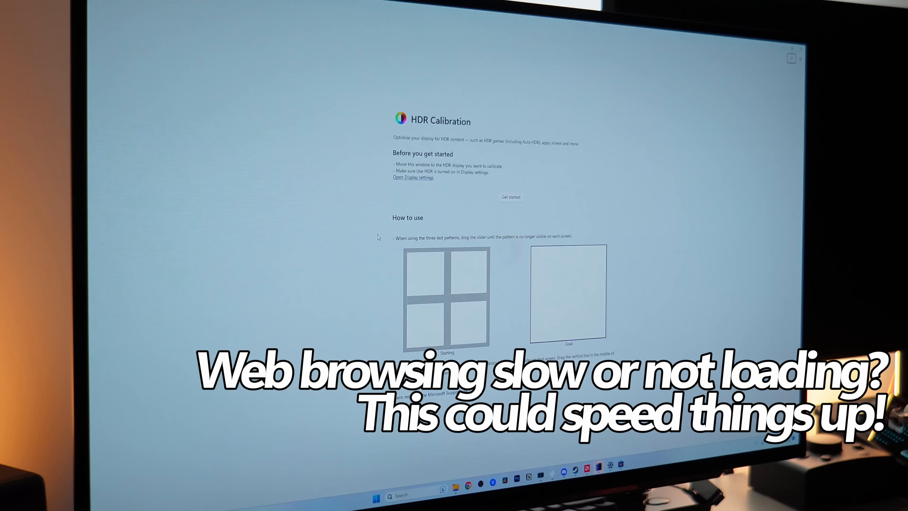
left_click(509, 197)
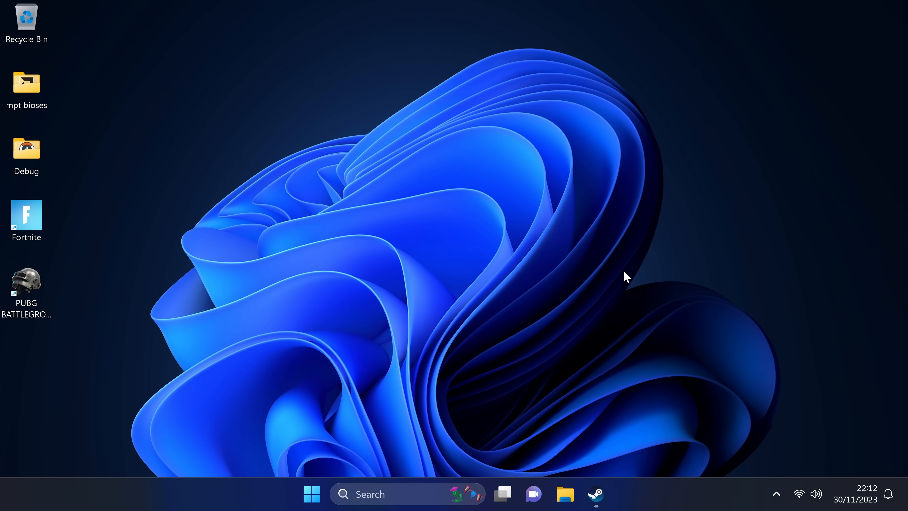
Step: Launch Command Prompt as administrator, accepting the UAC prompt
left_click(311, 494)
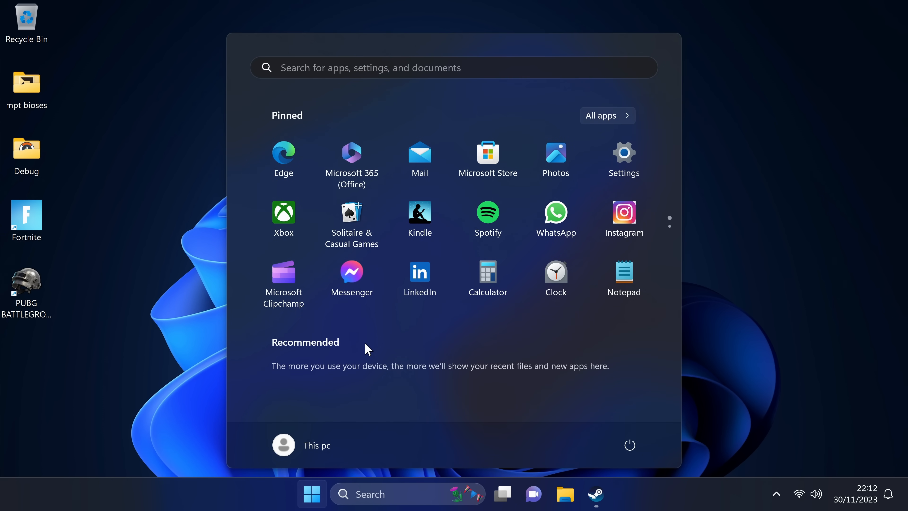
right_click(266, 174)
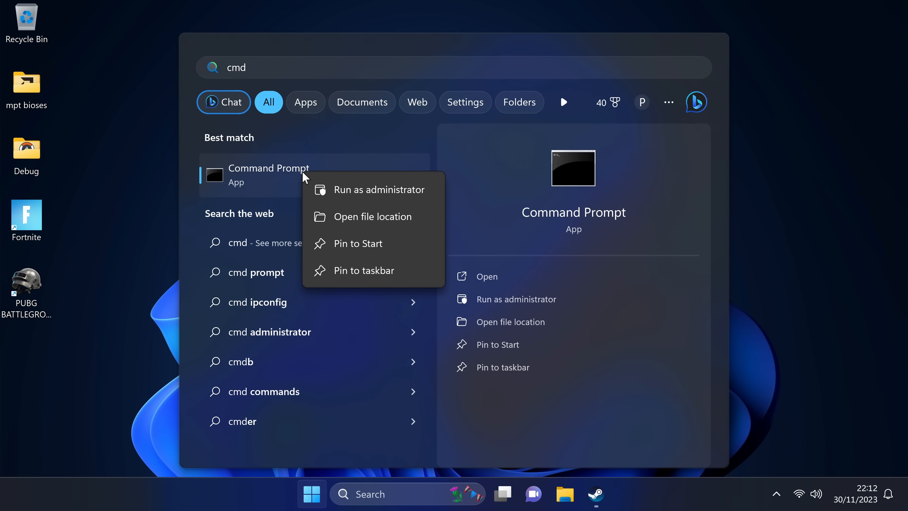
left_click(380, 189)
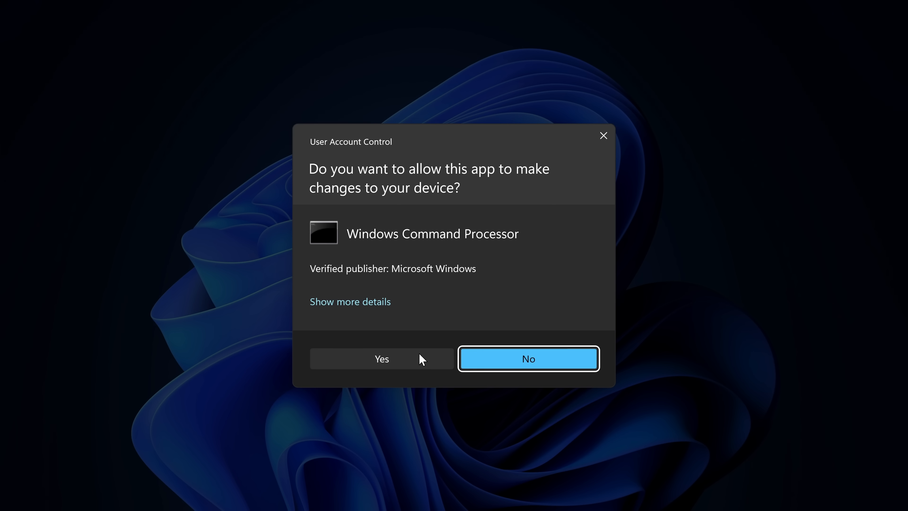
left_click(381, 359)
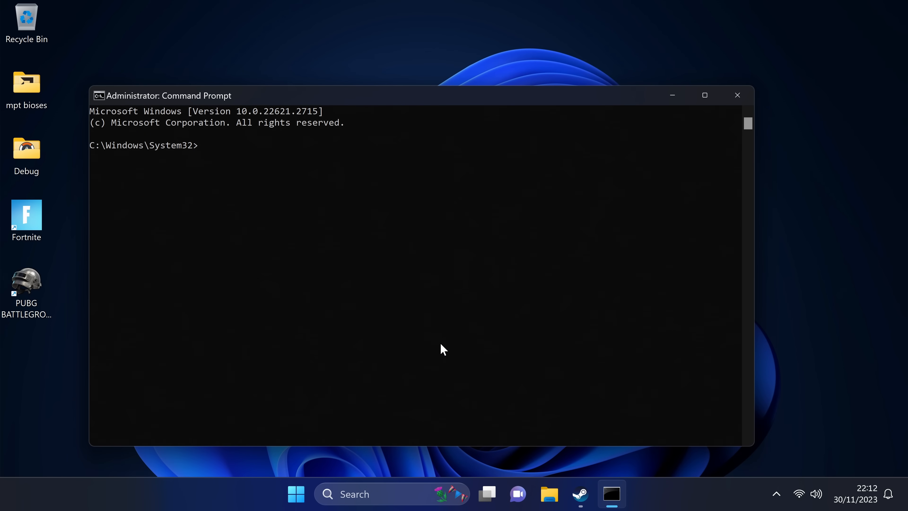
Step: Run ipconfig /flushdns to flush the DNS resolver cache, then close the window
type("ipconfig")
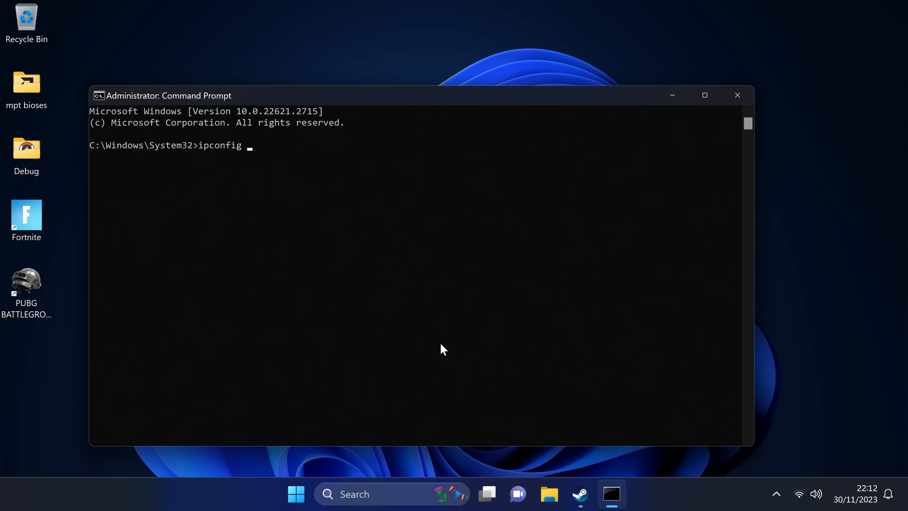
type("/flus")
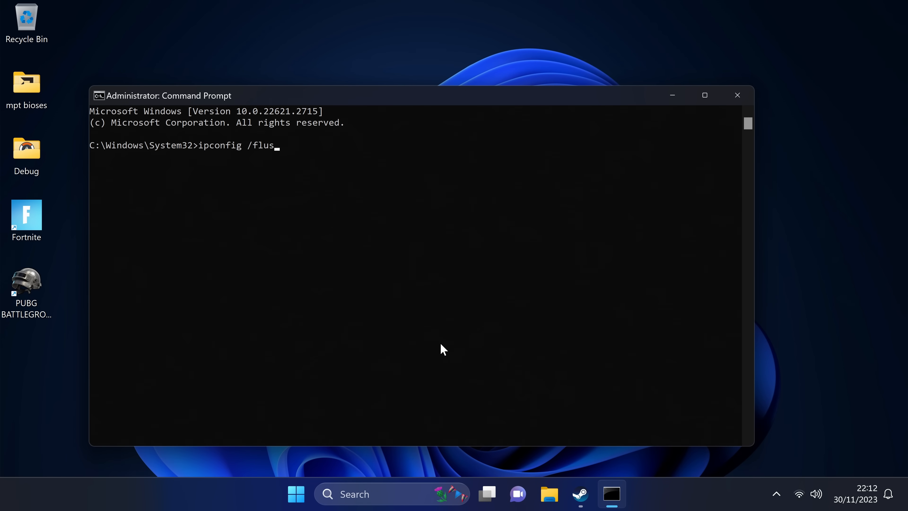
type("hdns")
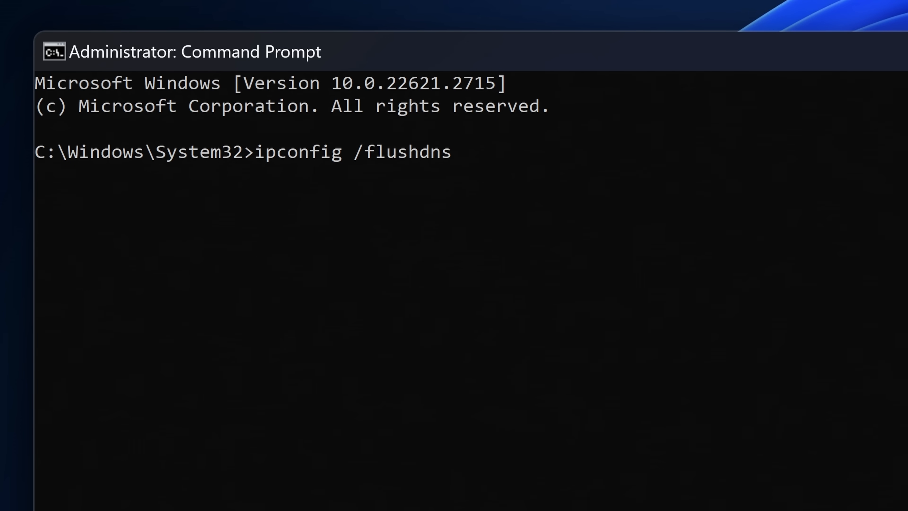
key("Return")
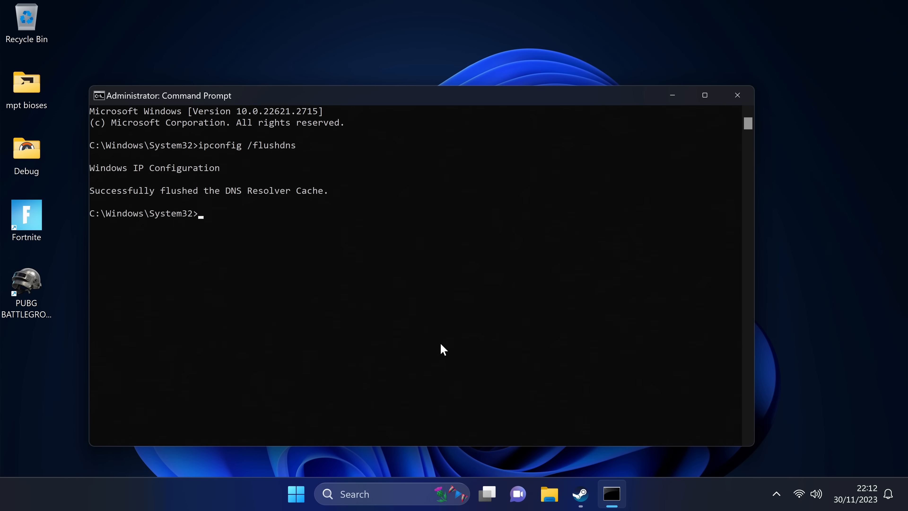
mouse_move(113, 209)
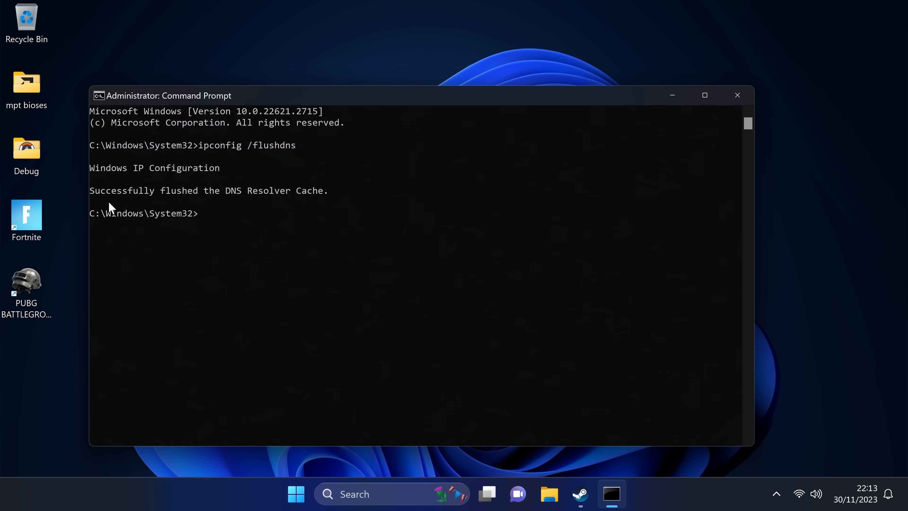
left_click(736, 95)
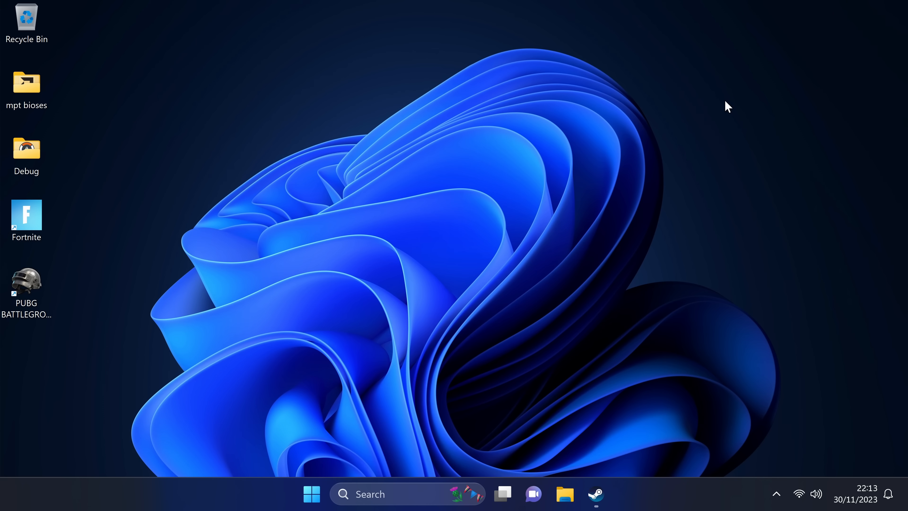
mouse_move(635, 186)
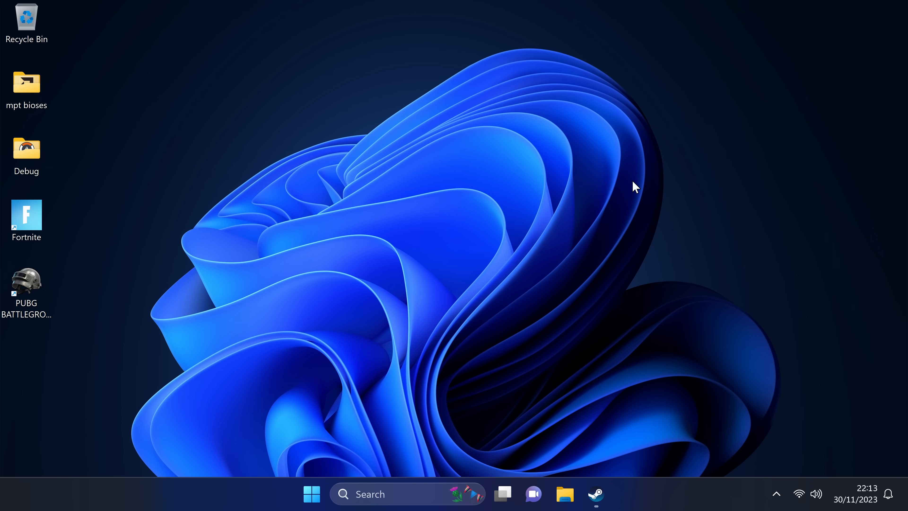
Step: Bring up the Start menu from the taskbar
left_click(311, 494)
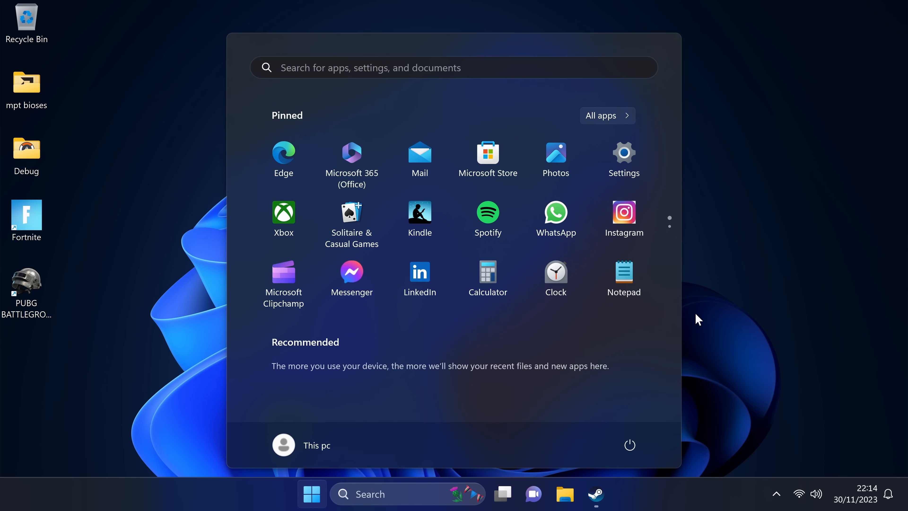
Step: Launch Command Prompt as administrator and accept the UAC prompt
right_click(268, 174)
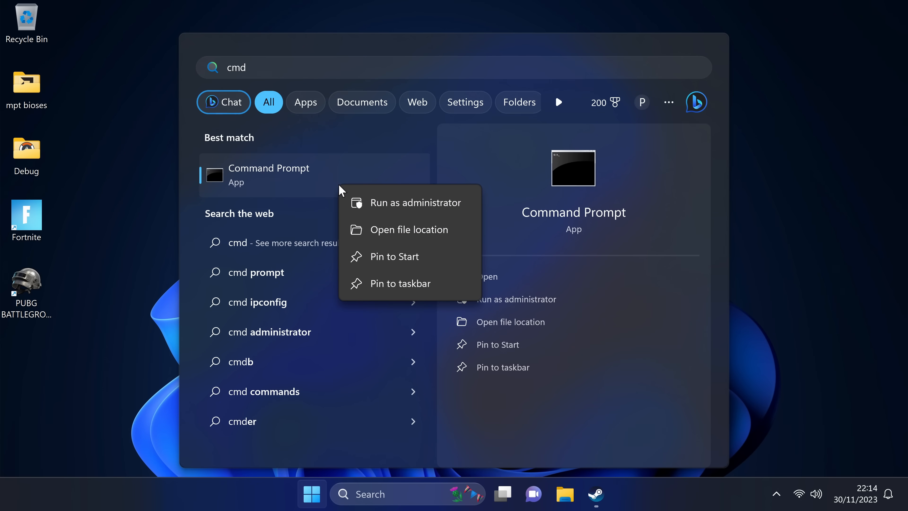
left_click(418, 202)
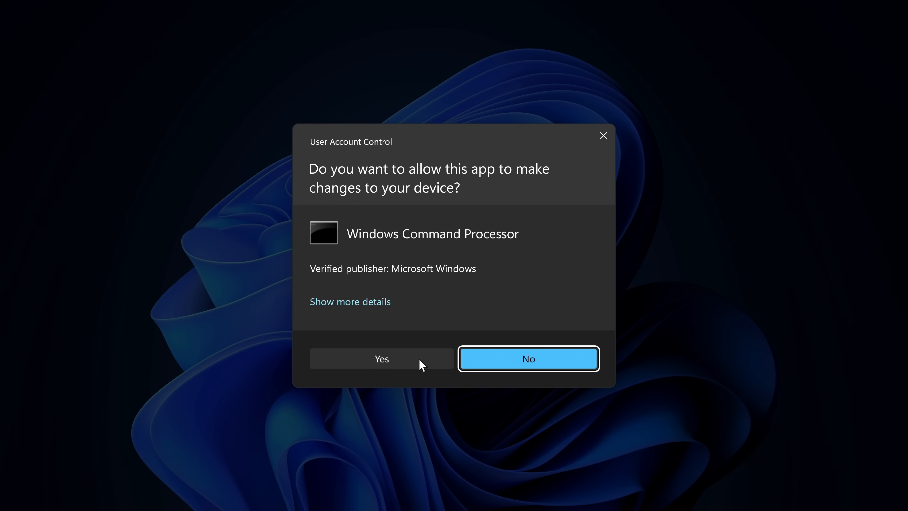
left_click(381, 358)
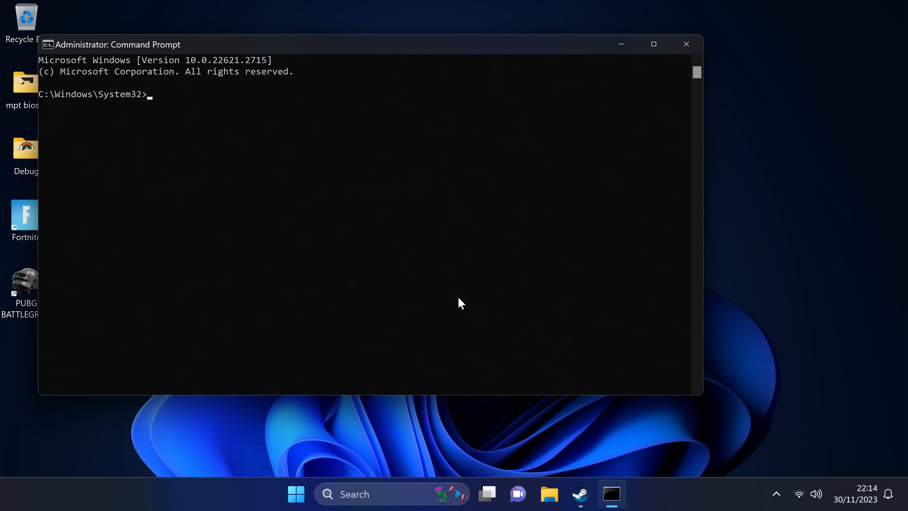
Step: Run WSReset.exe to reset the Microsoft Store cache, then close the reopened Store
type("WS")
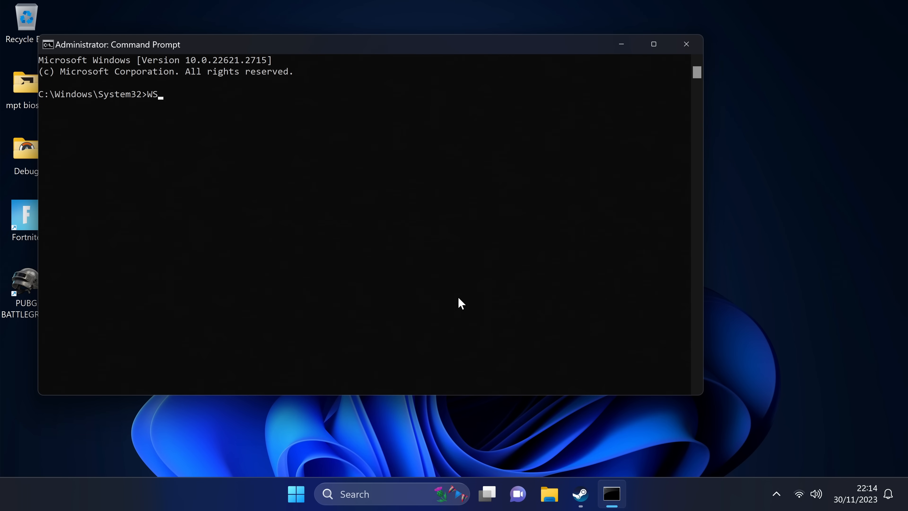
type("Reset.e")
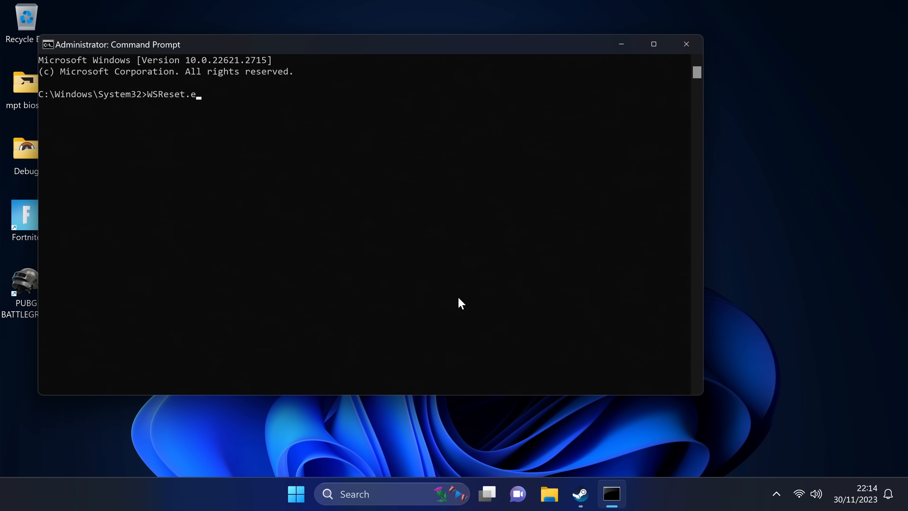
key("Return")
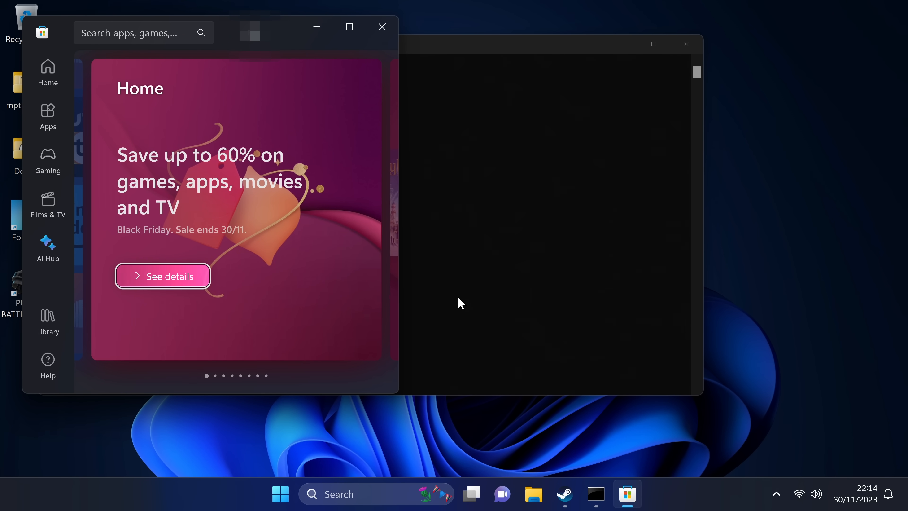
left_click(47, 70)
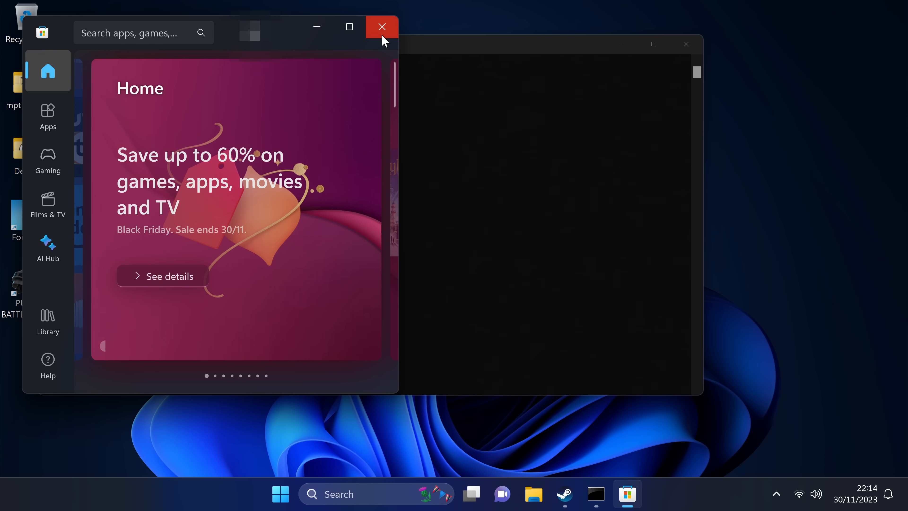
left_click(381, 27)
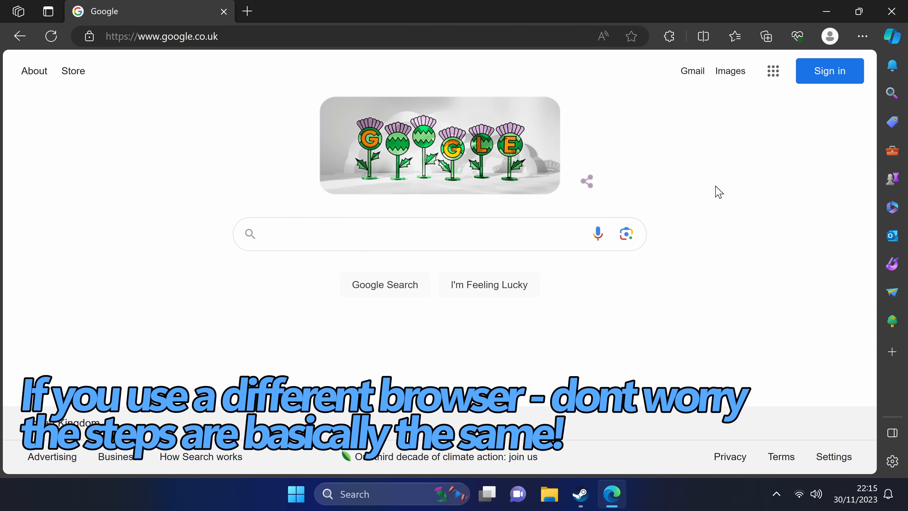
mouse_move(785, 124)
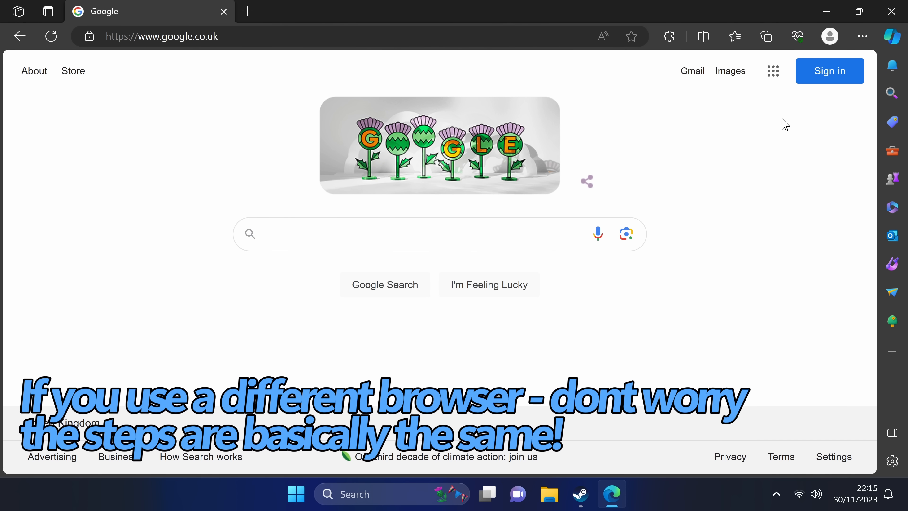
mouse_move(862, 36)
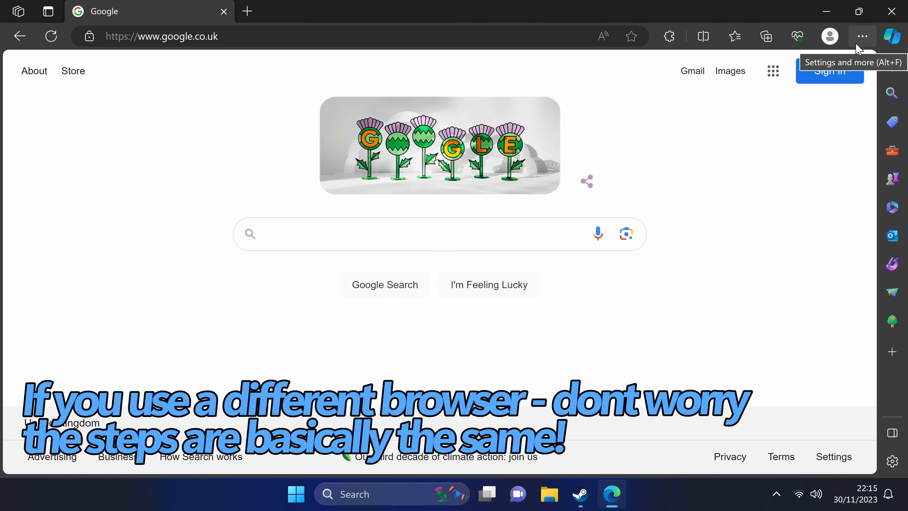
Step: Bring up Edge's Settings and more menu to reach the browser settings
left_click(862, 36)
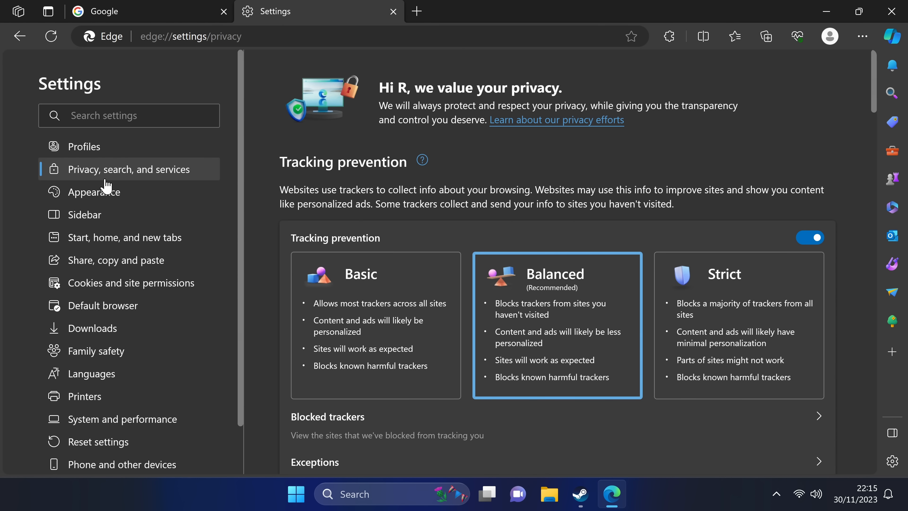
mouse_move(154, 178)
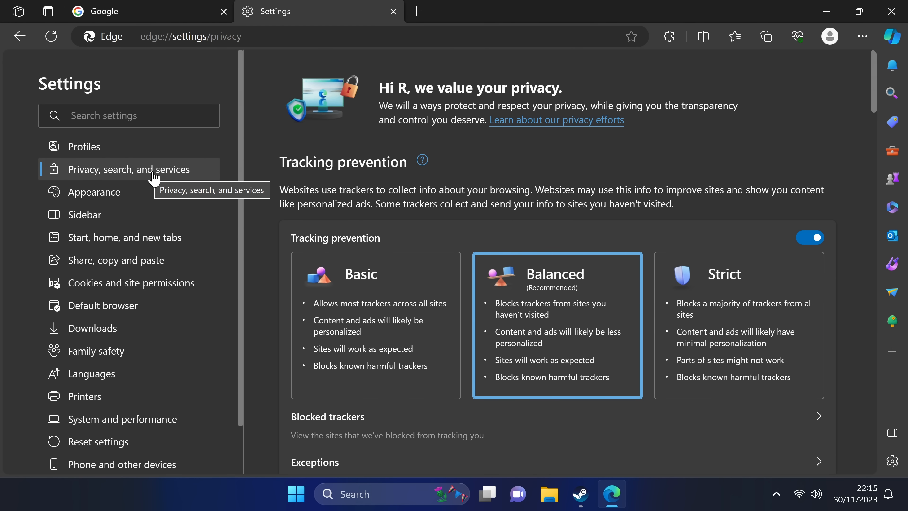
mouse_move(499, 294)
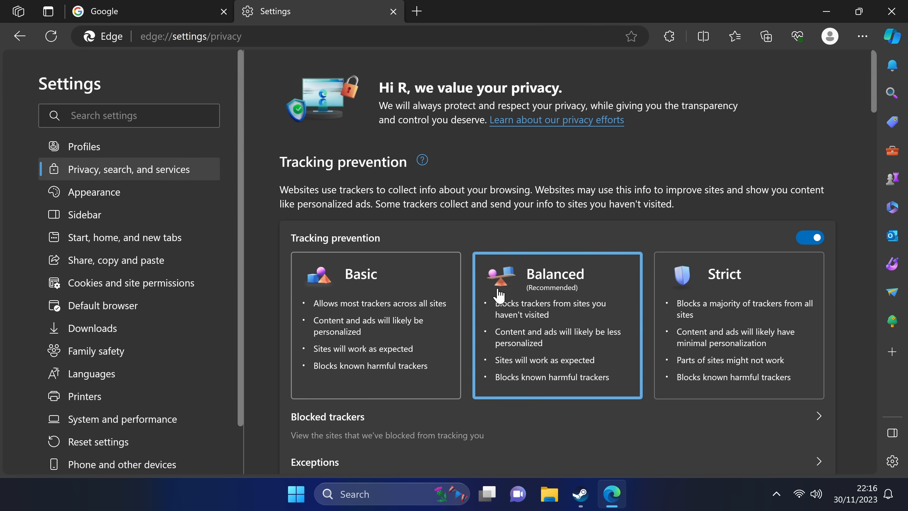
mouse_move(513, 328)
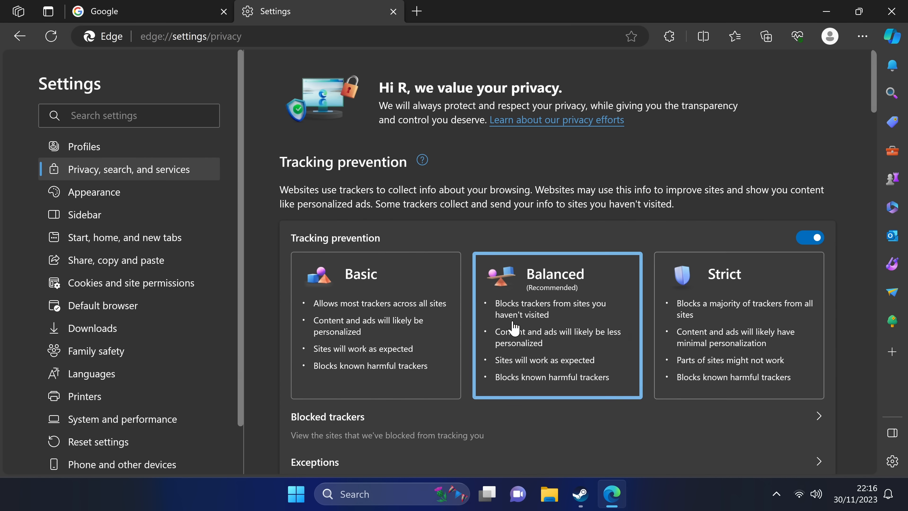
Step: Reach Clear browsing data and choose what to clear
scroll("down", 3)
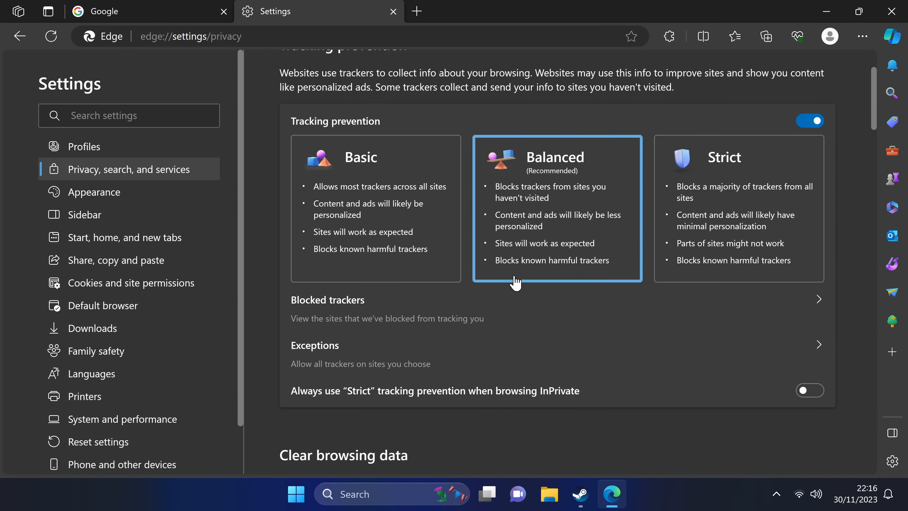
scroll("down", 3)
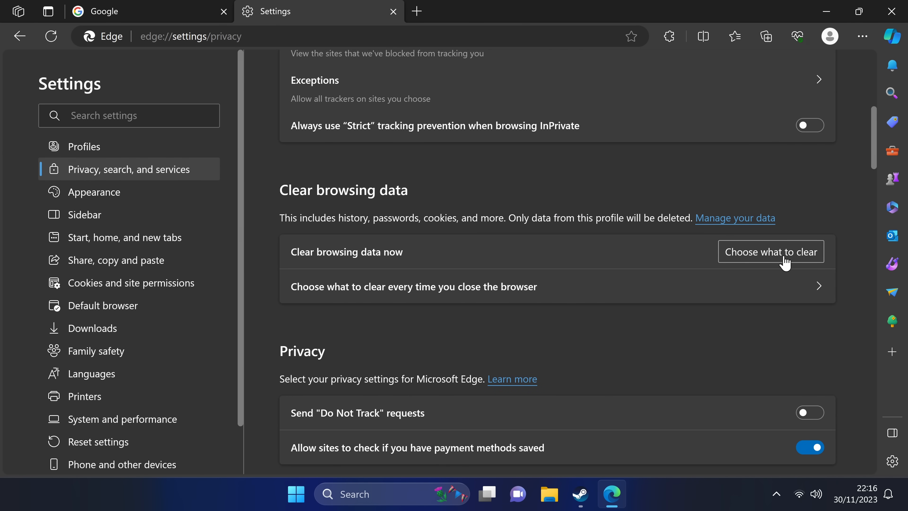
left_click(770, 252)
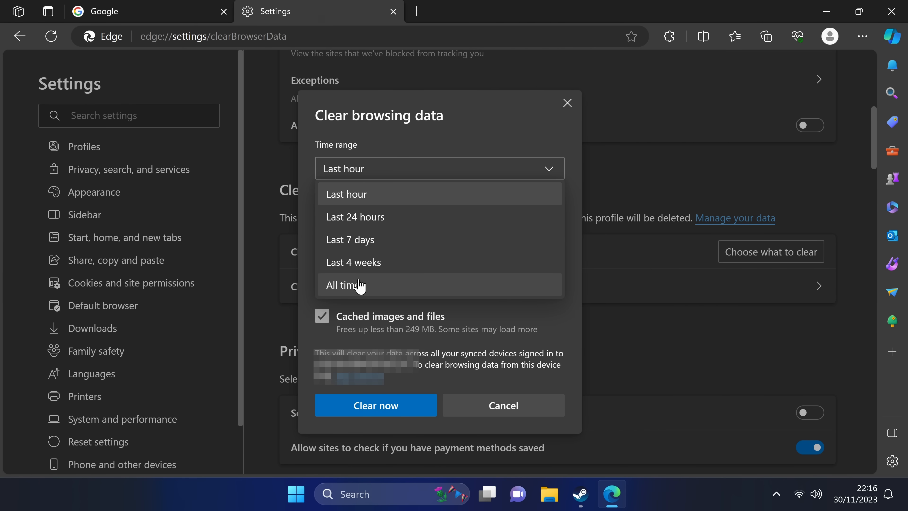
Step: Clear all-time history, downloads and cached files while keeping cookies, then close Edge
left_click(346, 285)
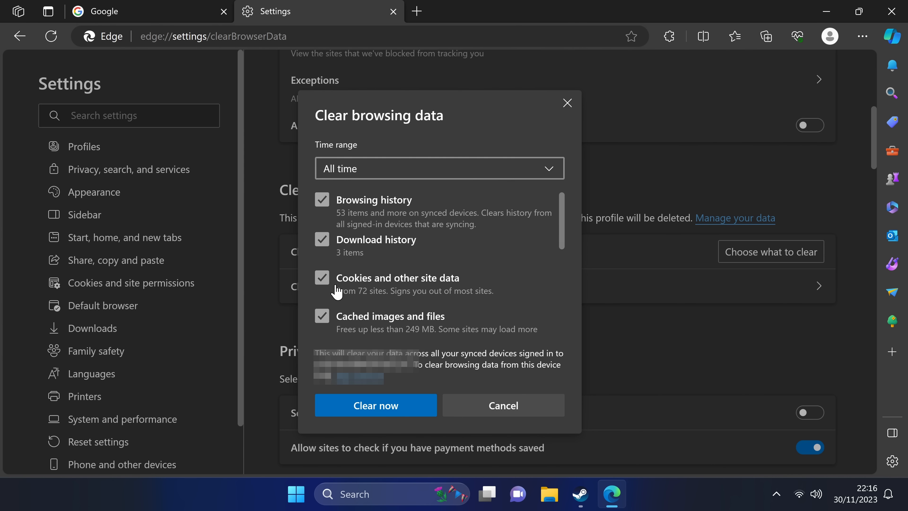
left_click(321, 278)
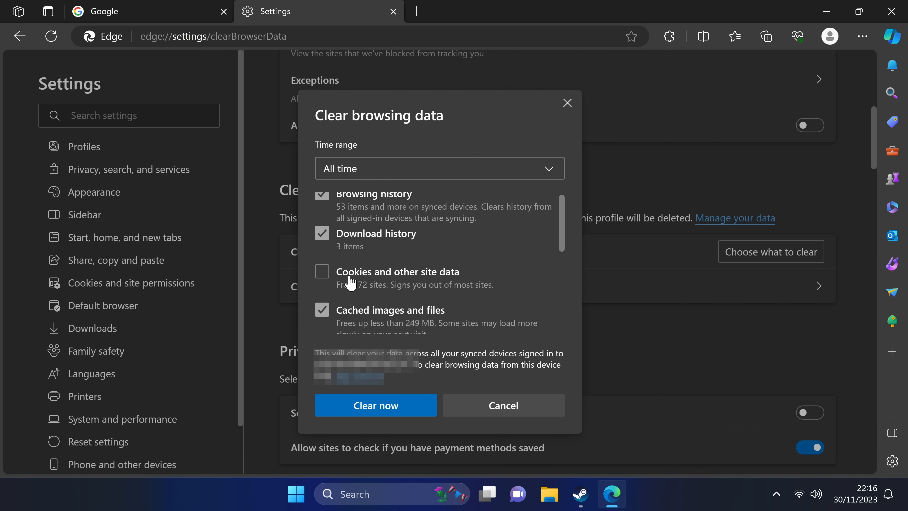
scroll("down", 3)
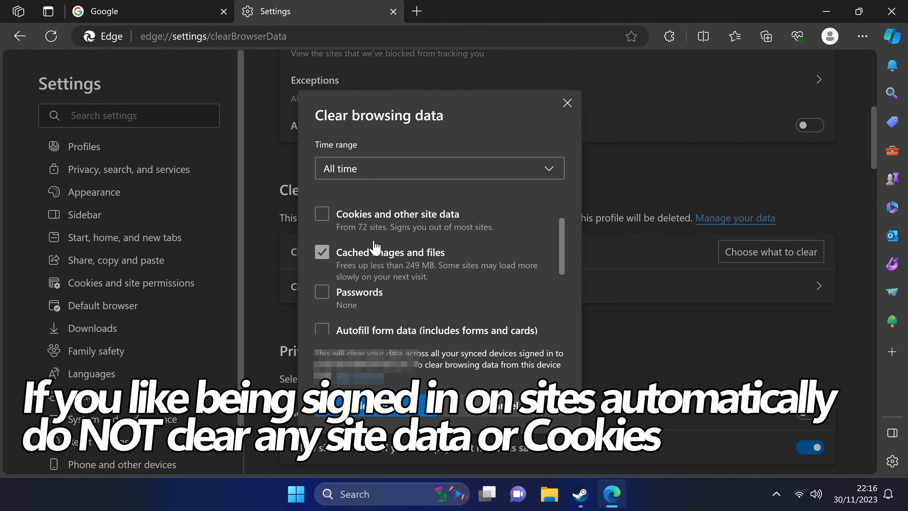
mouse_move(373, 229)
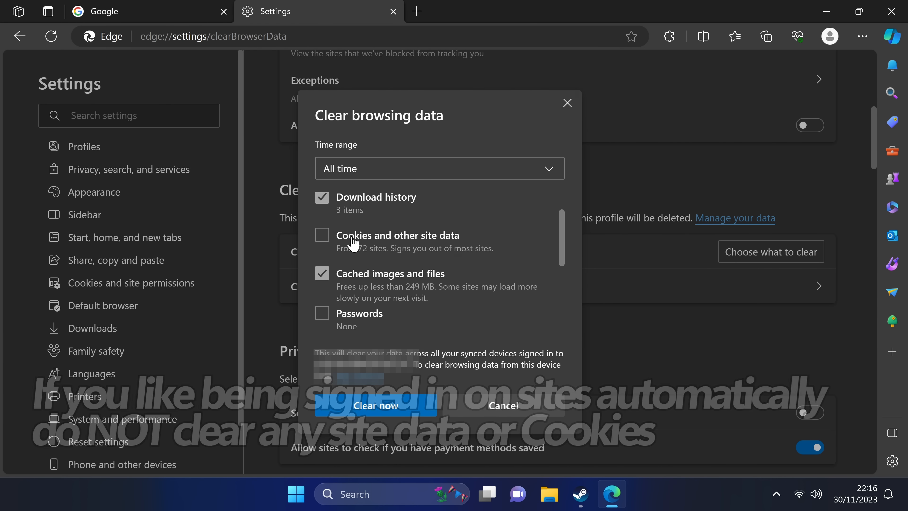
scroll("down", 3)
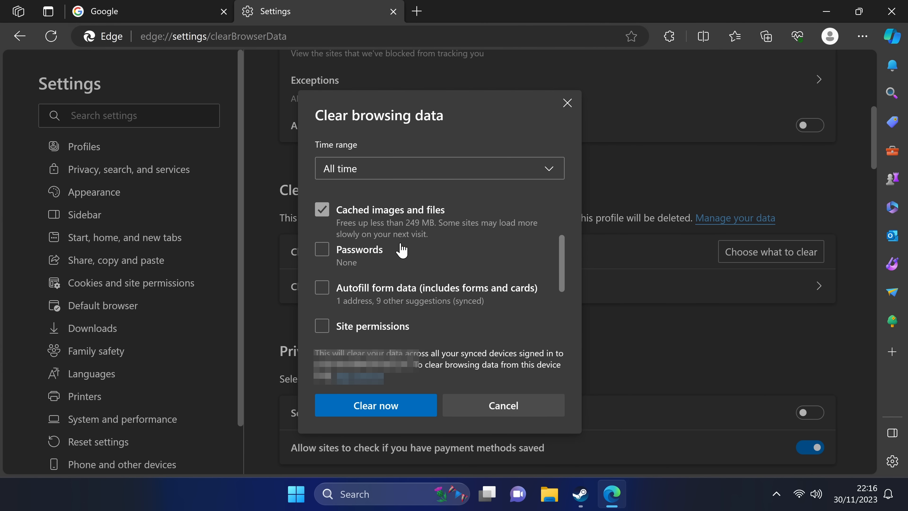
mouse_move(374, 405)
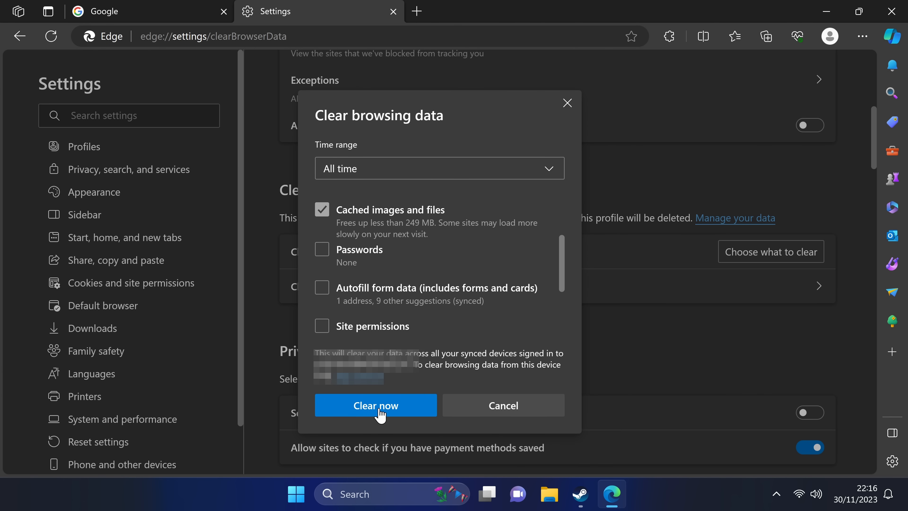
left_click(374, 405)
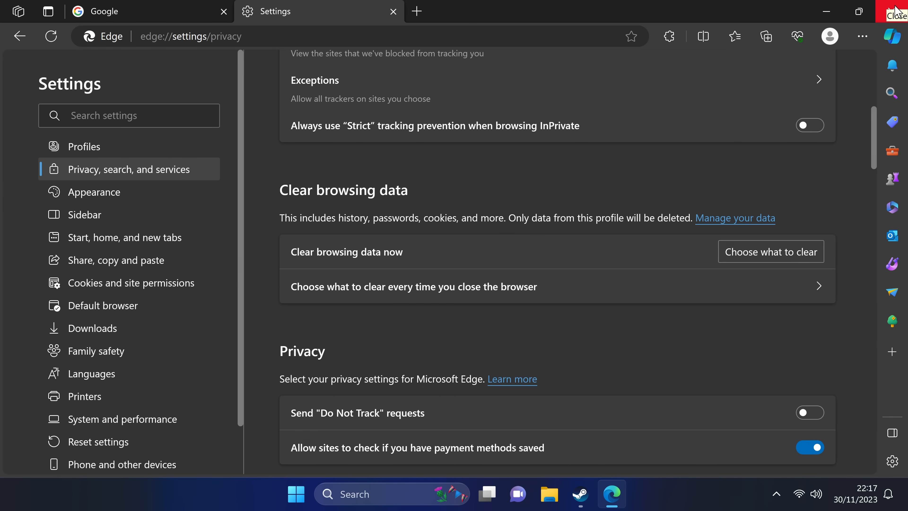
left_click(897, 10)
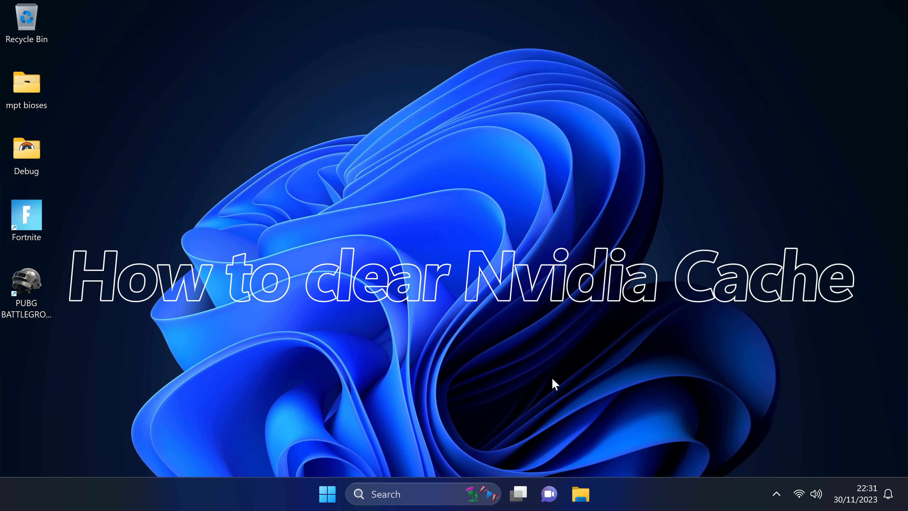
Step: Launch File Explorer from the taskbar
left_click(581, 493)
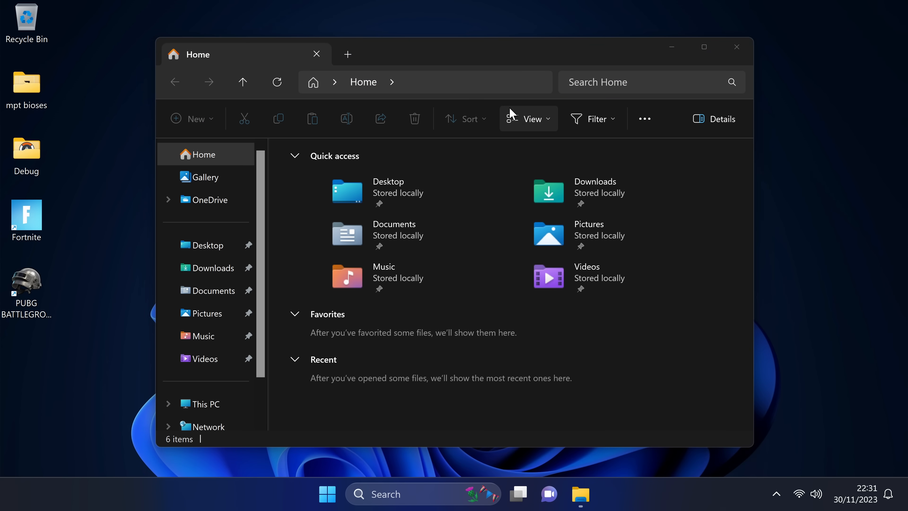
Step: Go to %localappdata%\NVIDIA\GLCache and delete the long-named cache folder inside
left_click(405, 81)
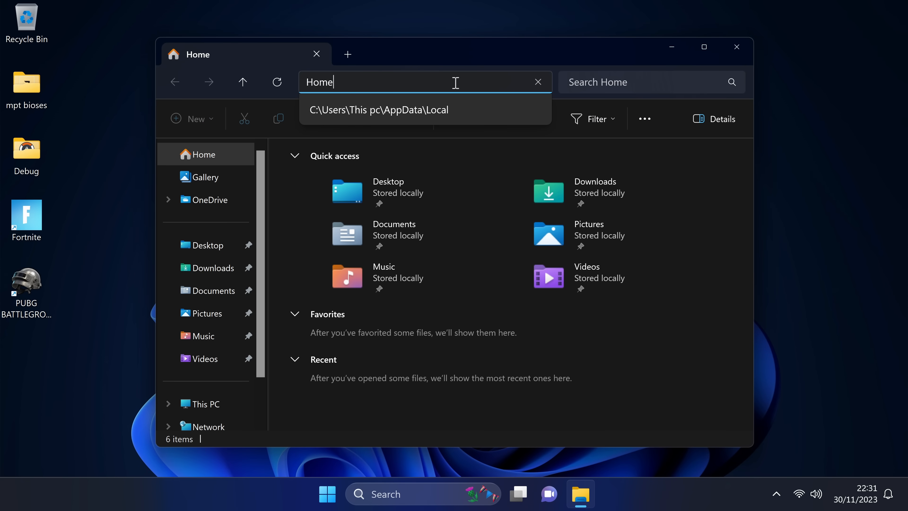
mouse_move(243, 82)
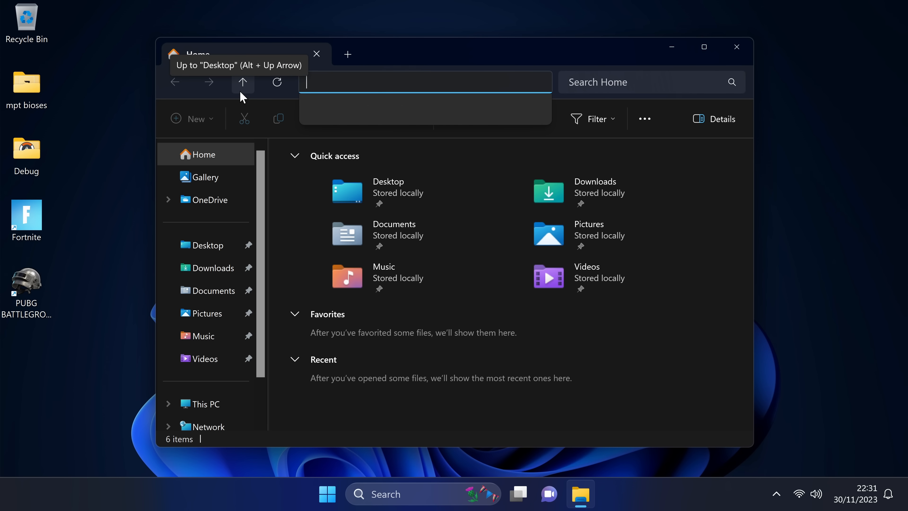
type("%")
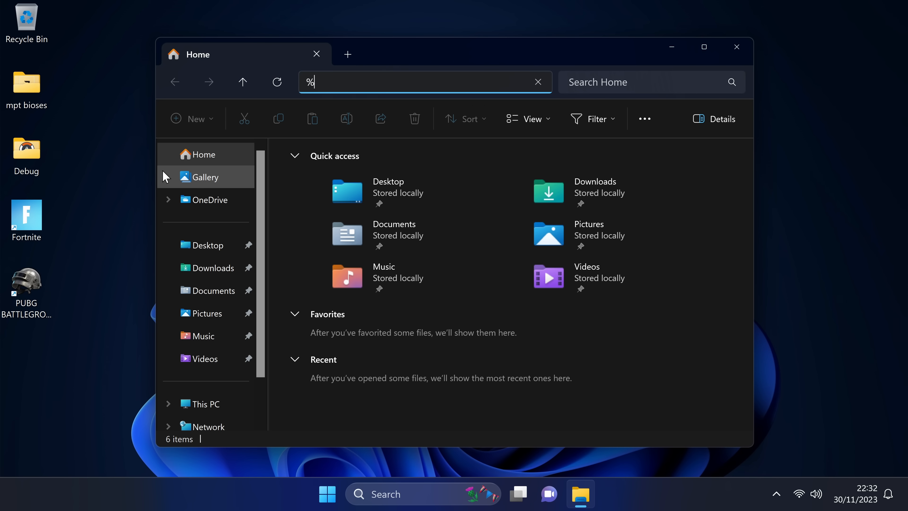
type("localappdat")
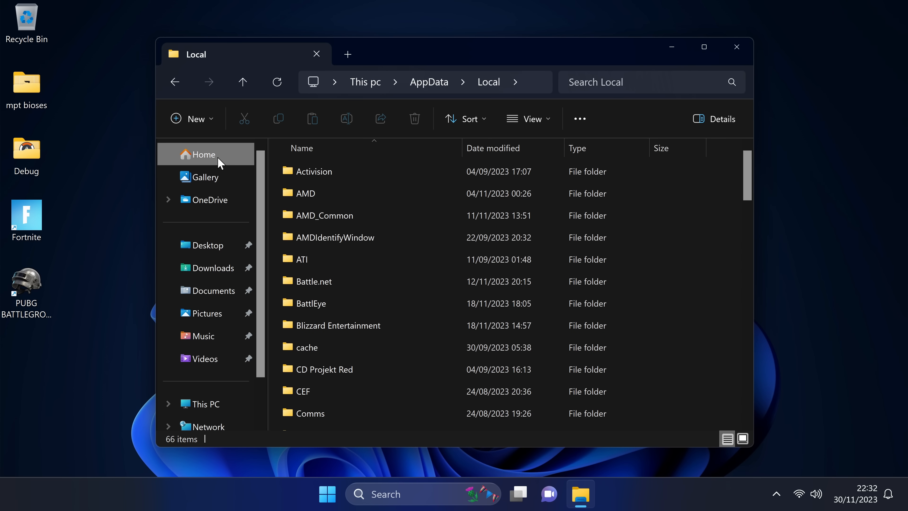
scroll("down", 3)
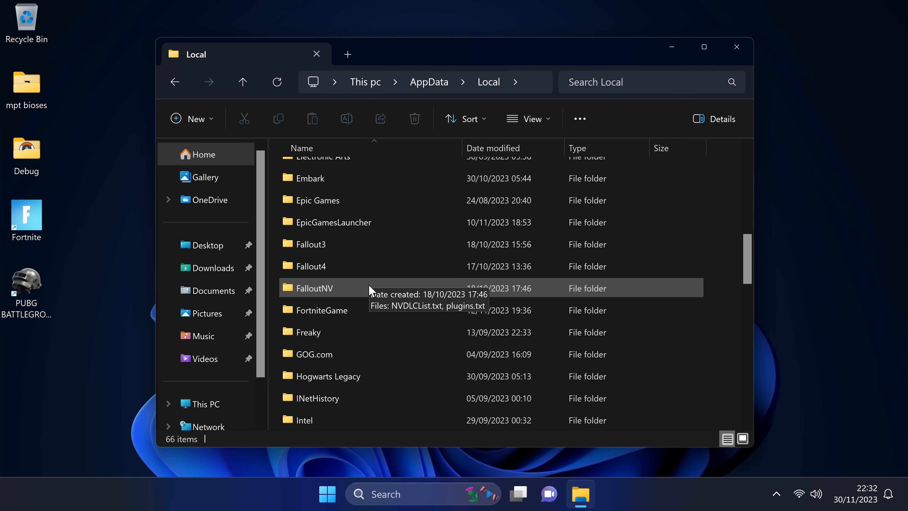
scroll("down", 3)
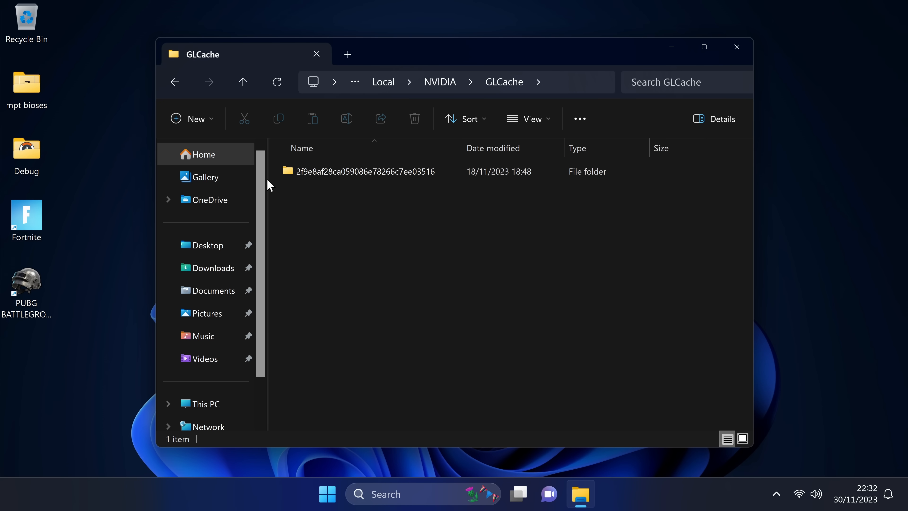
left_click(365, 170)
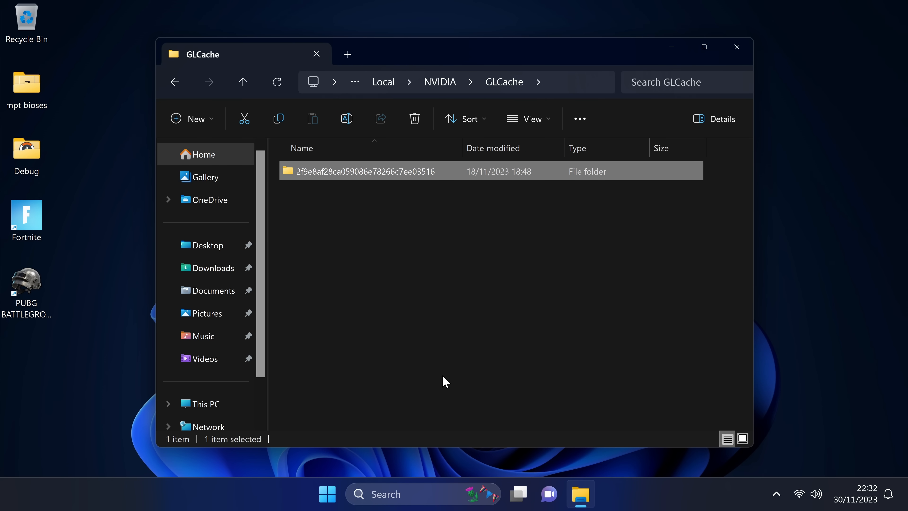
left_click(415, 119)
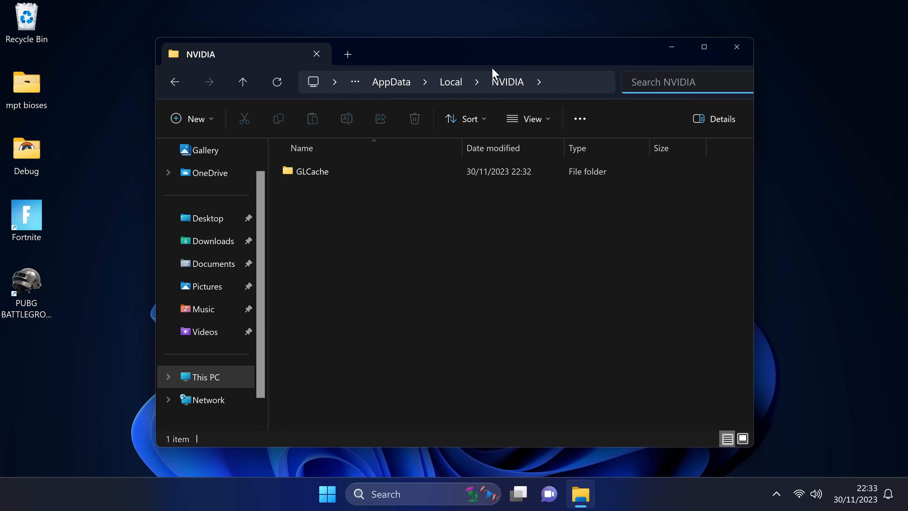
mouse_move(507, 82)
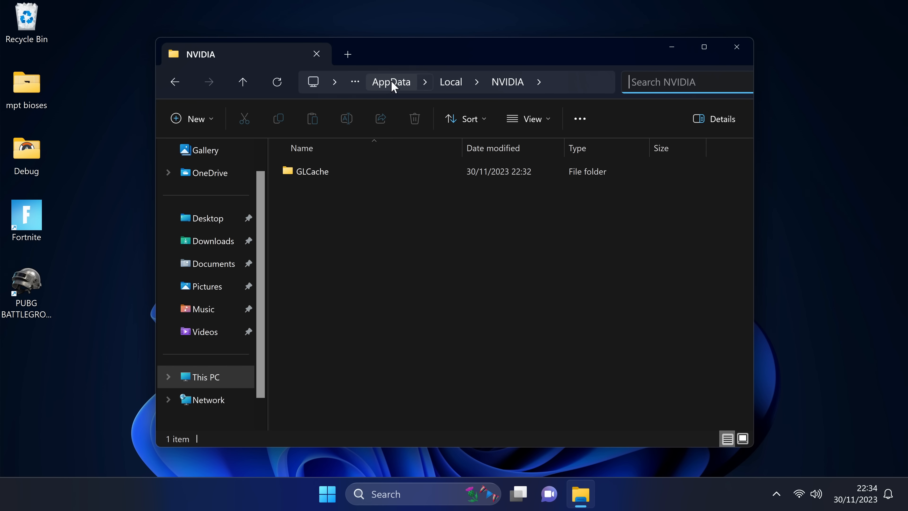
Step: Navigate to AppData\LocalLow\NVIDIA\PerDriverVersion\DXCache
left_click(391, 81)
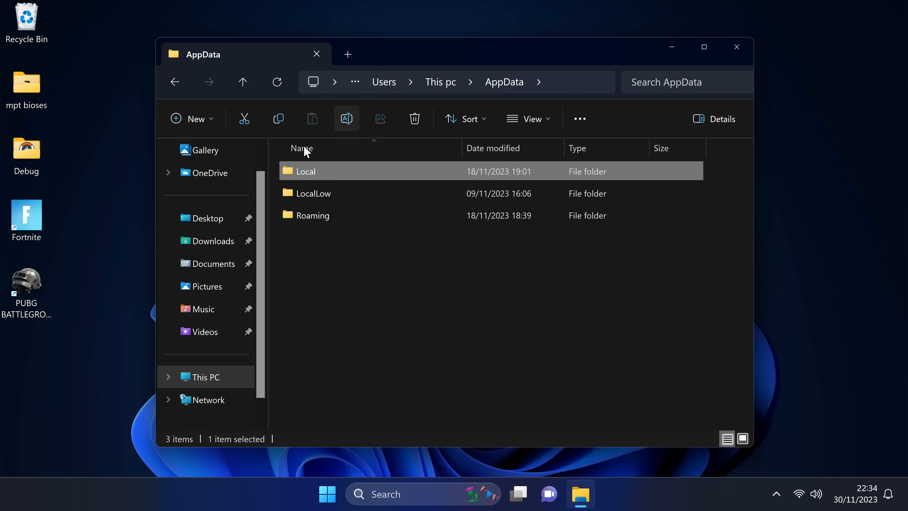
double_click(314, 192)
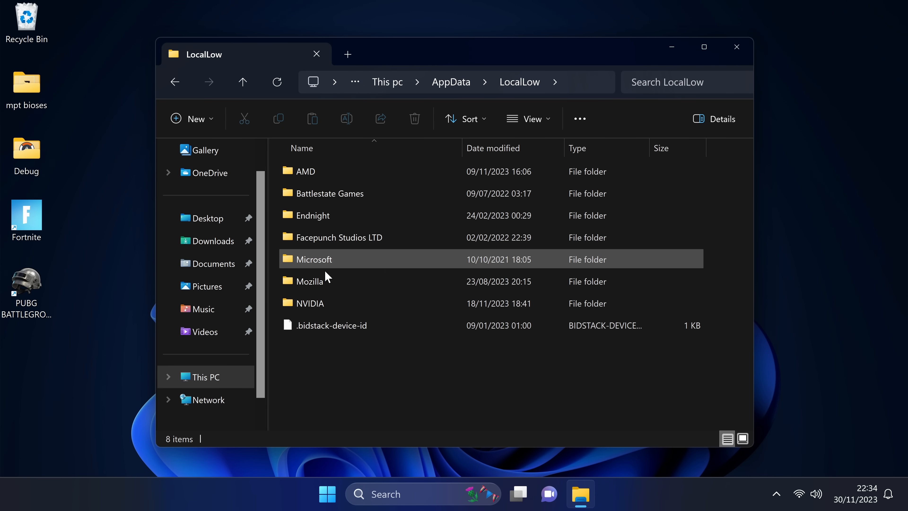
double_click(310, 302)
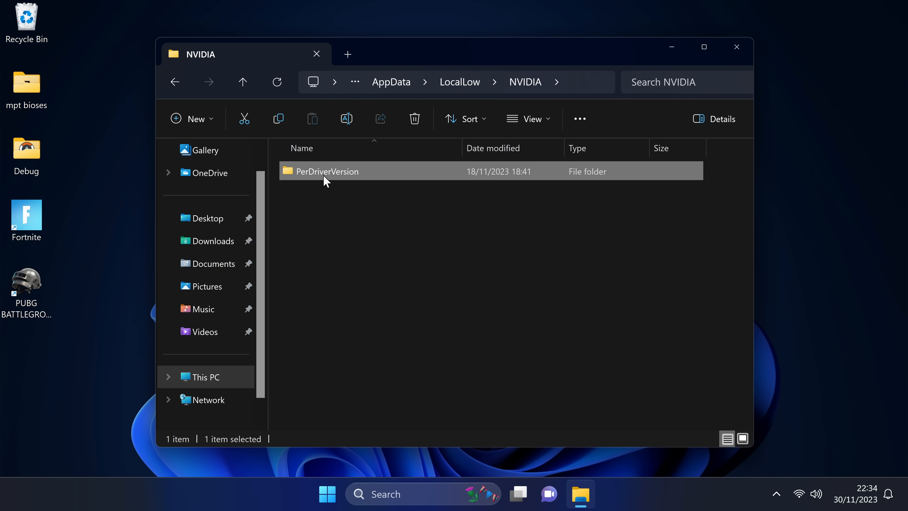
double_click(326, 171)
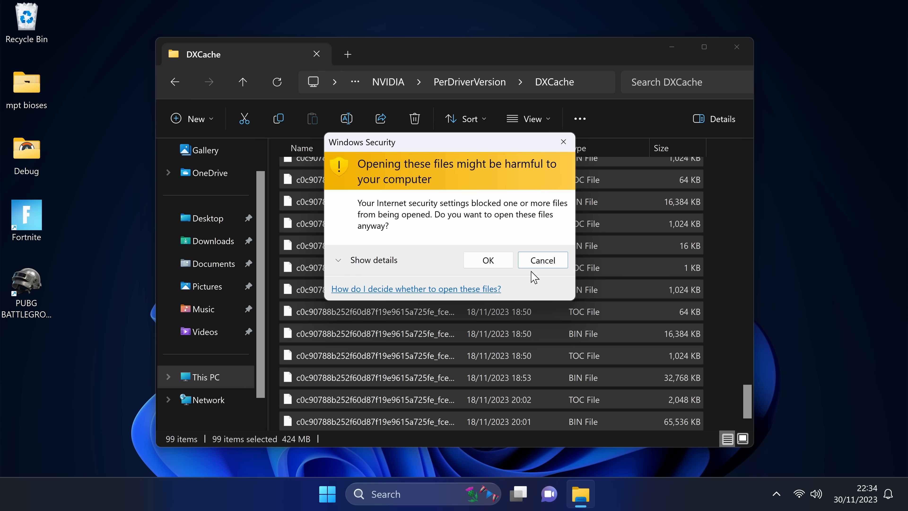
mouse_move(487, 260)
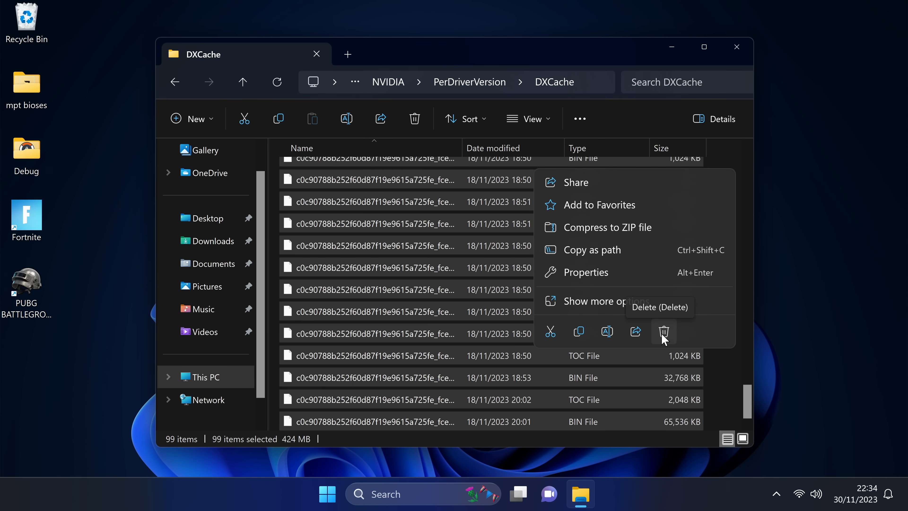
Step: Delete all DXCache shader files, skipping every file still in use
left_click(663, 331)
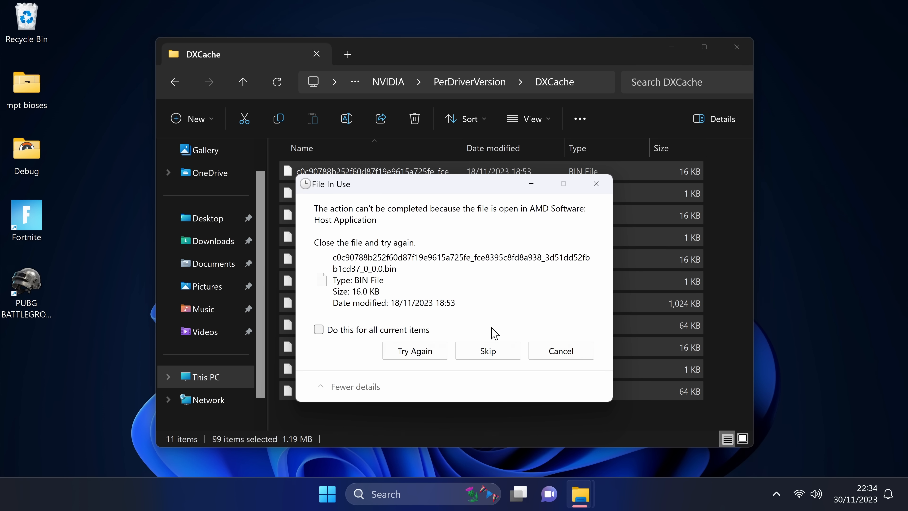
left_click(318, 330)
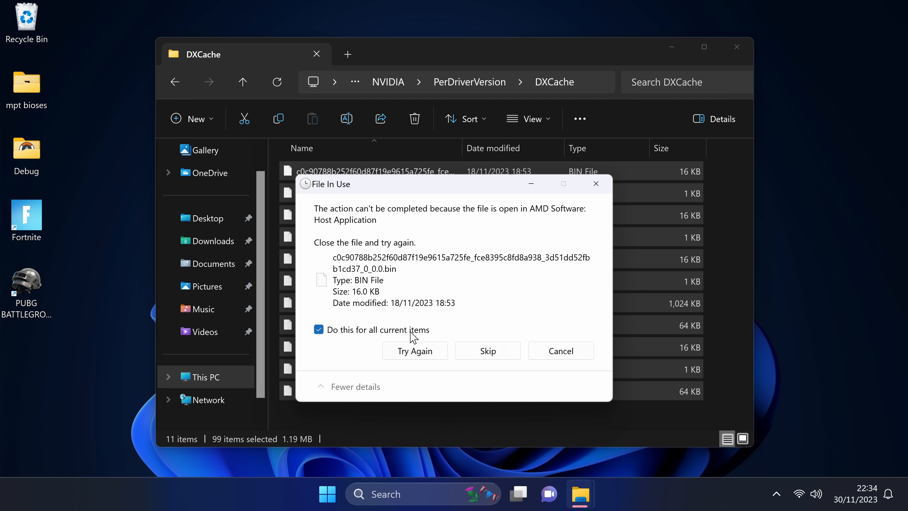
left_click(488, 351)
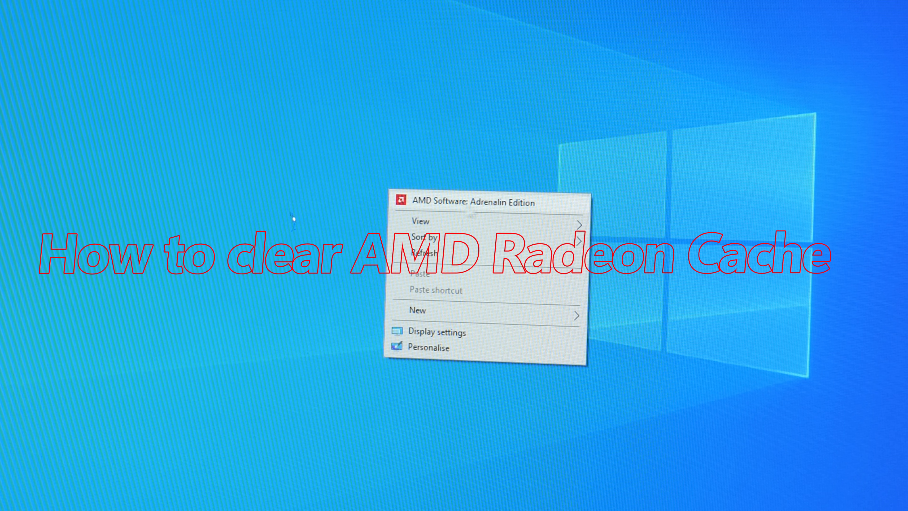
Step: In AMD Software Gaming > Graphics, reset the Radeon shader cache and confirm
left_click(422, 202)
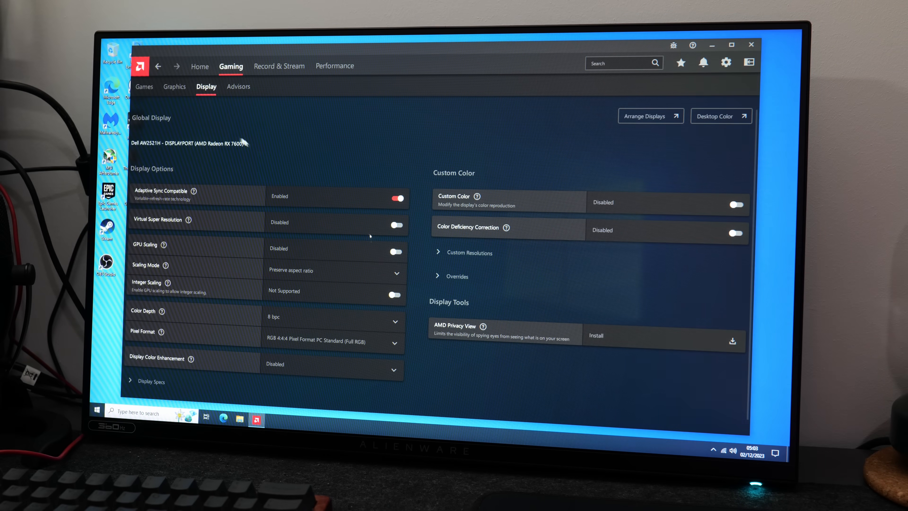
left_click(199, 66)
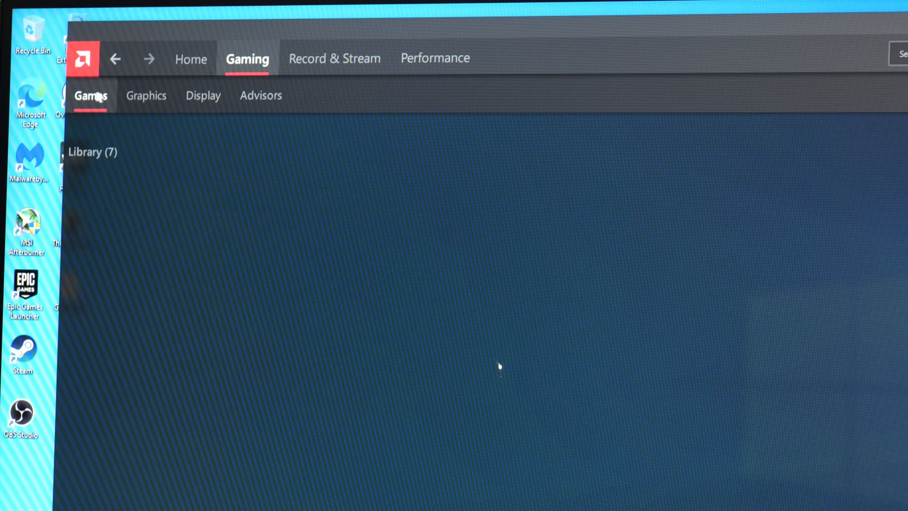
left_click(145, 95)
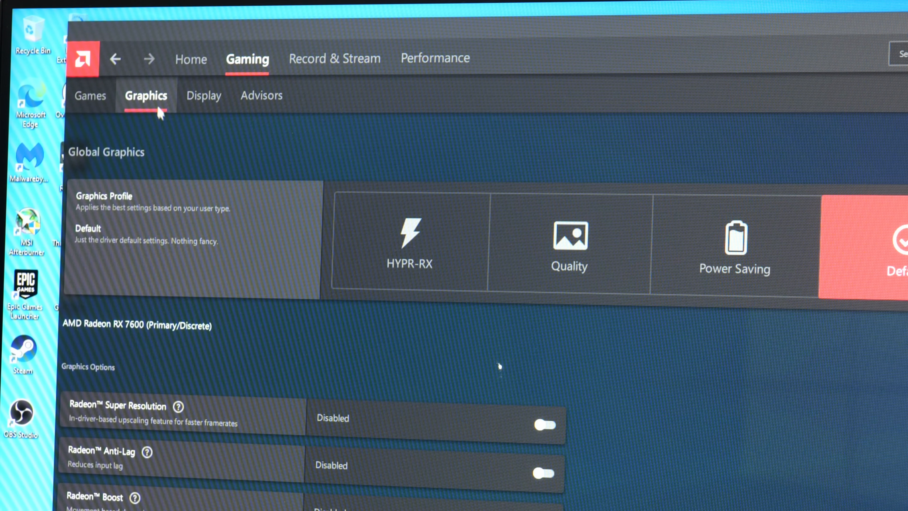
scroll("down", 3)
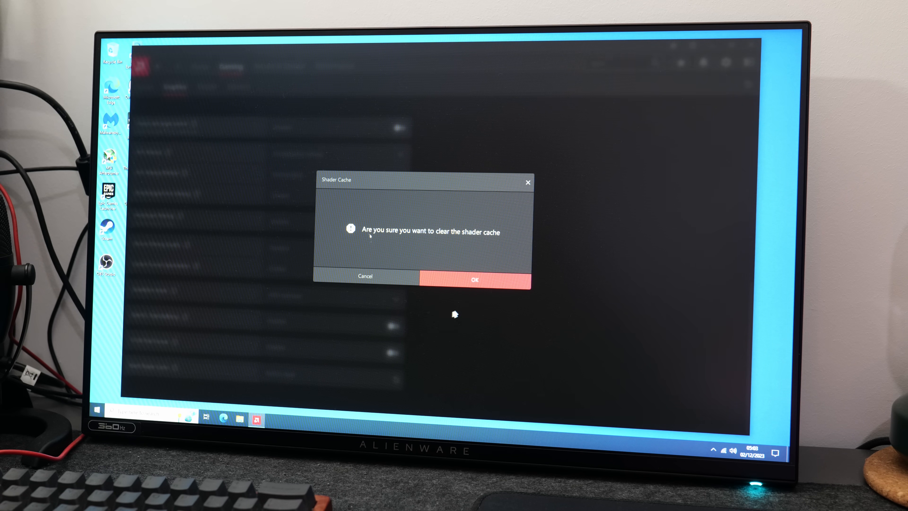
left_click(474, 279)
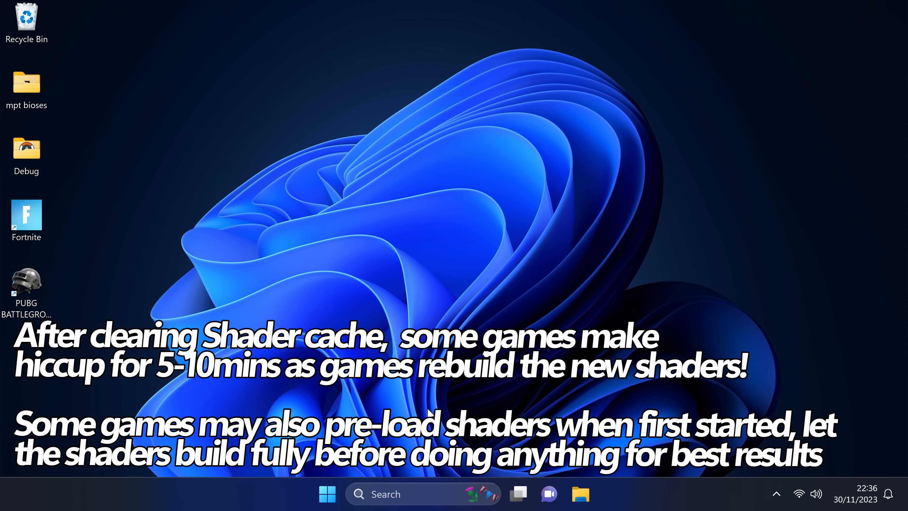
Step: Bring up Steam's Settings on the Downloads page
left_click(596, 493)
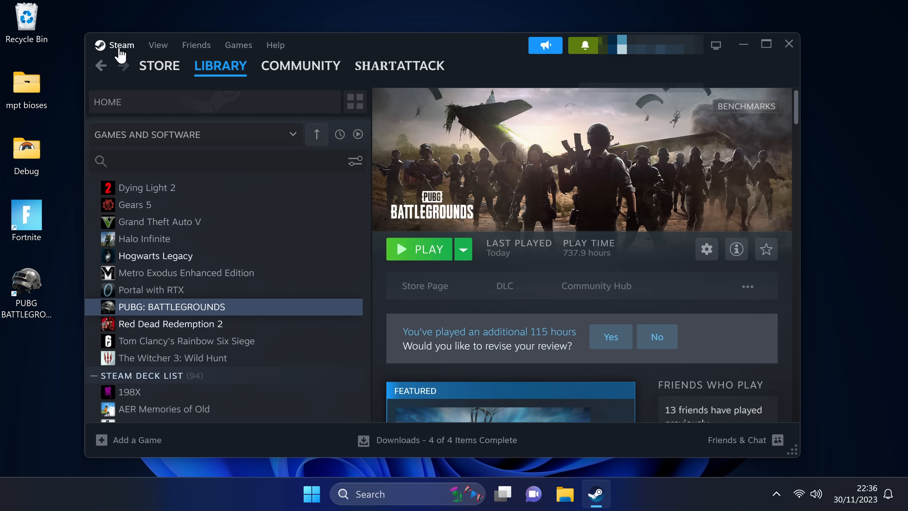
left_click(121, 46)
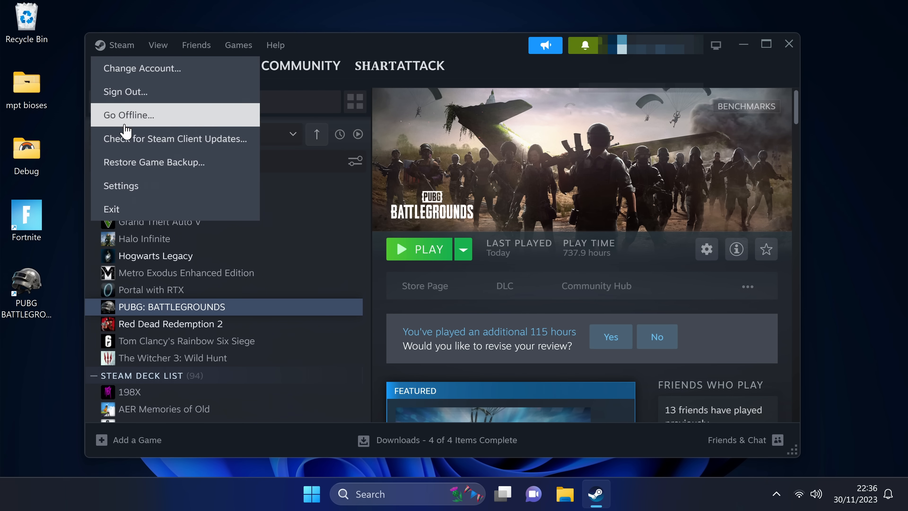
left_click(121, 185)
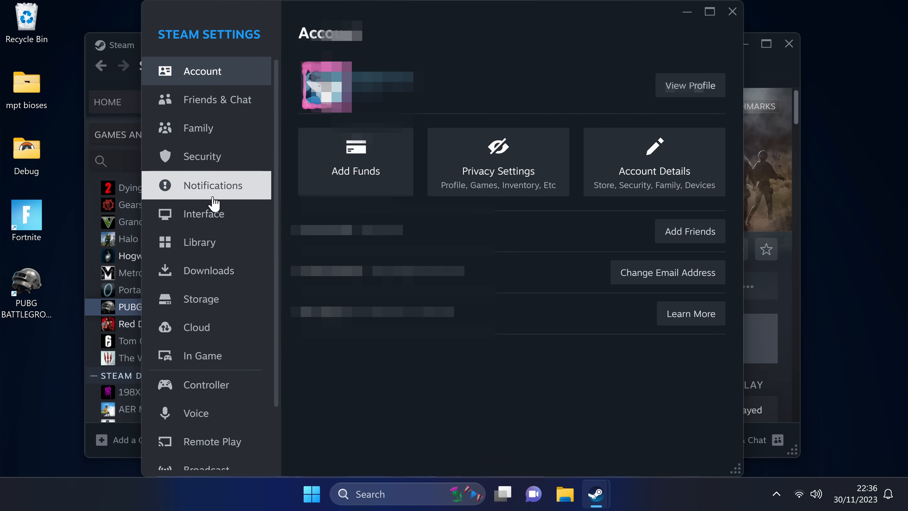
left_click(208, 199)
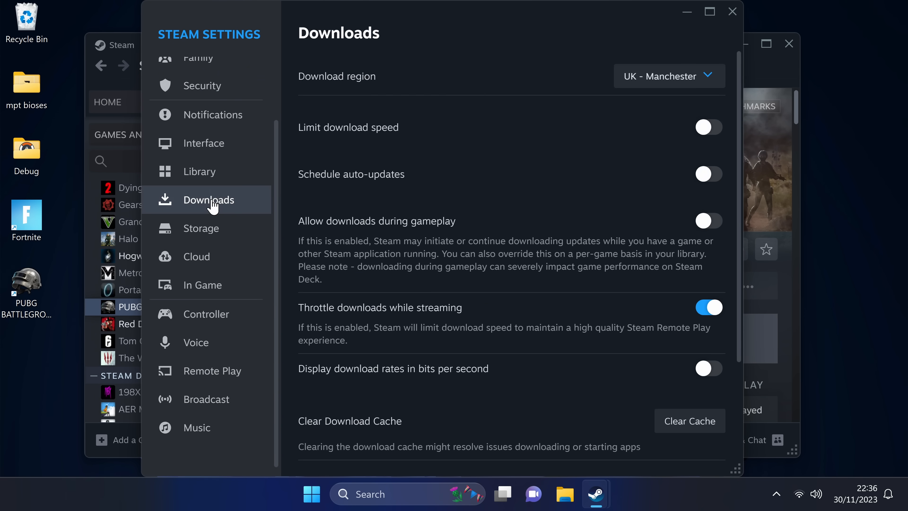
Step: Clear Steam's download cache and confirm, letting the client restart
scroll("down", 3)
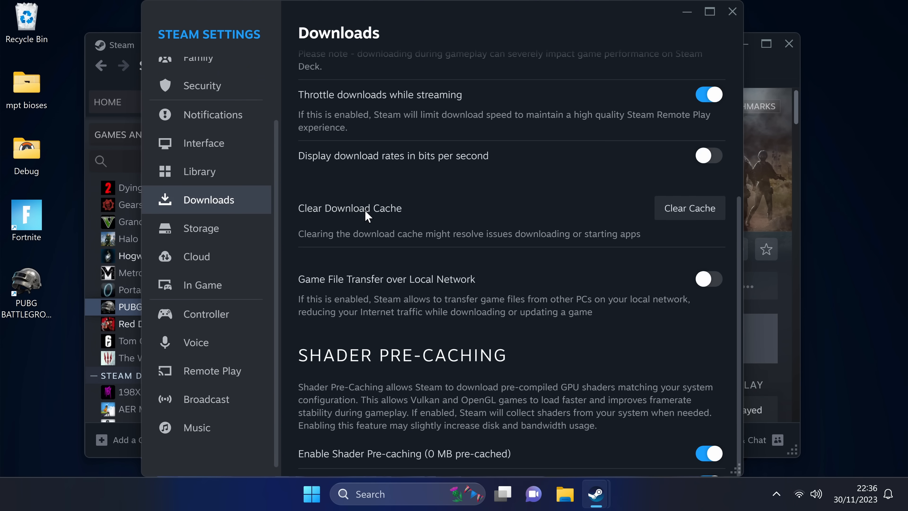
left_click(689, 208)
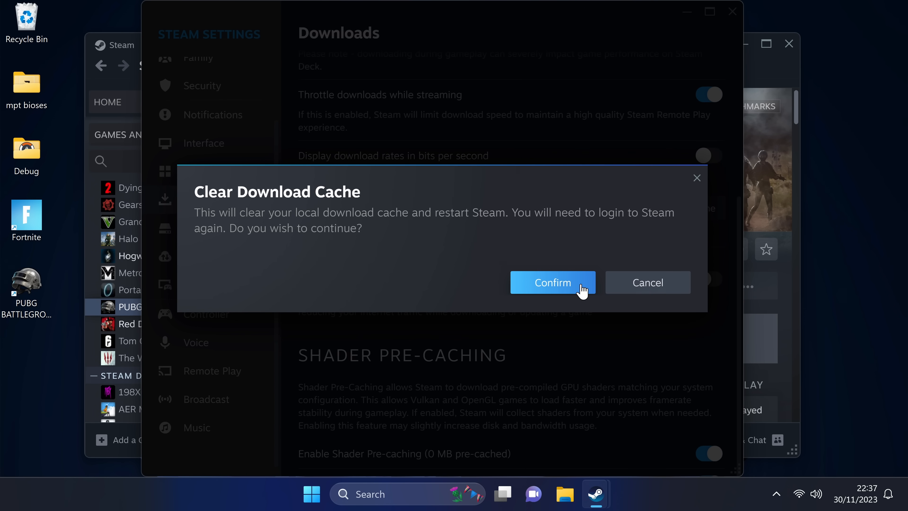
left_click(551, 283)
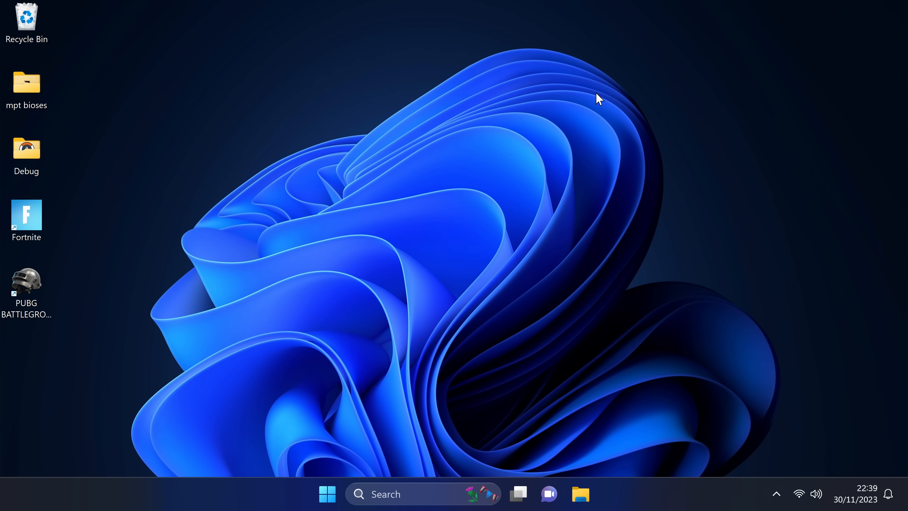
mouse_move(582, 90)
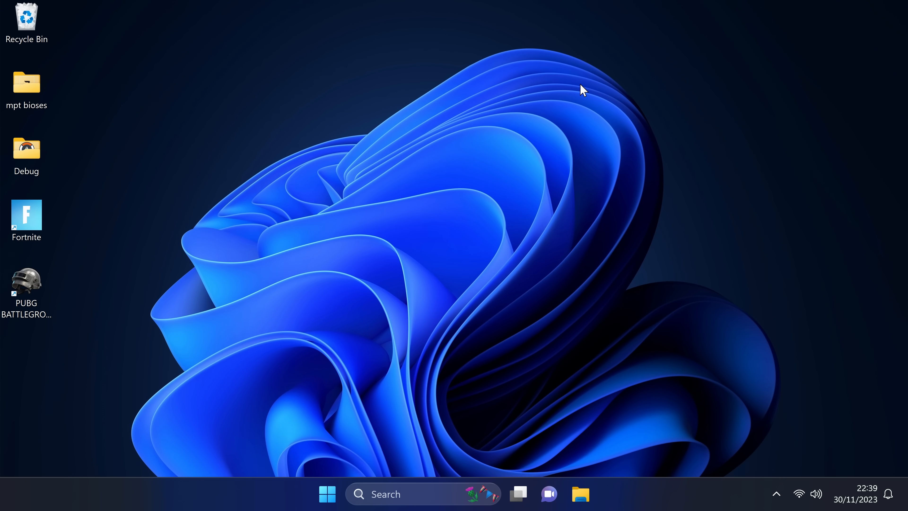
mouse_move(579, 323)
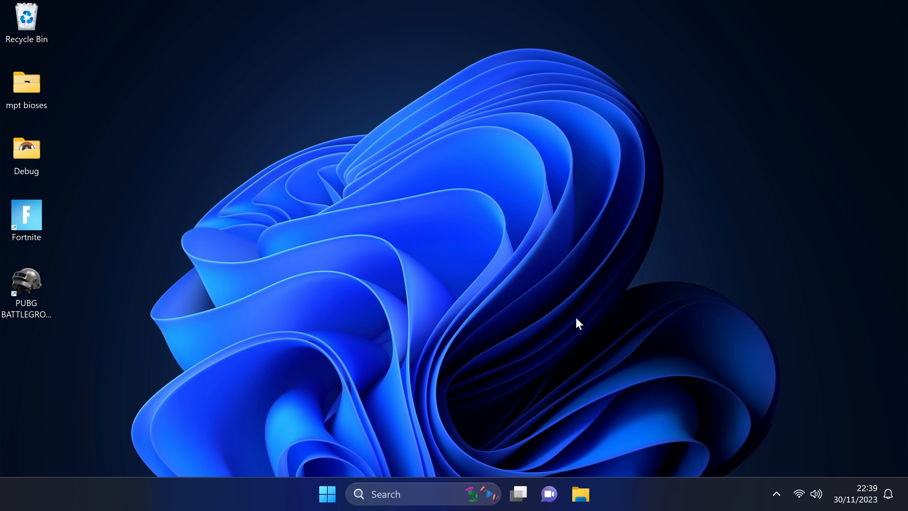
mouse_move(327, 493)
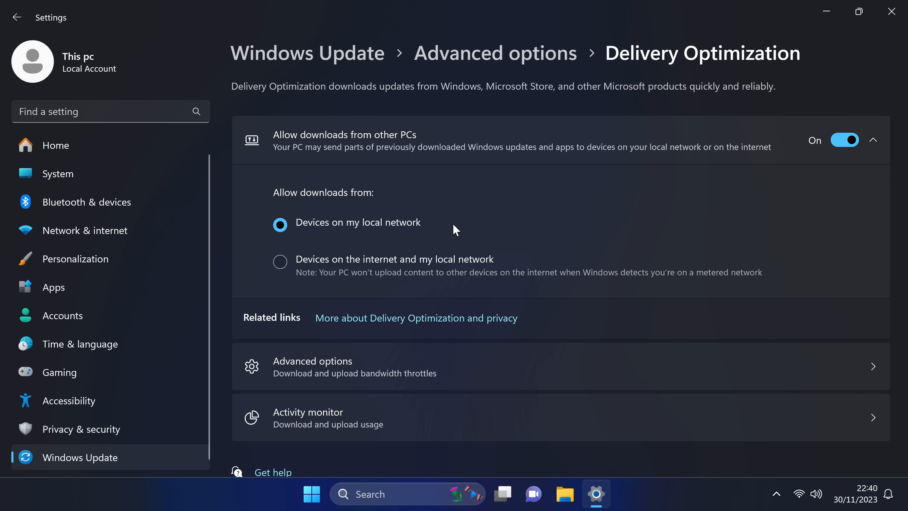
mouse_move(417, 134)
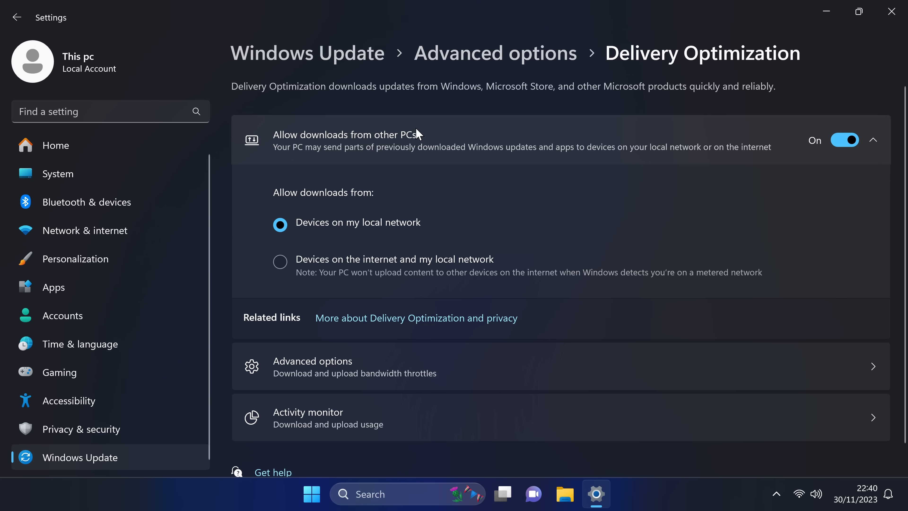
Step: Switch 'Allow downloads from other PCs' Off in Delivery Optimization and close Settings
left_click(844, 140)
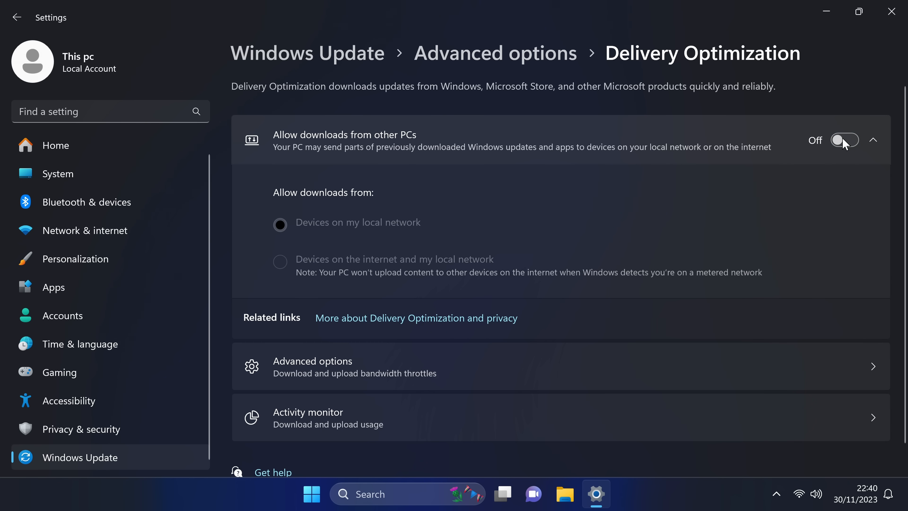
mouse_move(448, 366)
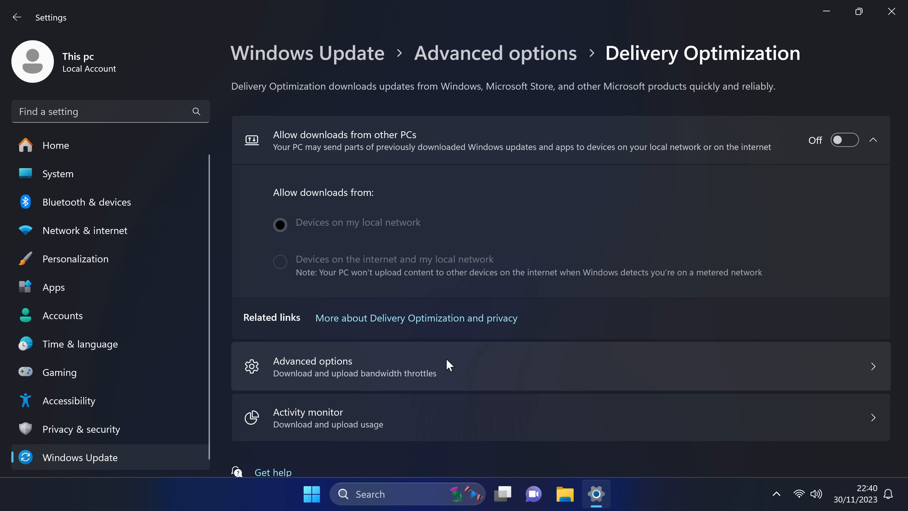
mouse_move(885, 41)
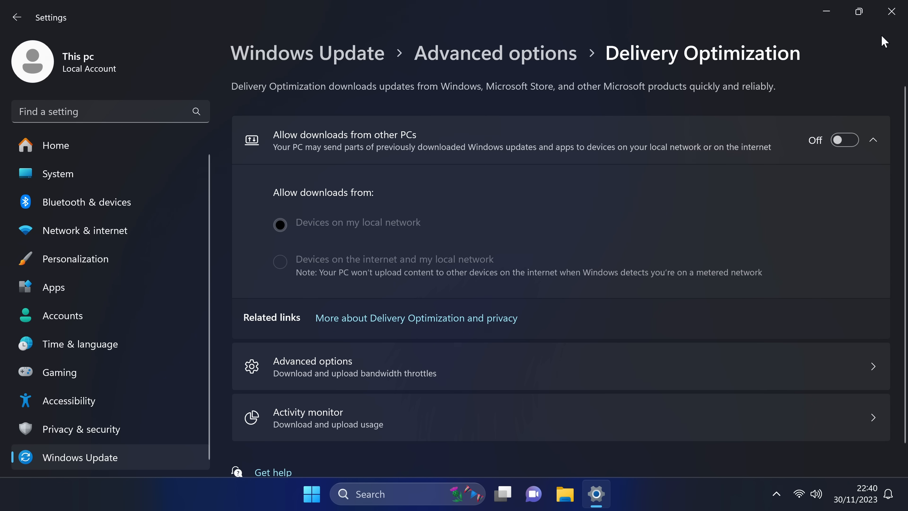
left_click(892, 10)
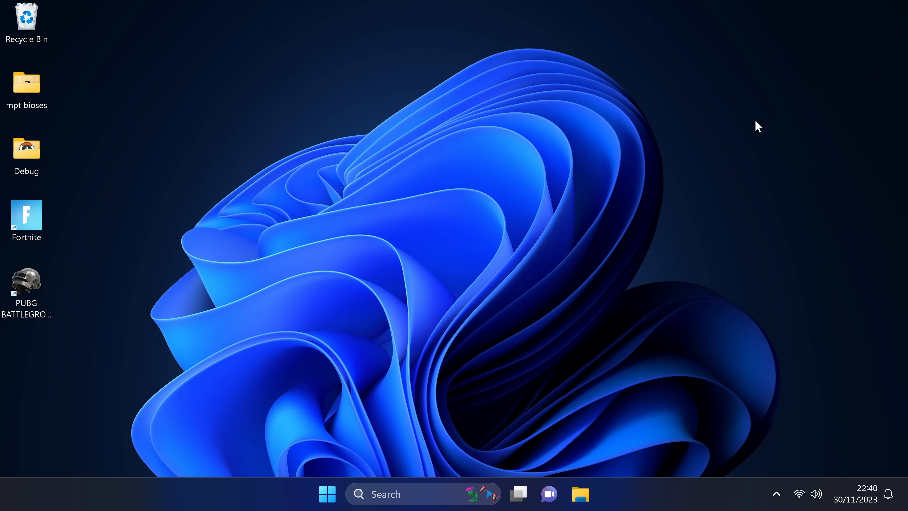
mouse_move(643, 160)
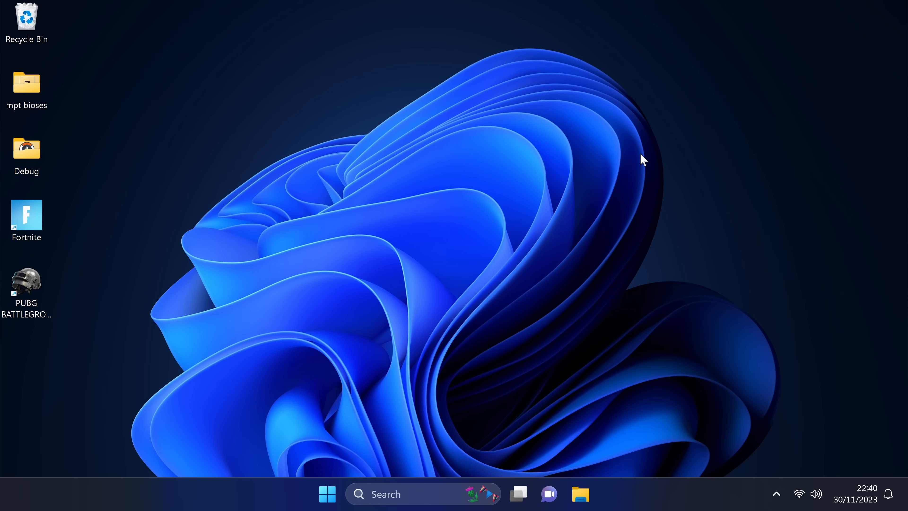
mouse_move(587, 161)
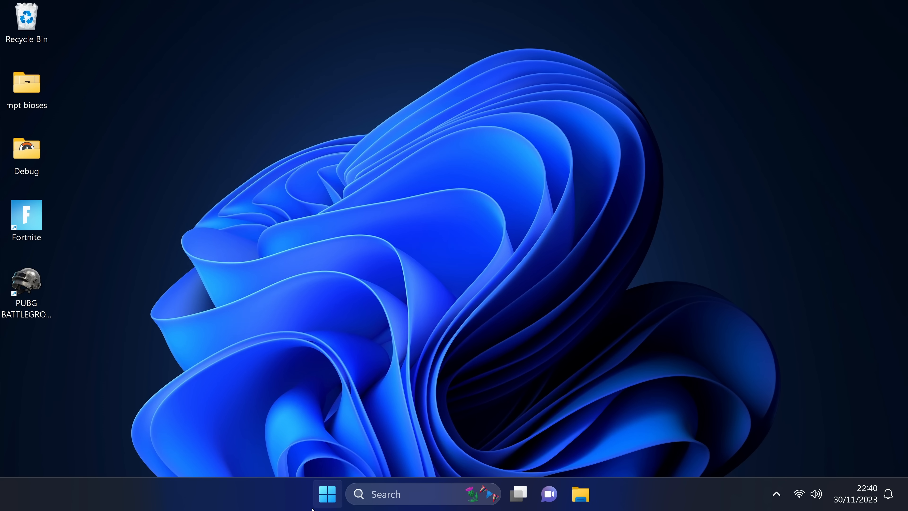
Step: Search Start for 'storage settings' to reach the System Storage page
type("storage settings")
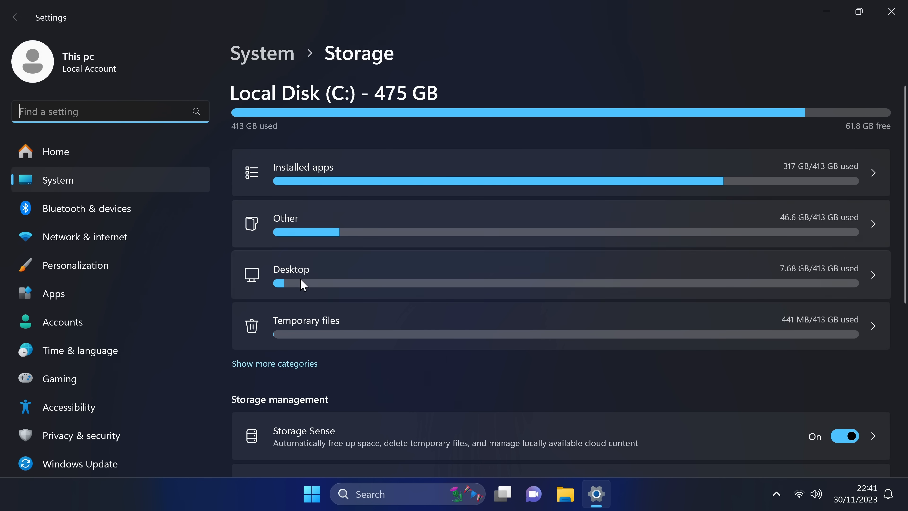
mouse_move(473, 376)
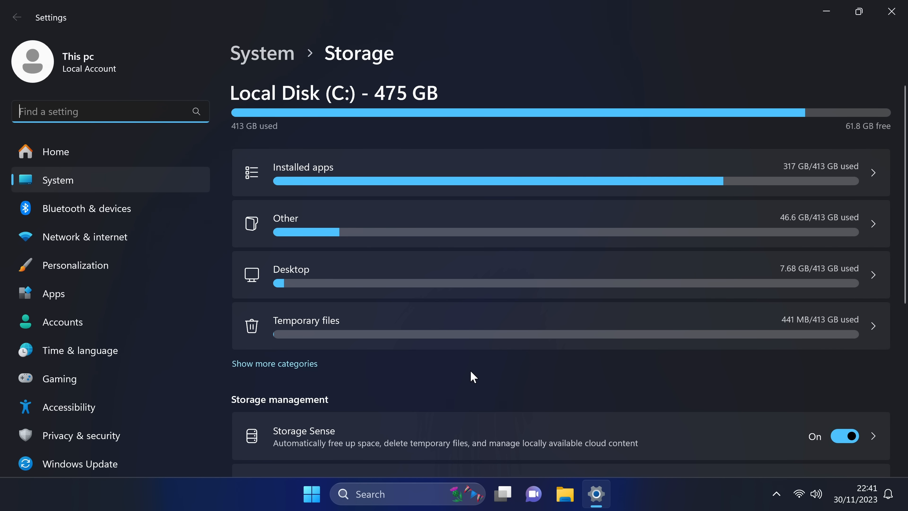
mouse_move(356, 247)
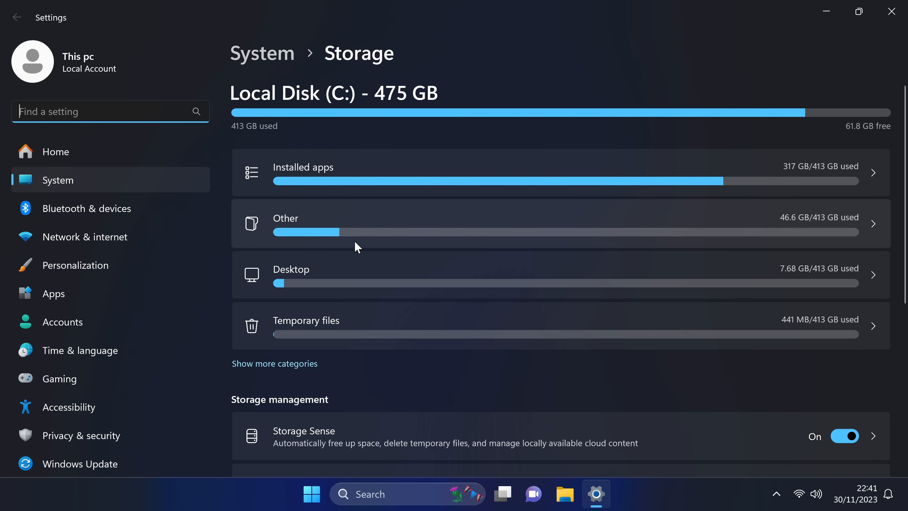
mouse_move(615, 274)
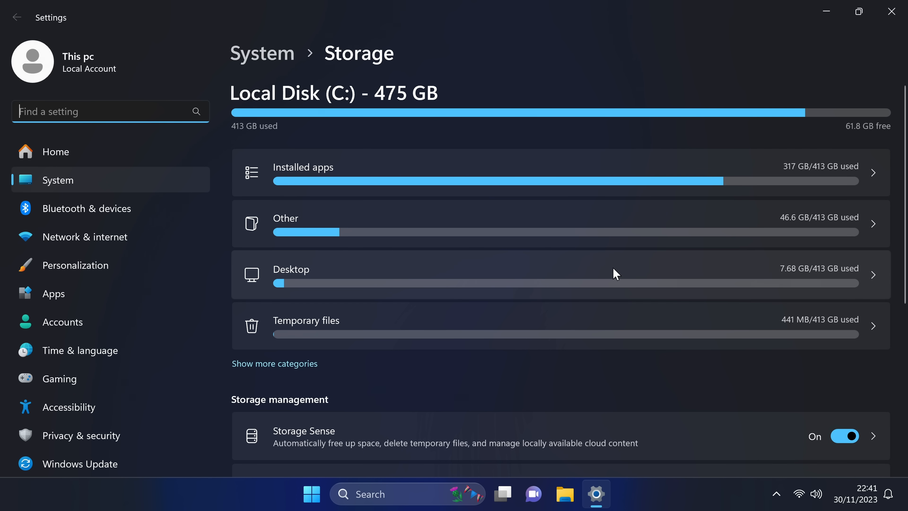
mouse_move(542, 201)
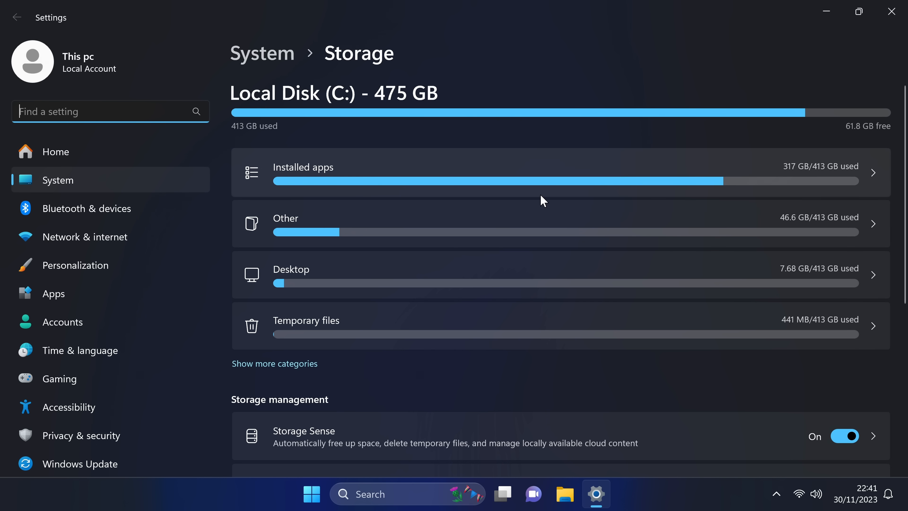
mouse_move(501, 183)
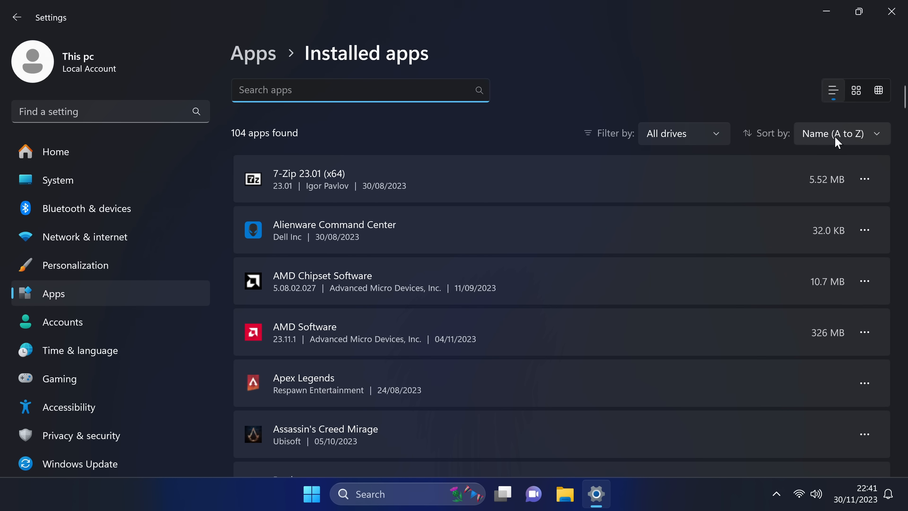
Step: Sort Installed apps by Size (Large to small) and show Forza Motorsport's options menu
left_click(841, 133)
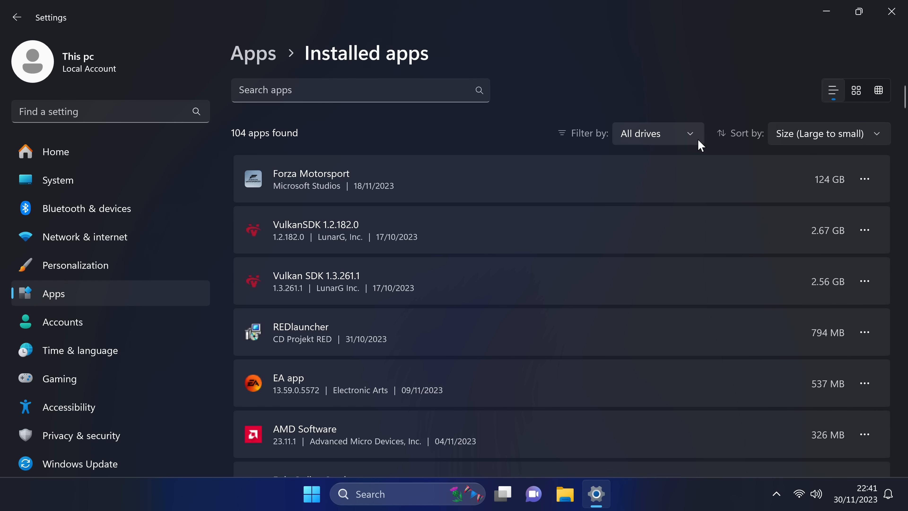
mouse_move(845, 188)
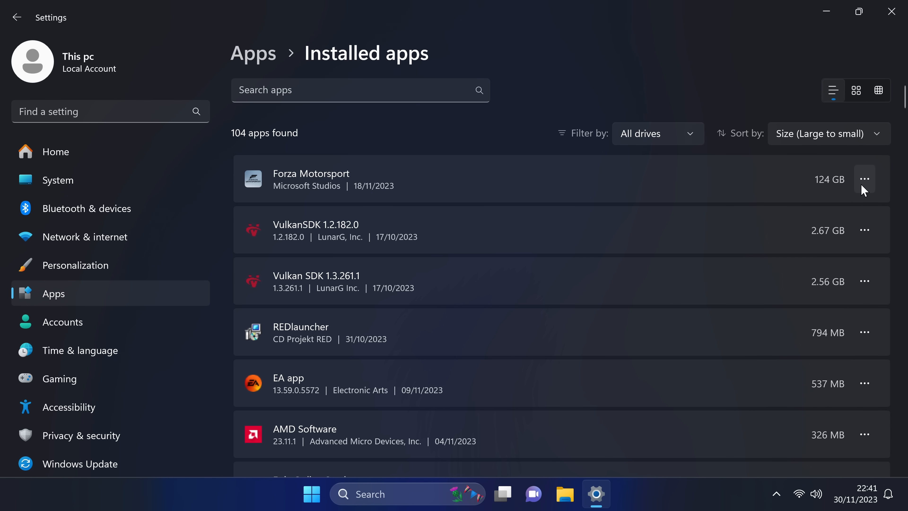
left_click(864, 179)
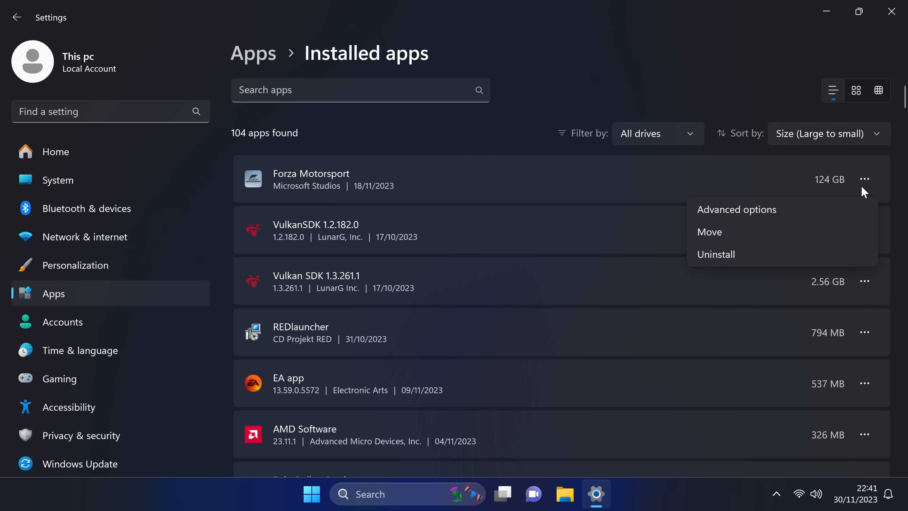
mouse_move(744, 267)
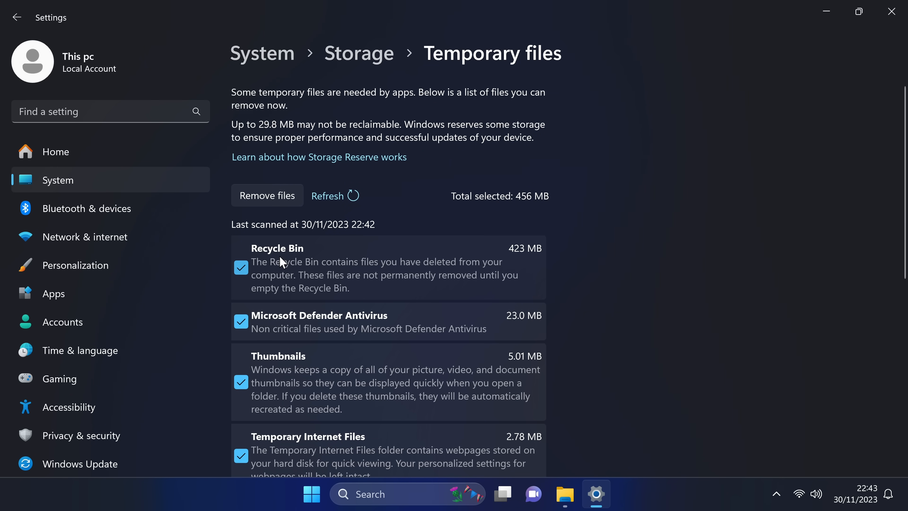
Step: Remove the selected 456 MB of temporary files, confirm, and return to the Storage overview
scroll("down", 3)
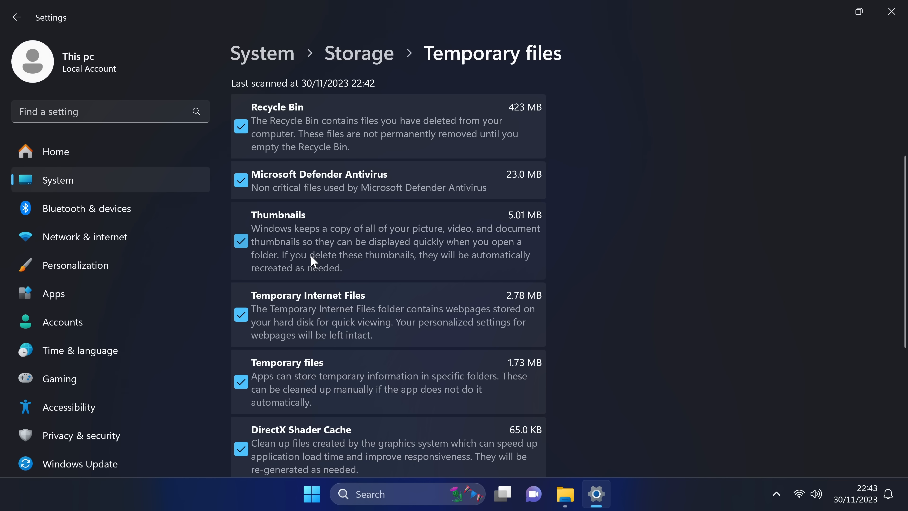
mouse_move(344, 242)
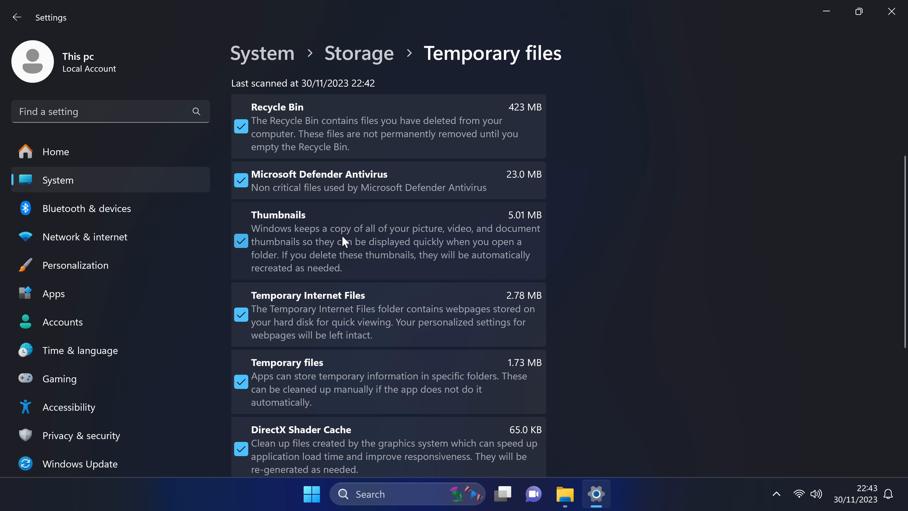
scroll("down", 3)
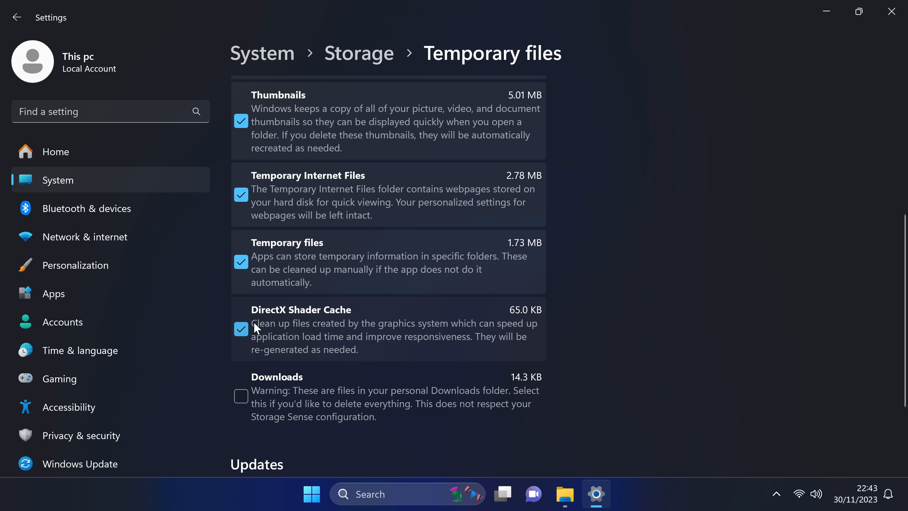
scroll("up", 3)
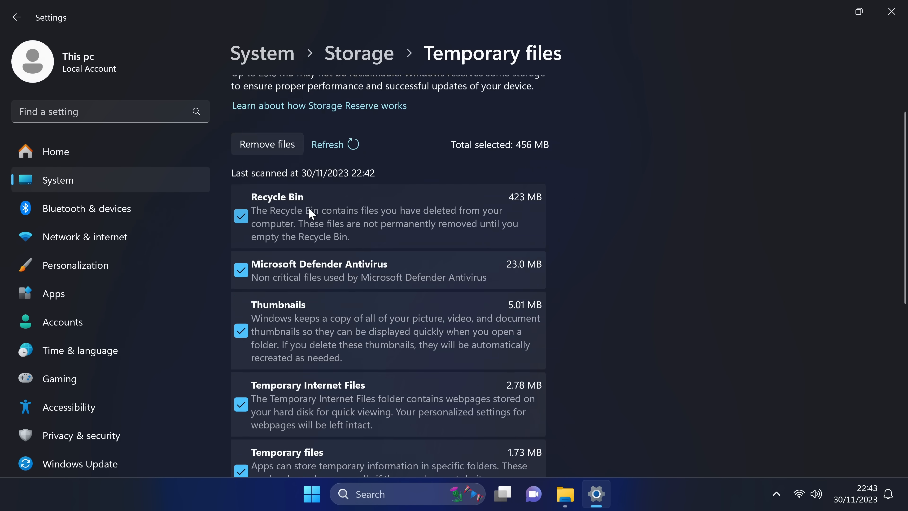
scroll("up", 3)
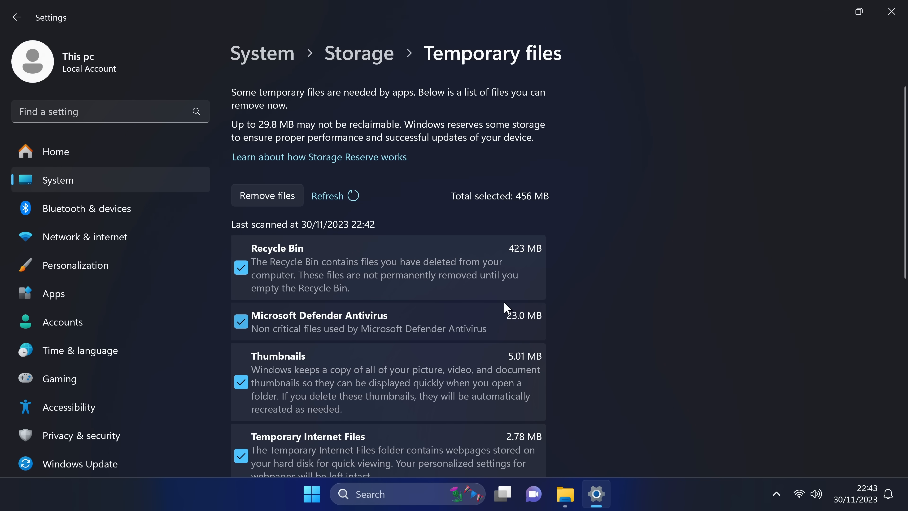
mouse_move(490, 273)
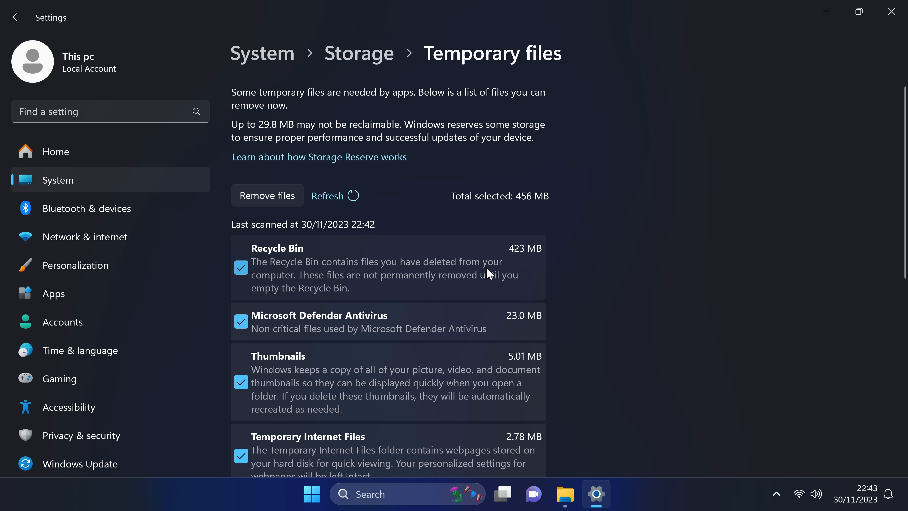
left_click(266, 195)
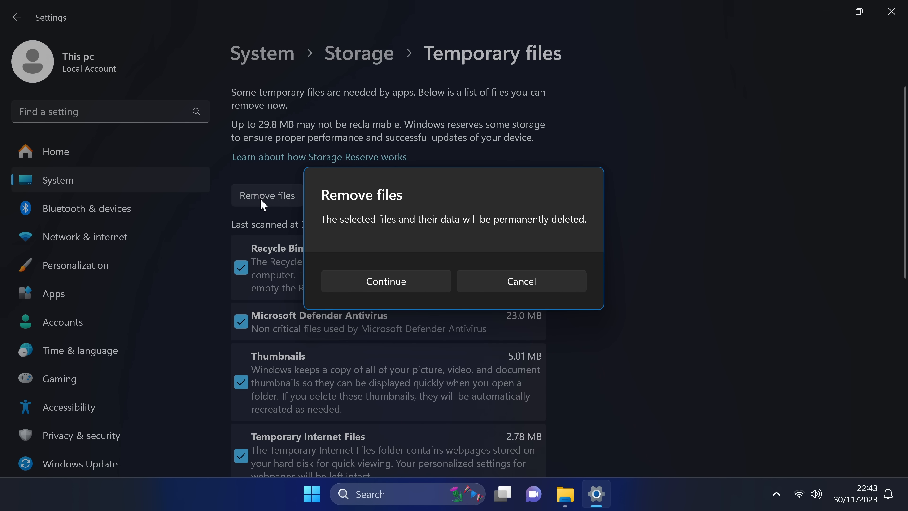
left_click(384, 281)
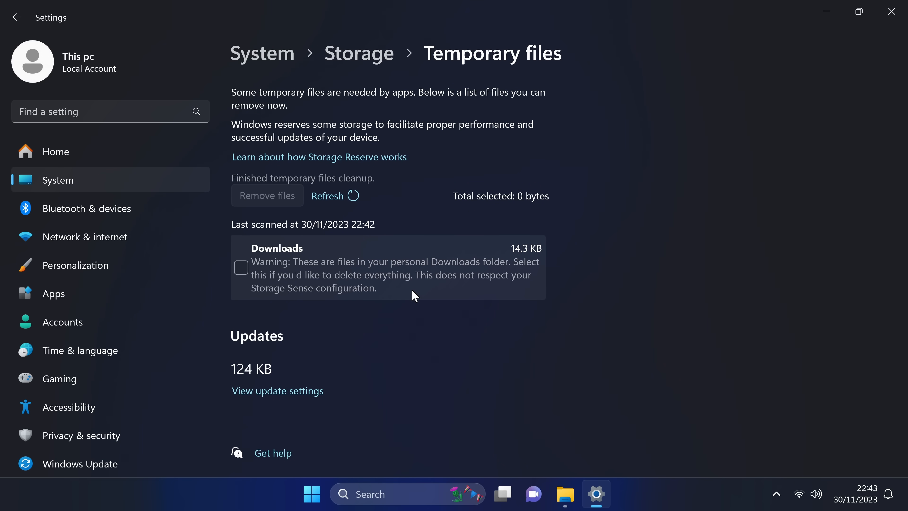
left_click(358, 52)
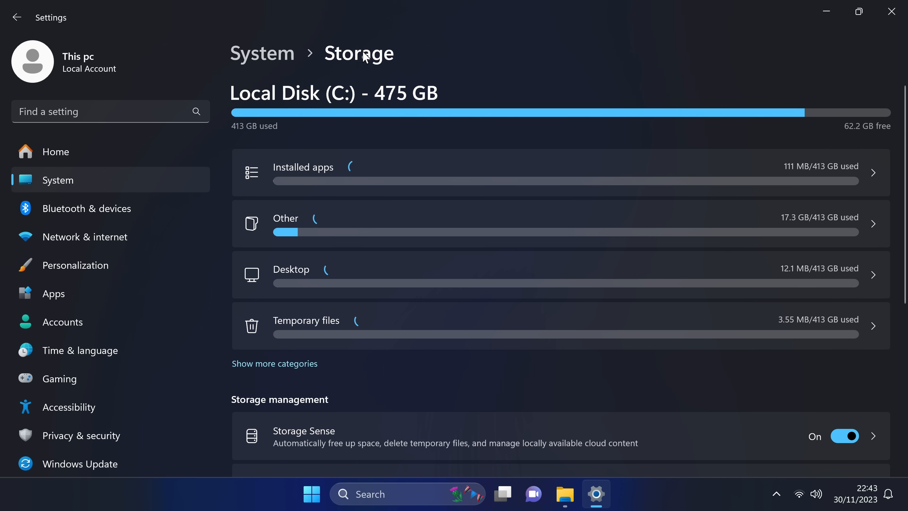
scroll("down", 3)
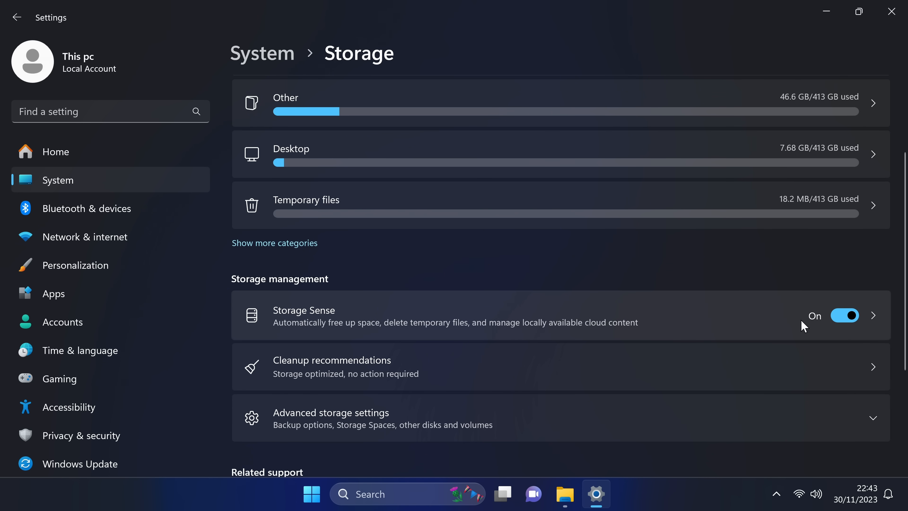
mouse_move(789, 322)
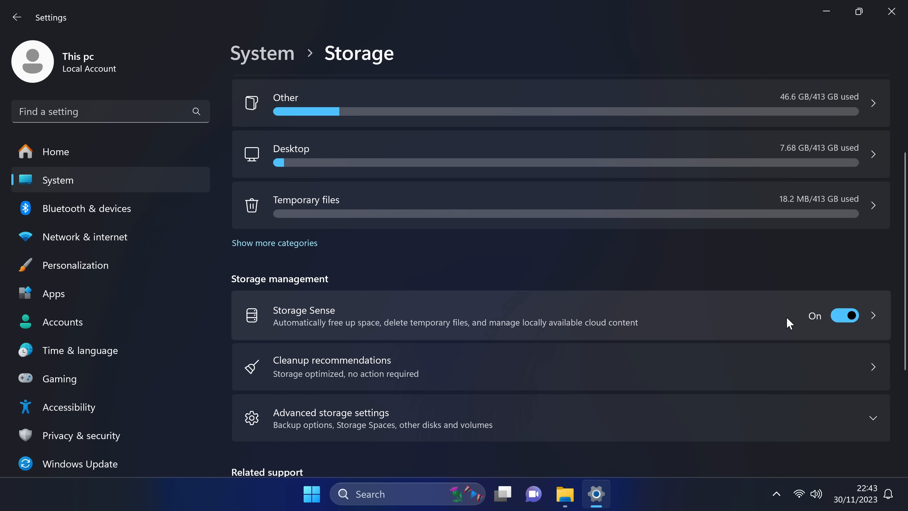
scroll("up", 3)
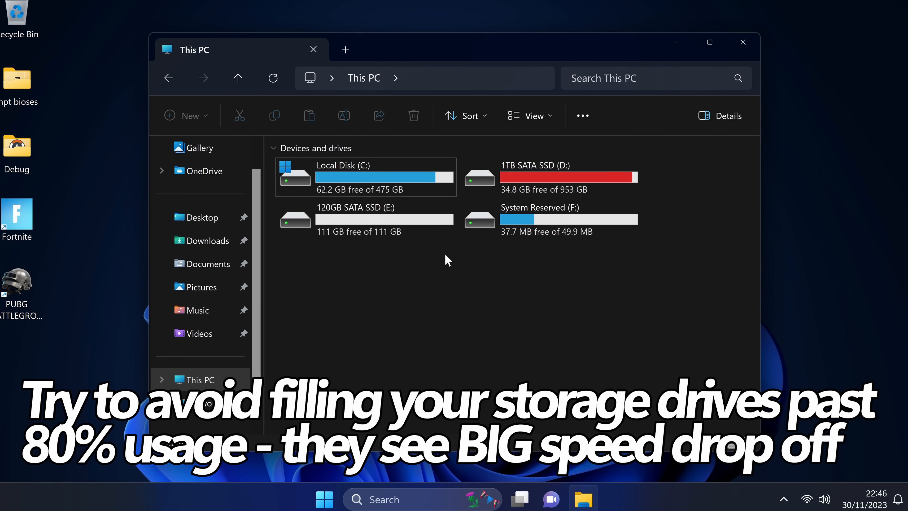
mouse_move(364, 200)
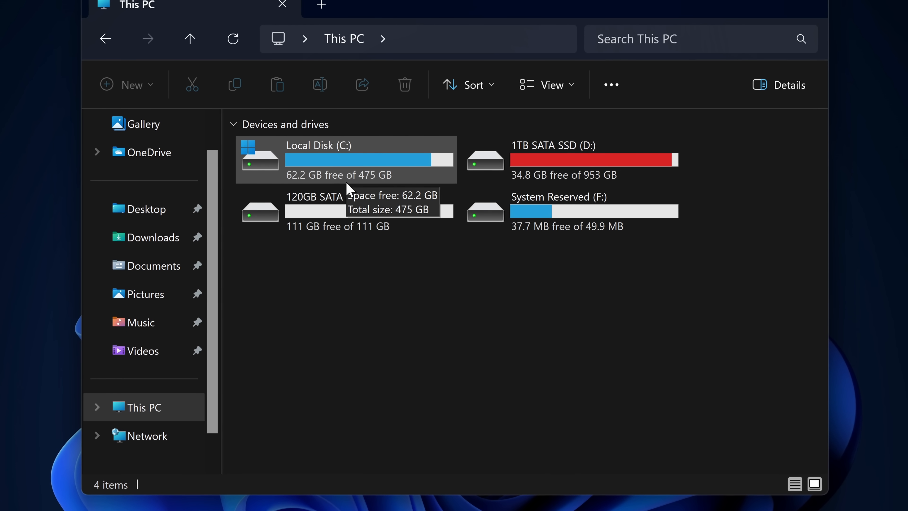
Step: Review drive free space in This PC, with C: at 62.2 GB free of 475 GB
left_click(705, 46)
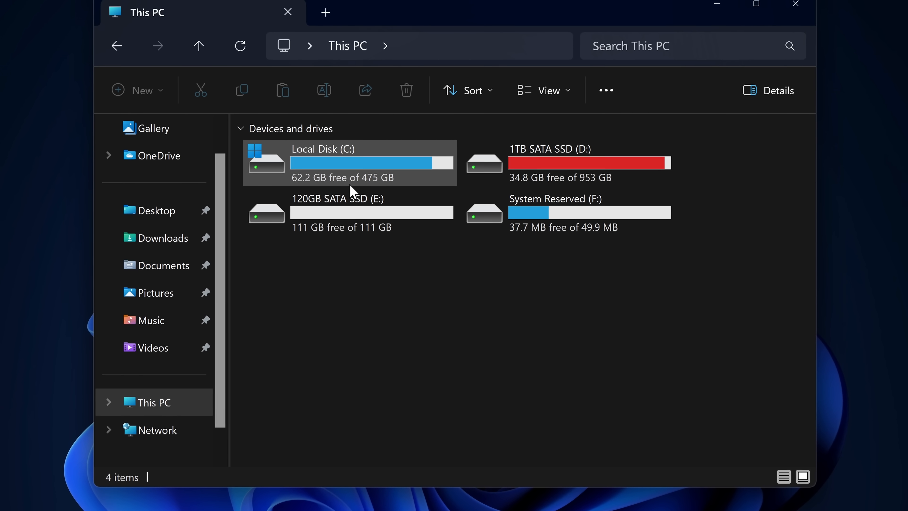
left_click(755, 5)
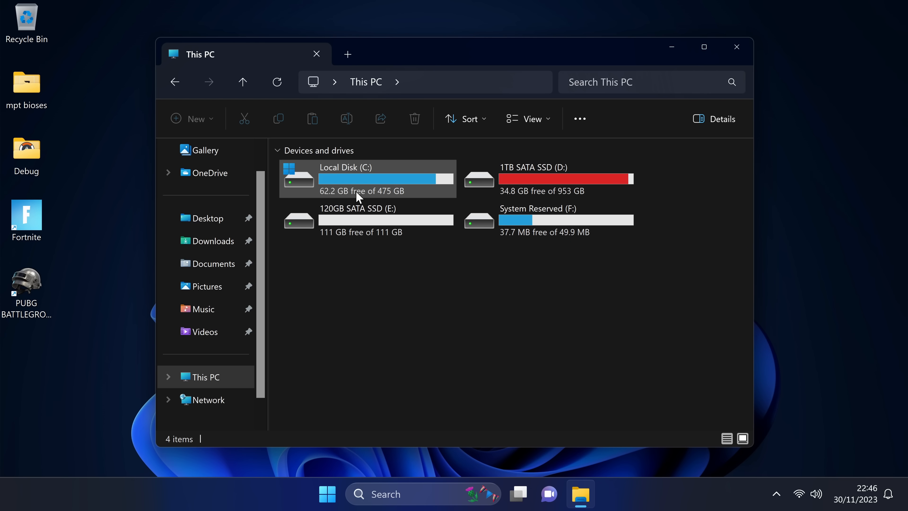